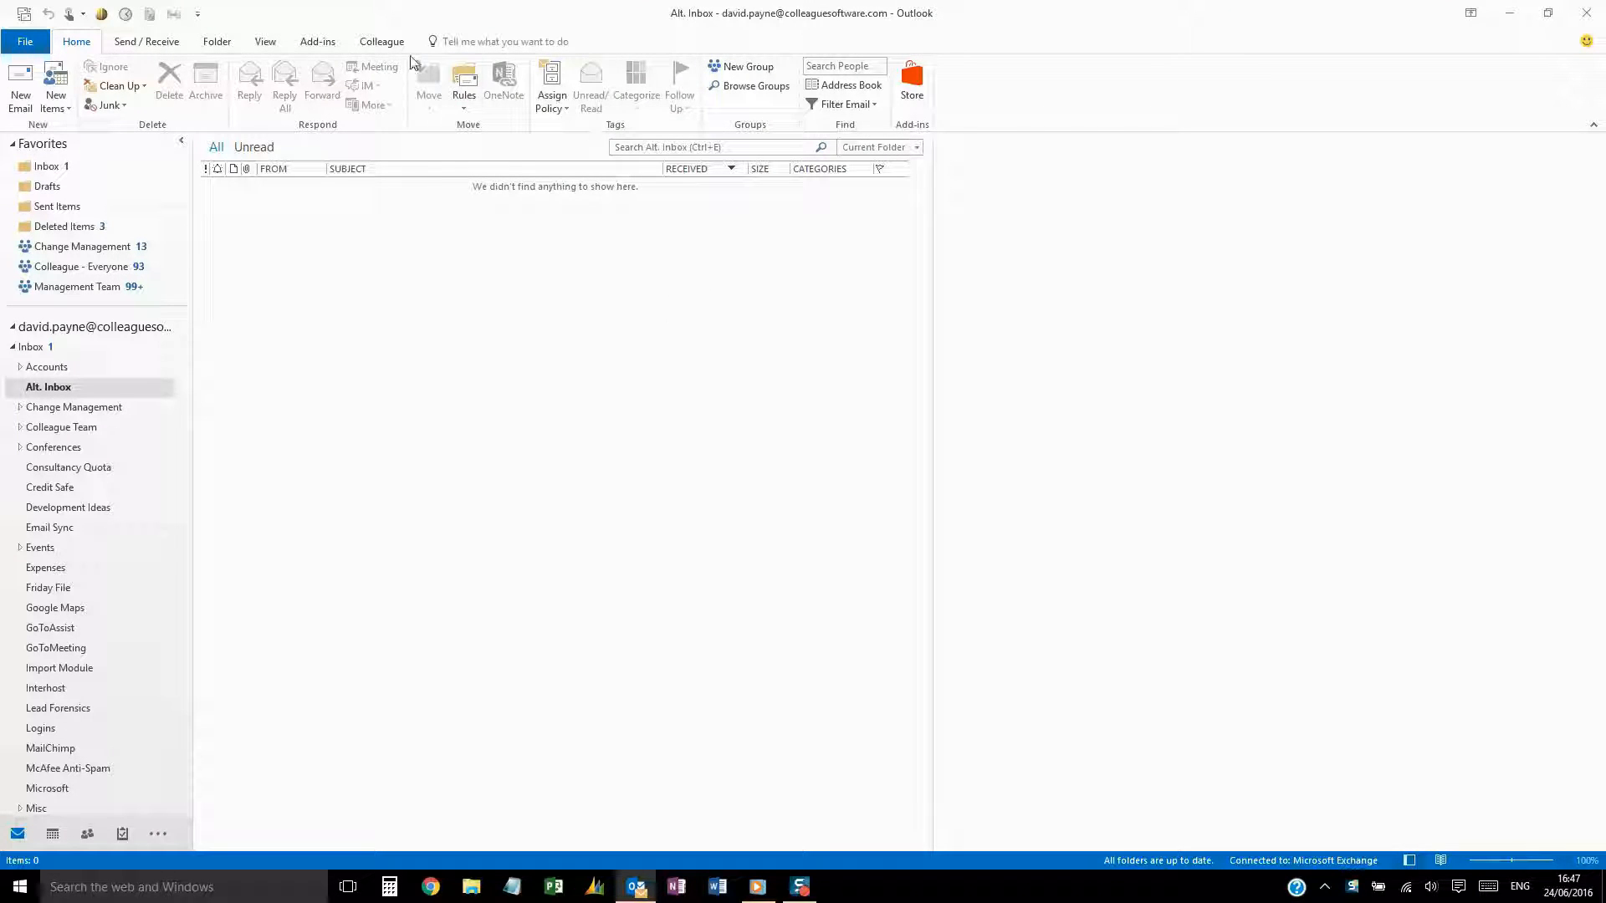
Step: Launch Colleague 6 from the Colleague add-in commands in Outlook
click(381, 40)
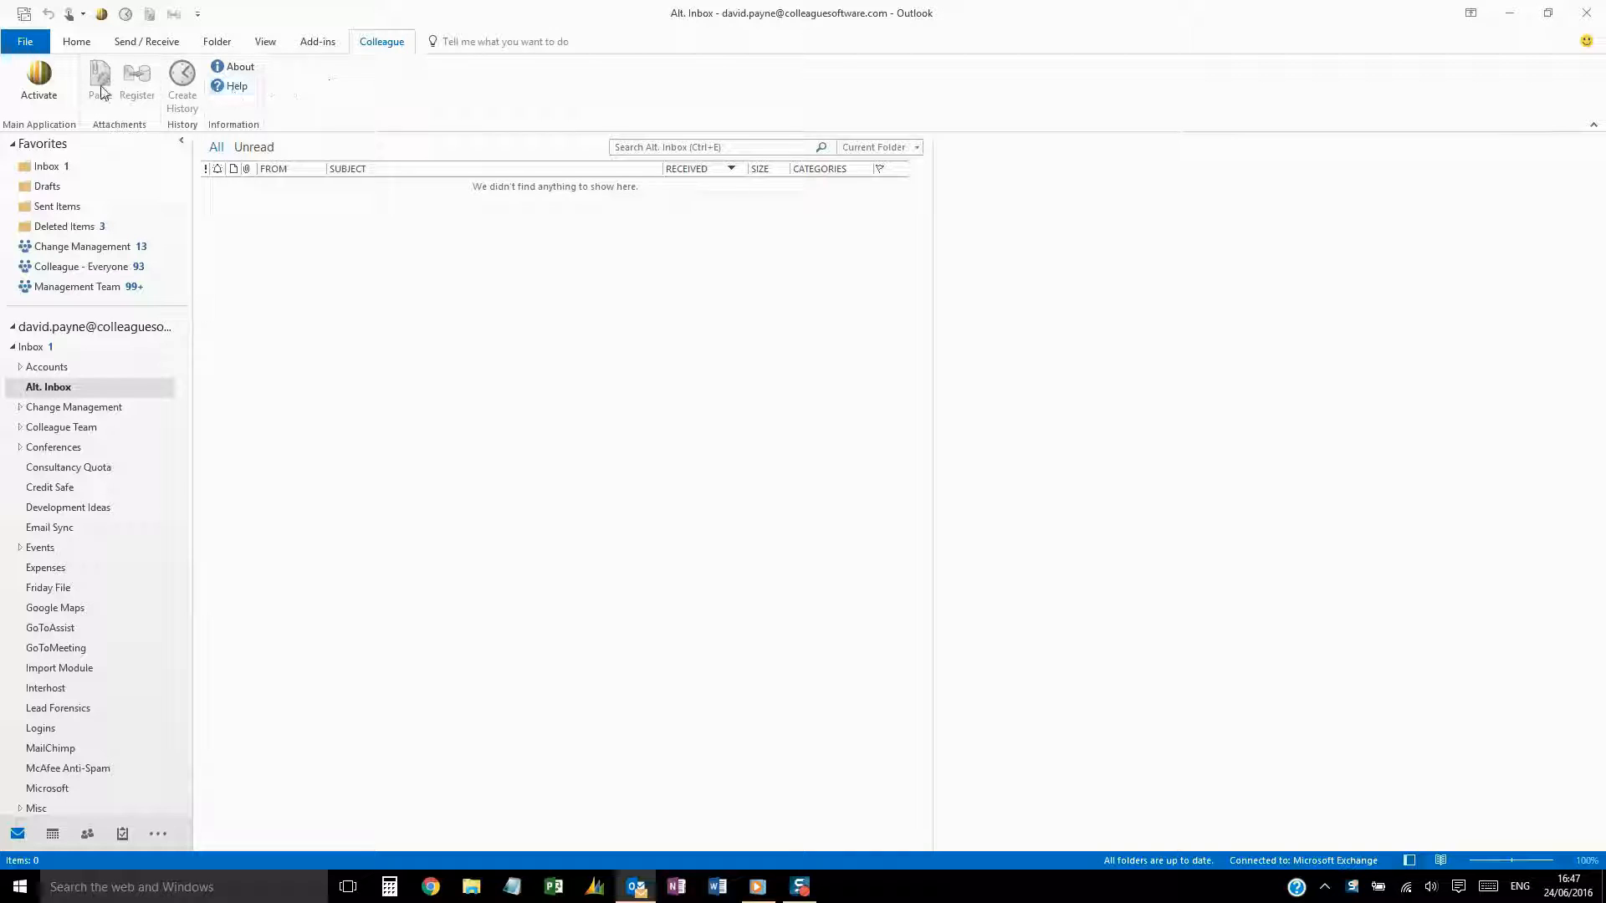
mouse_move(38, 82)
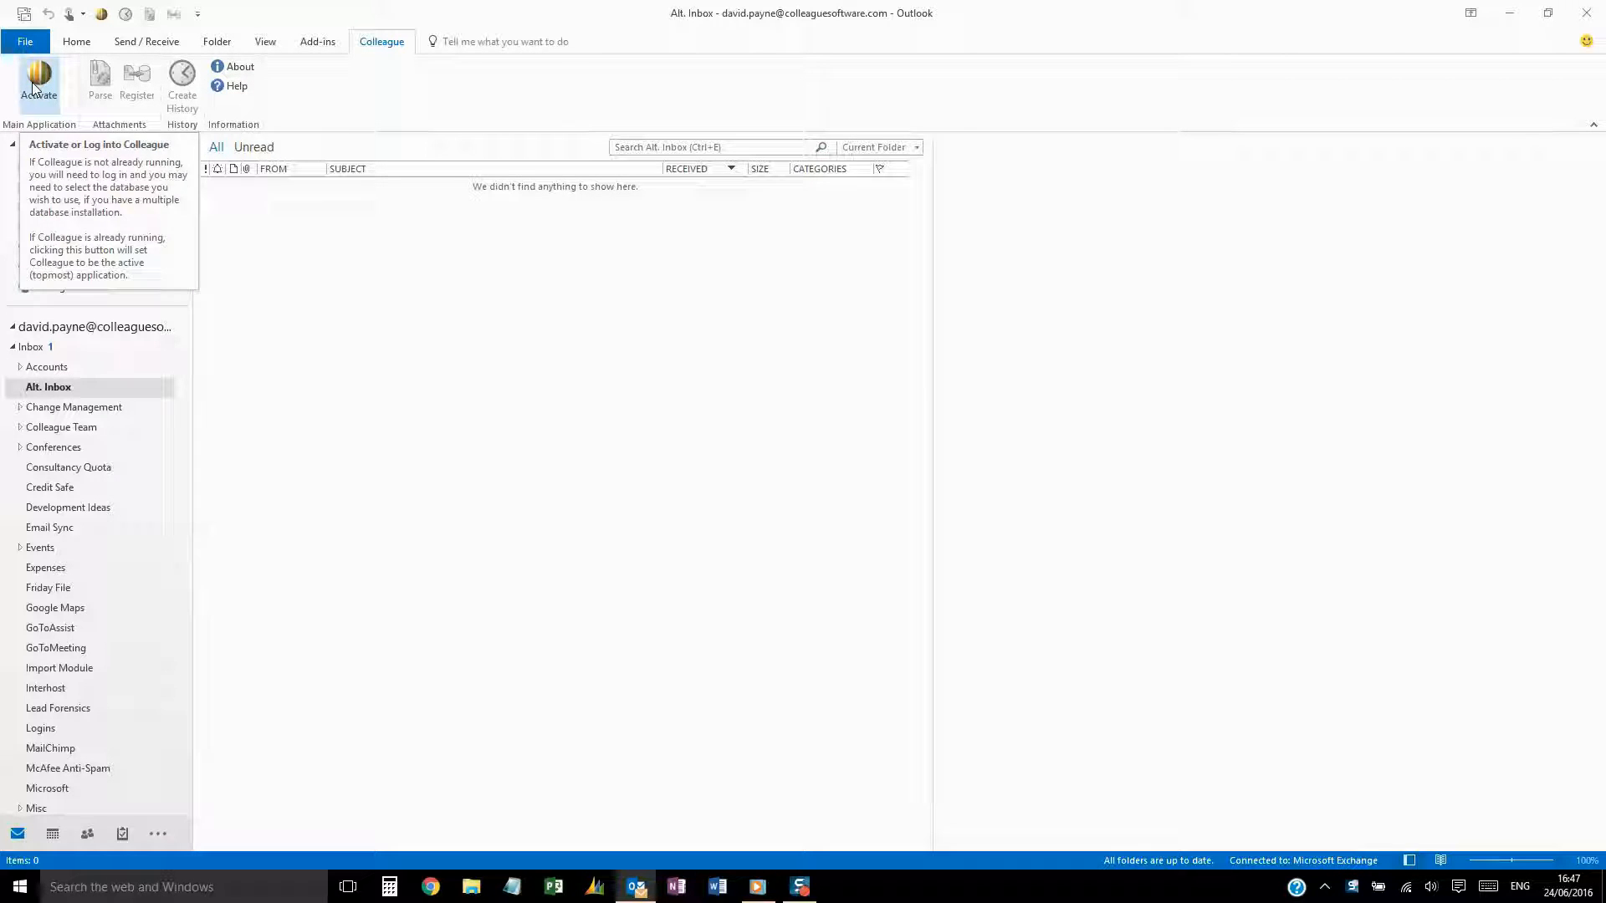
click(38, 83)
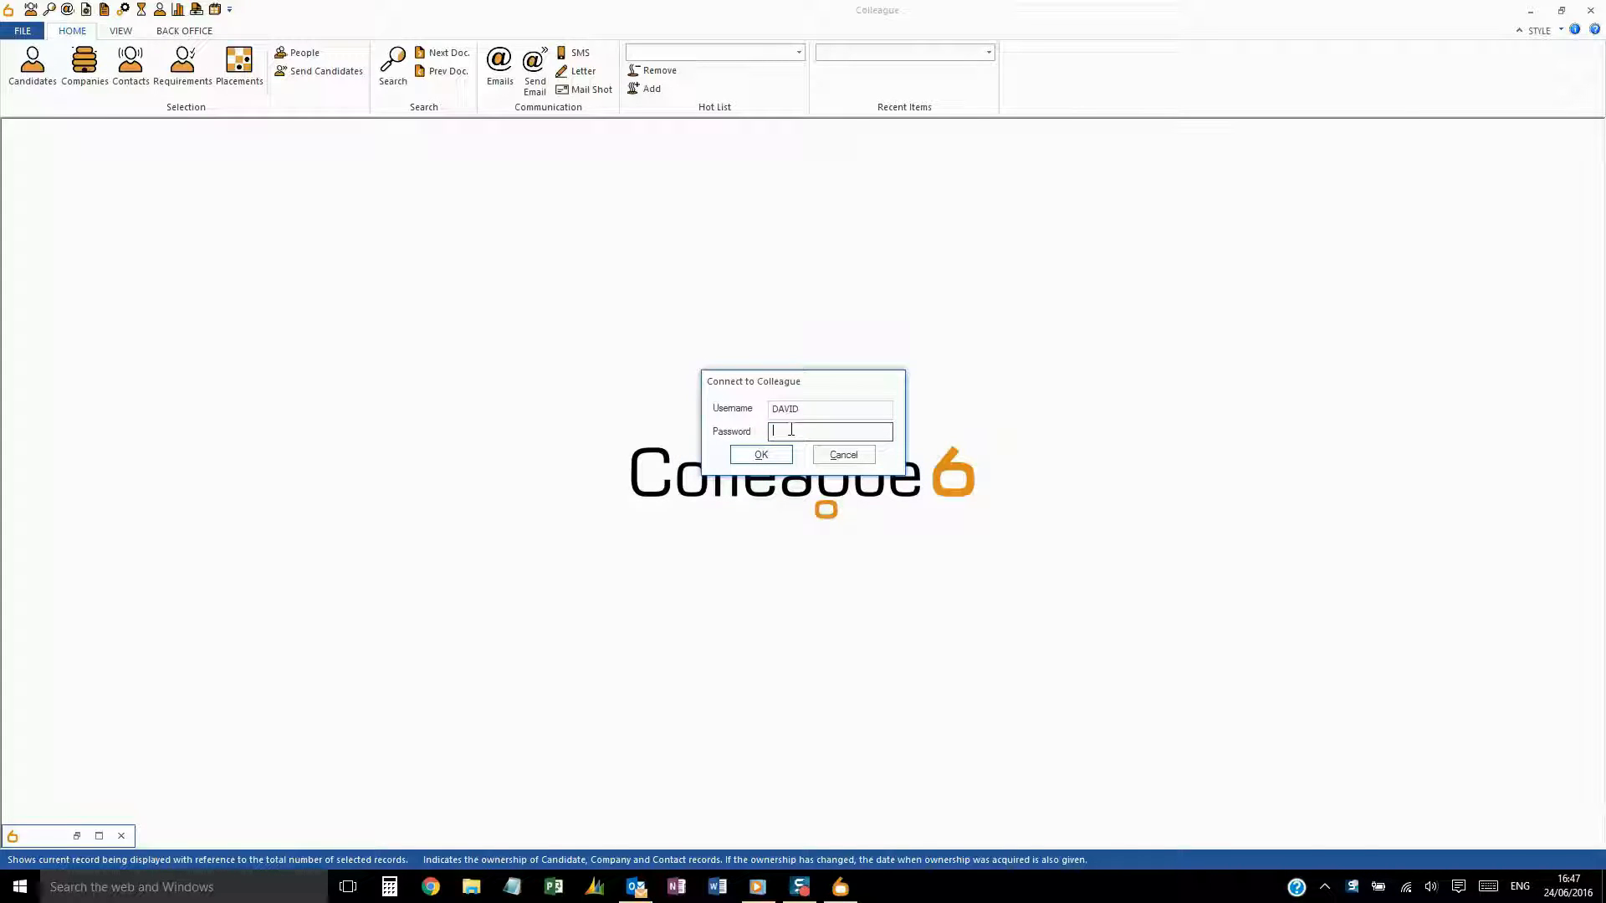
Step: Sign in to Colleague with the password, landing on the diary for 24 June 2016
text(password)
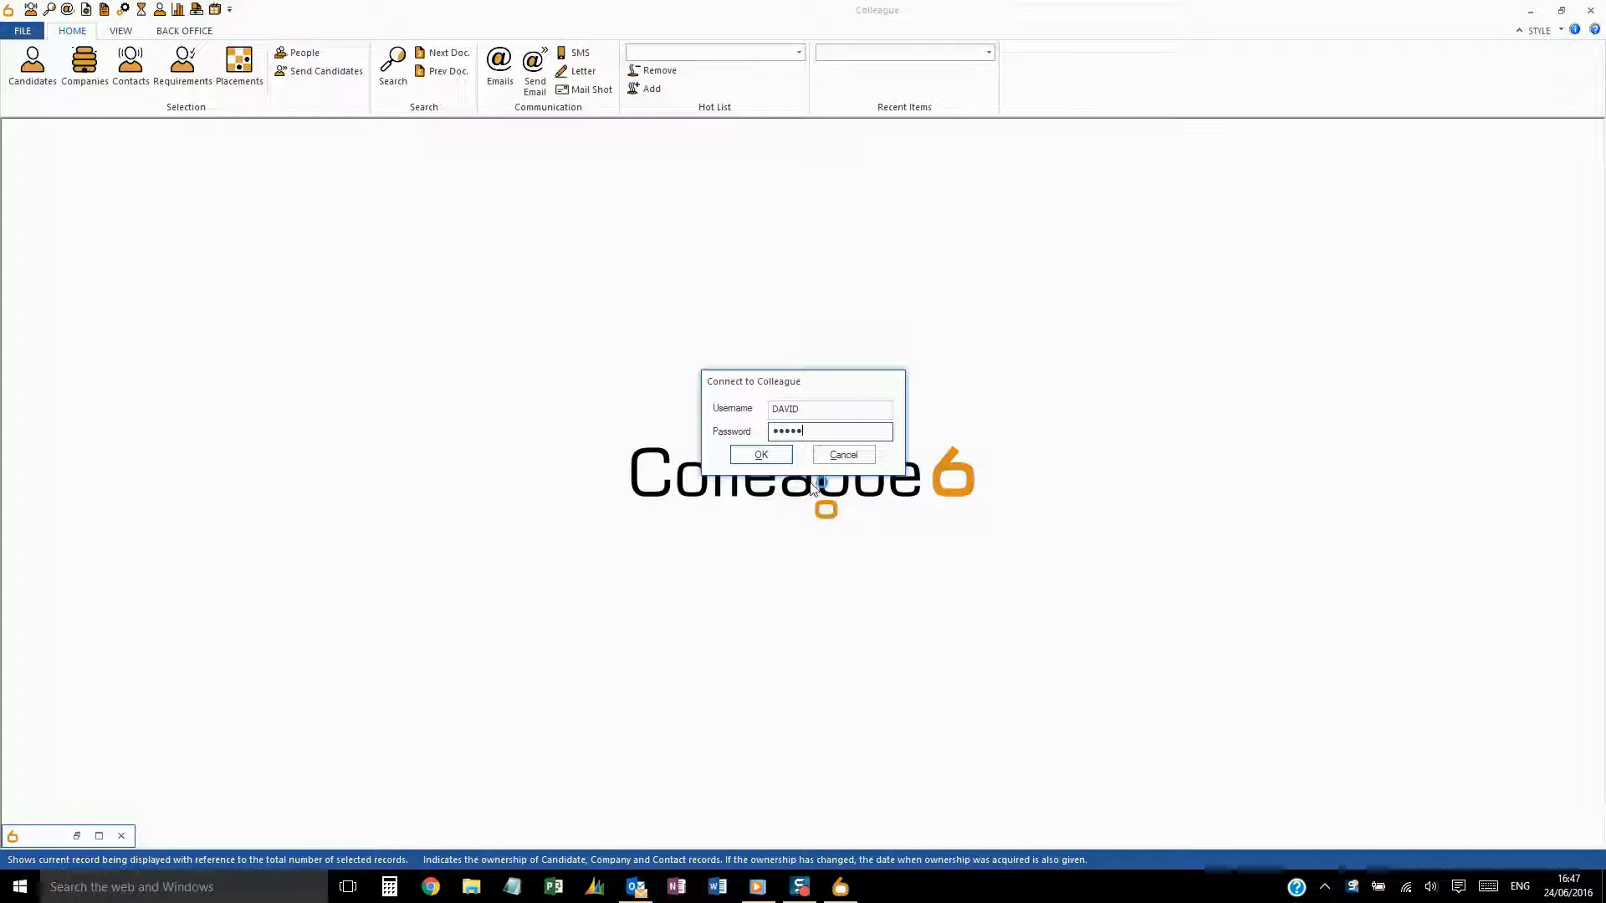
click(759, 454)
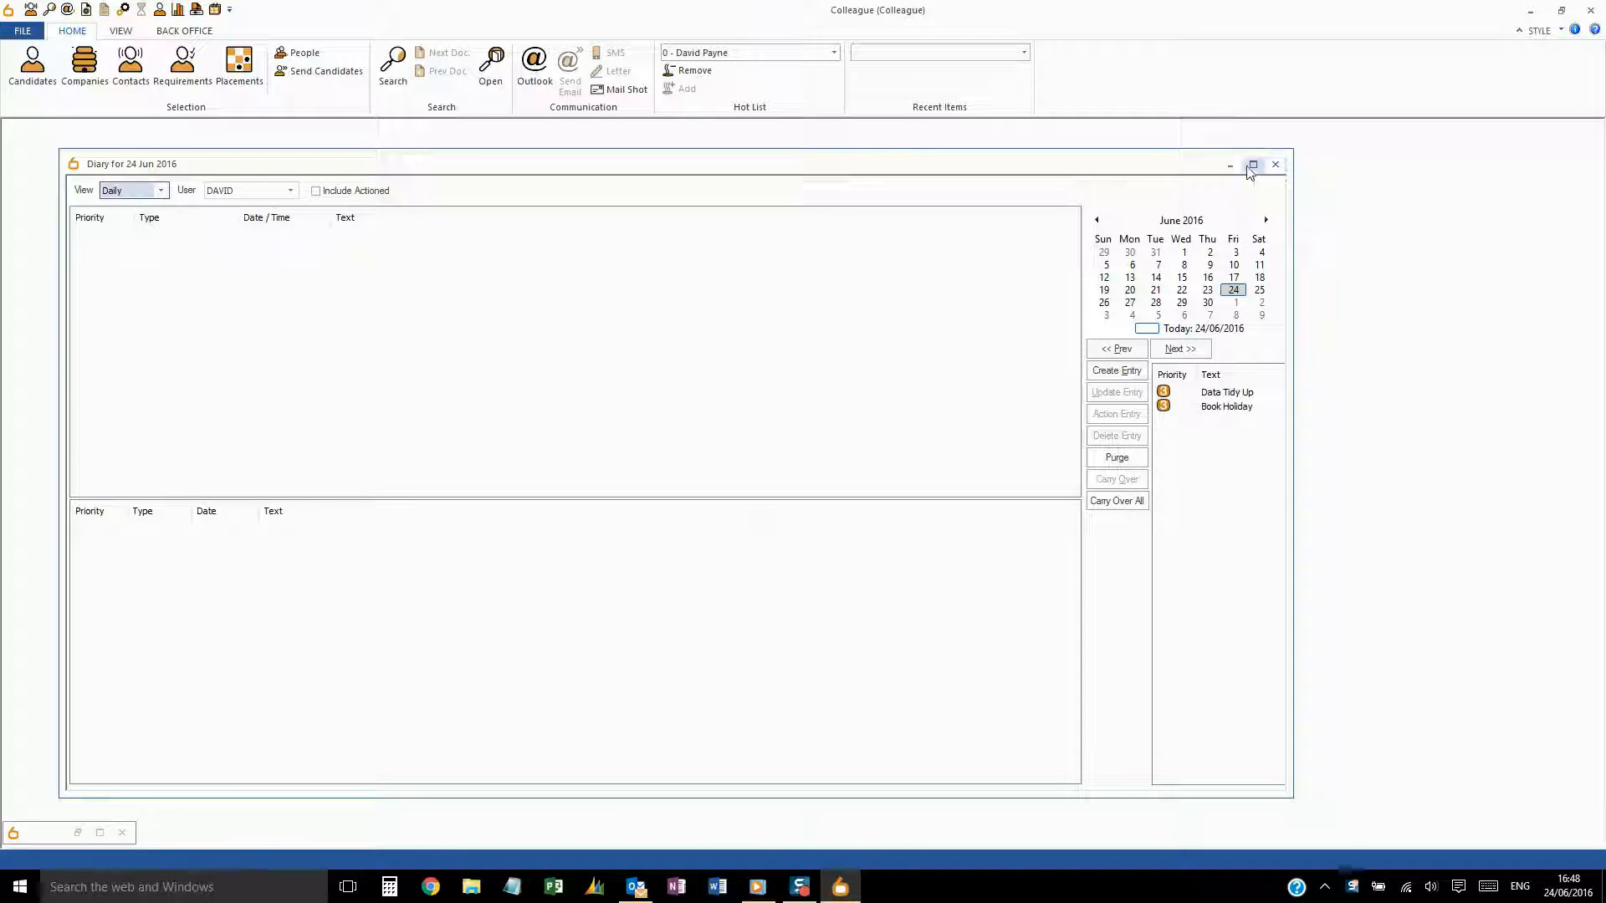
Step: Minimise the diary and browse the Home and Back Office command groups
click(1229, 164)
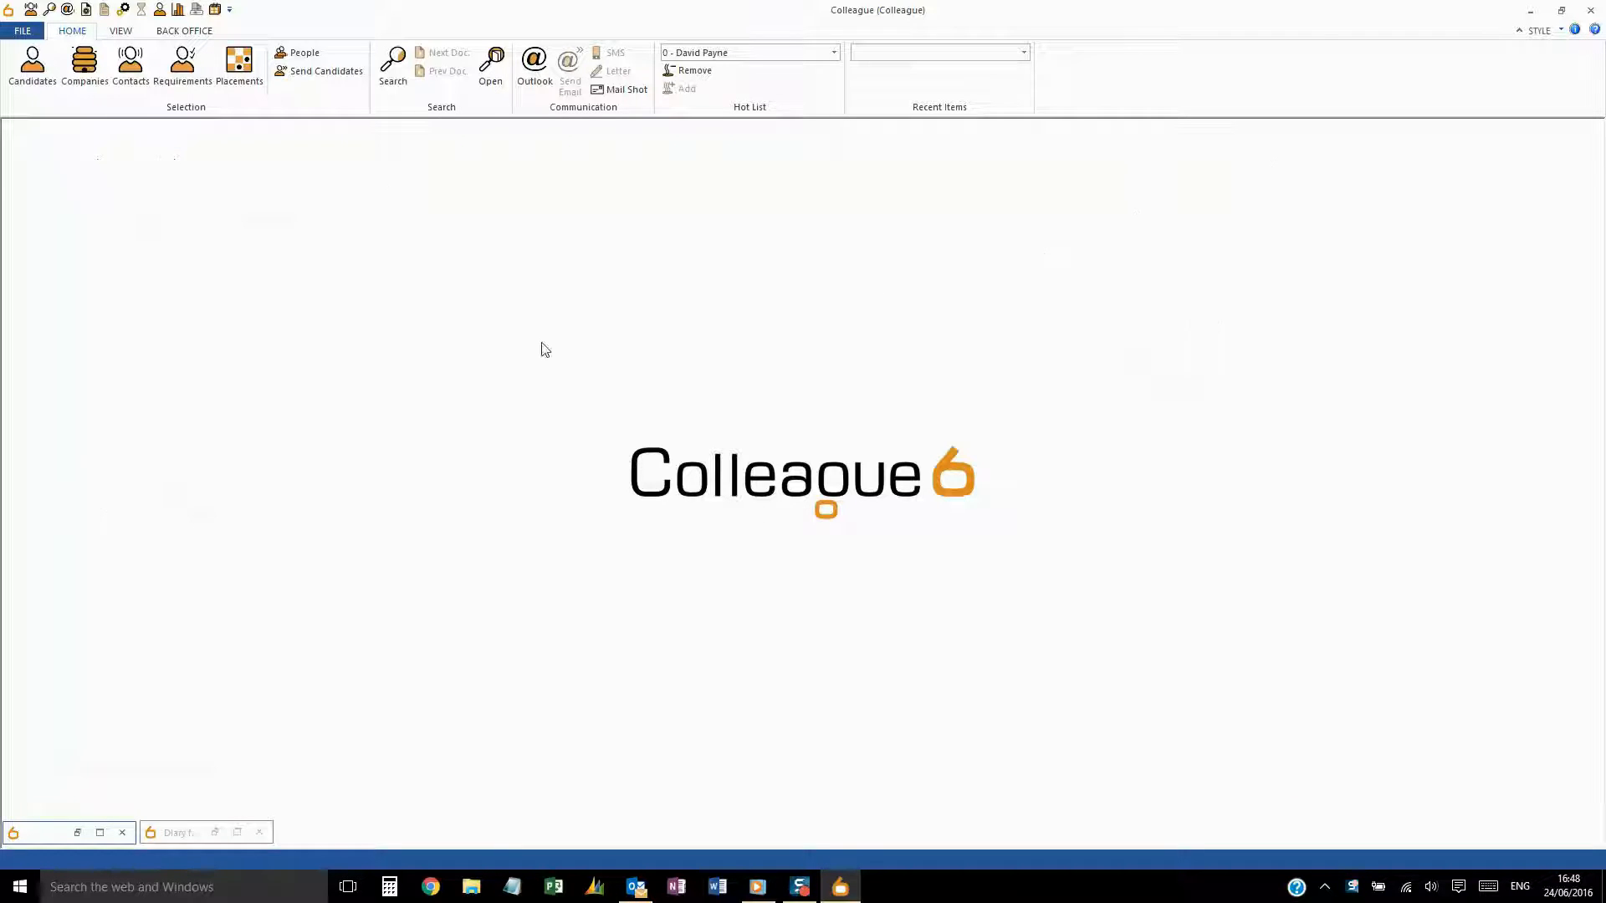
click(84, 67)
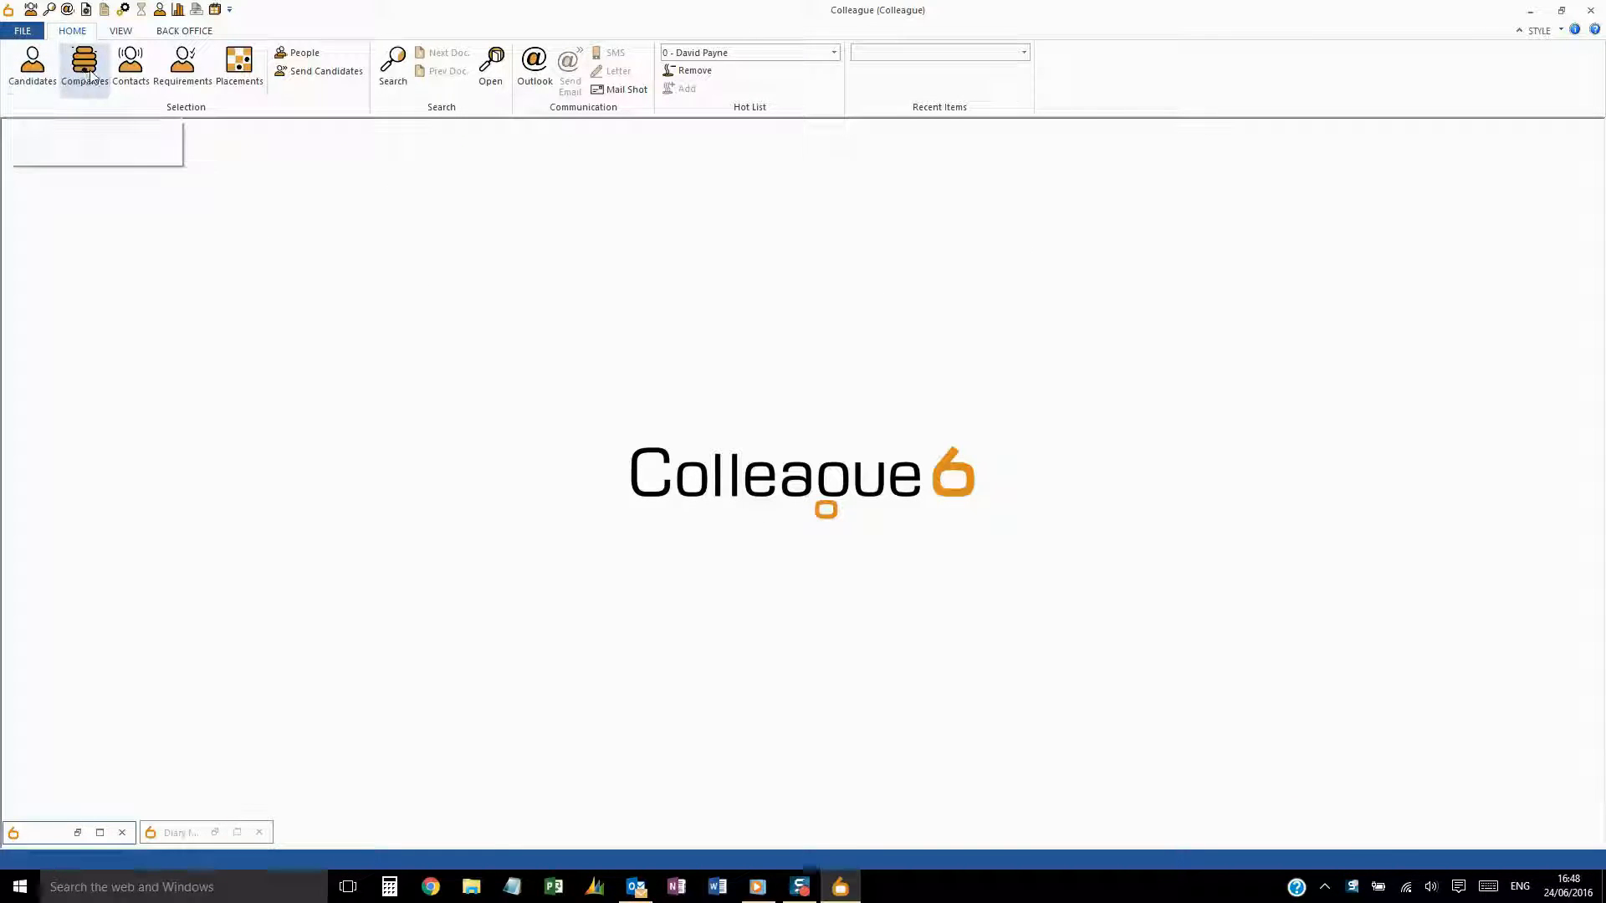
click(184, 30)
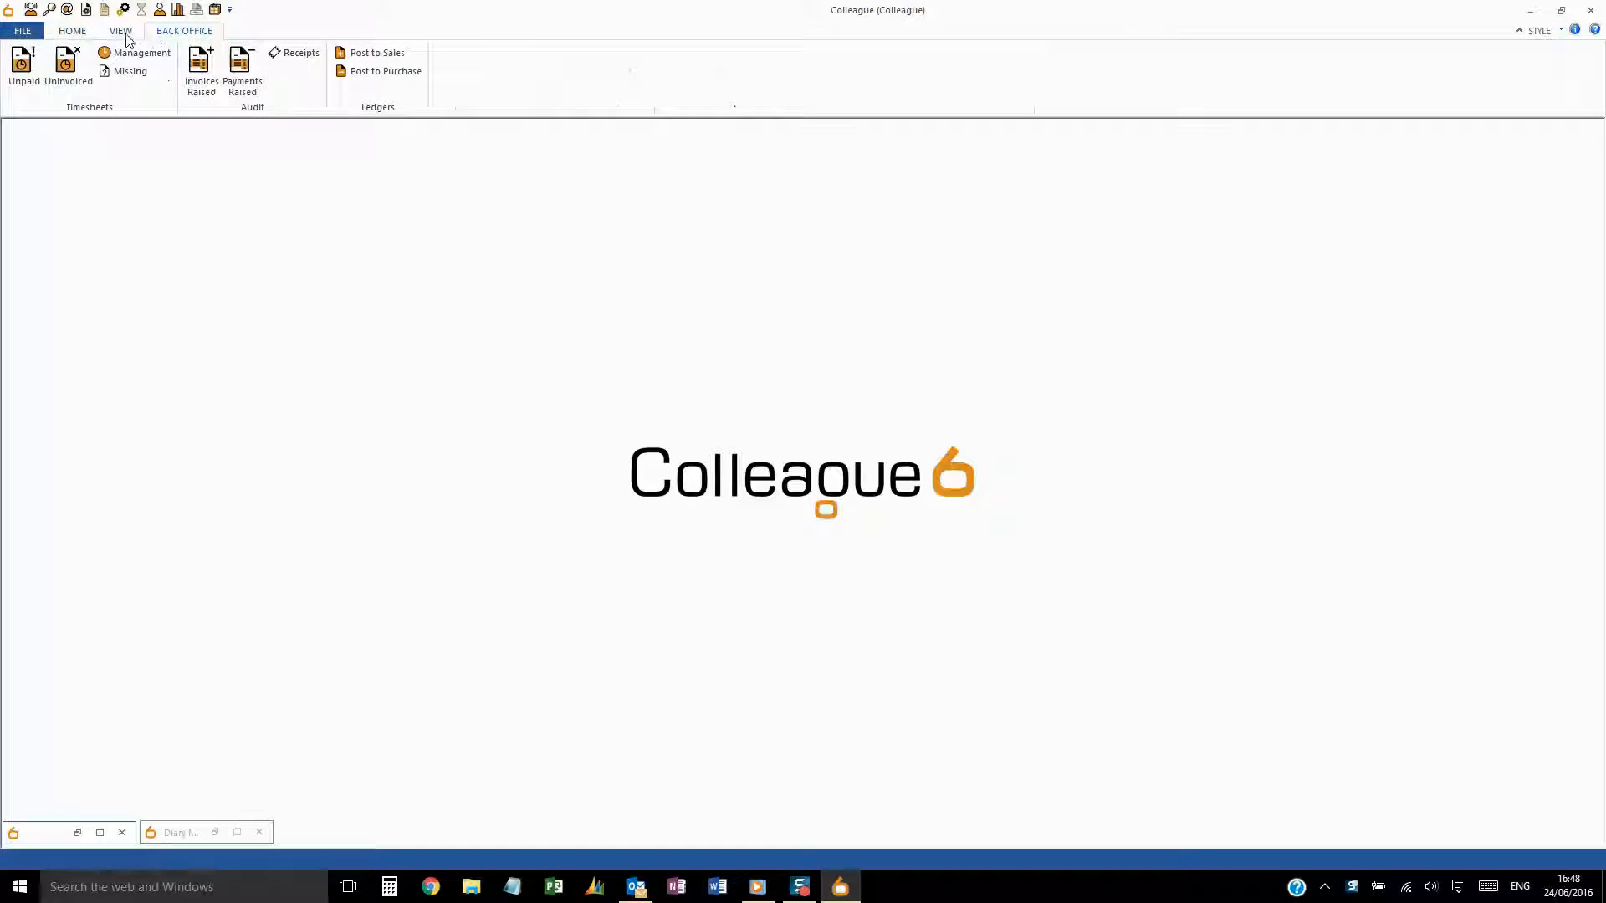
click(71, 30)
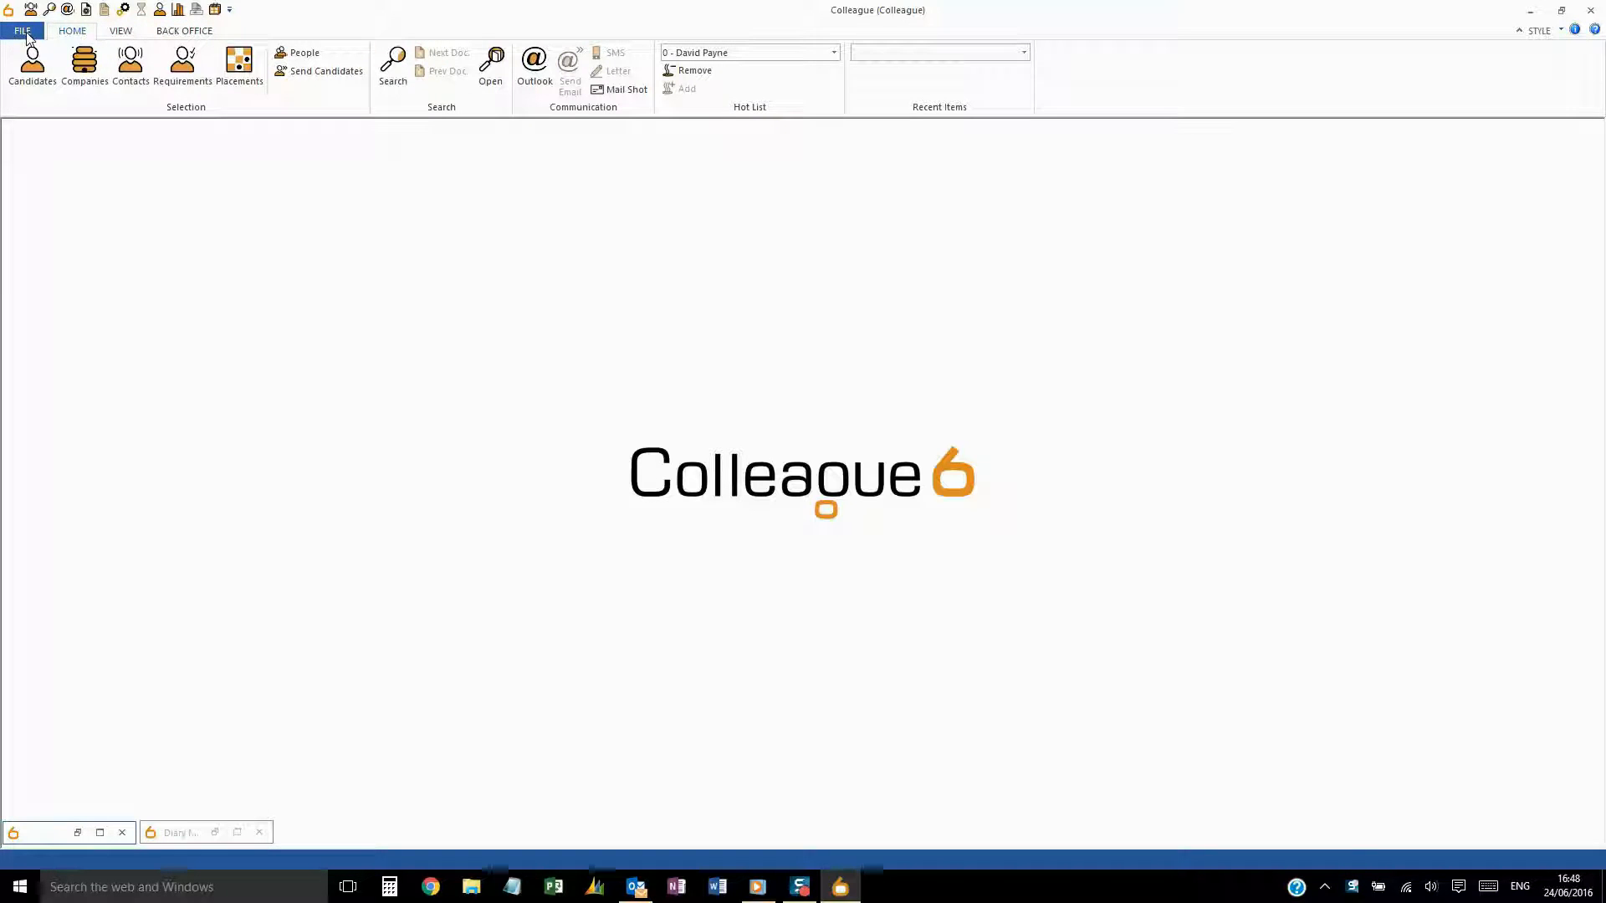
click(22, 30)
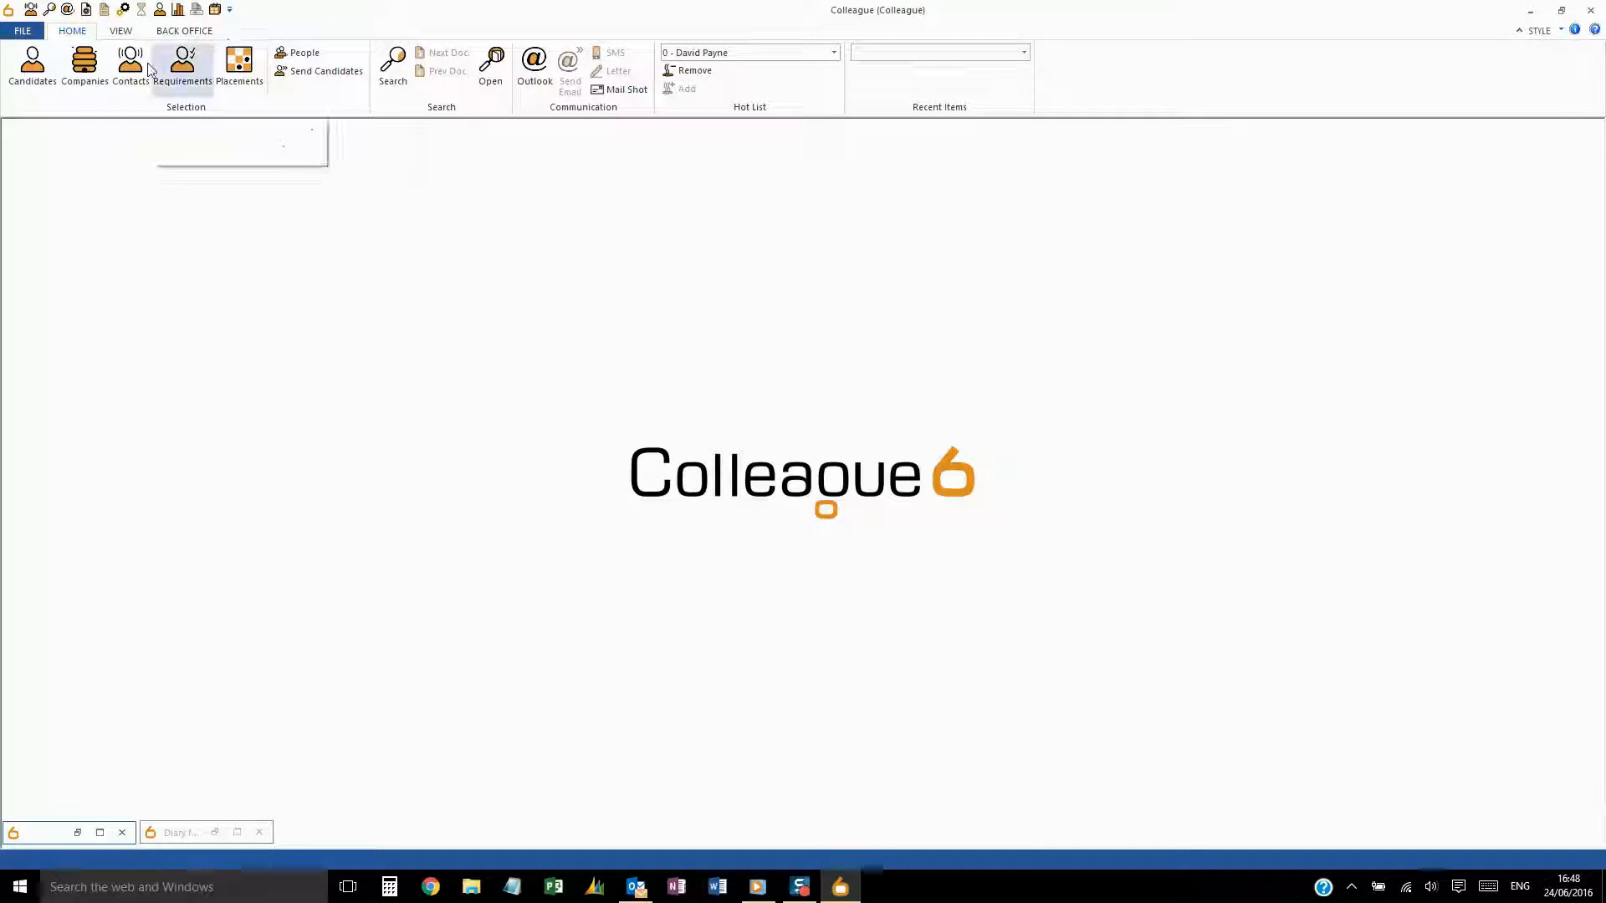
click(31, 67)
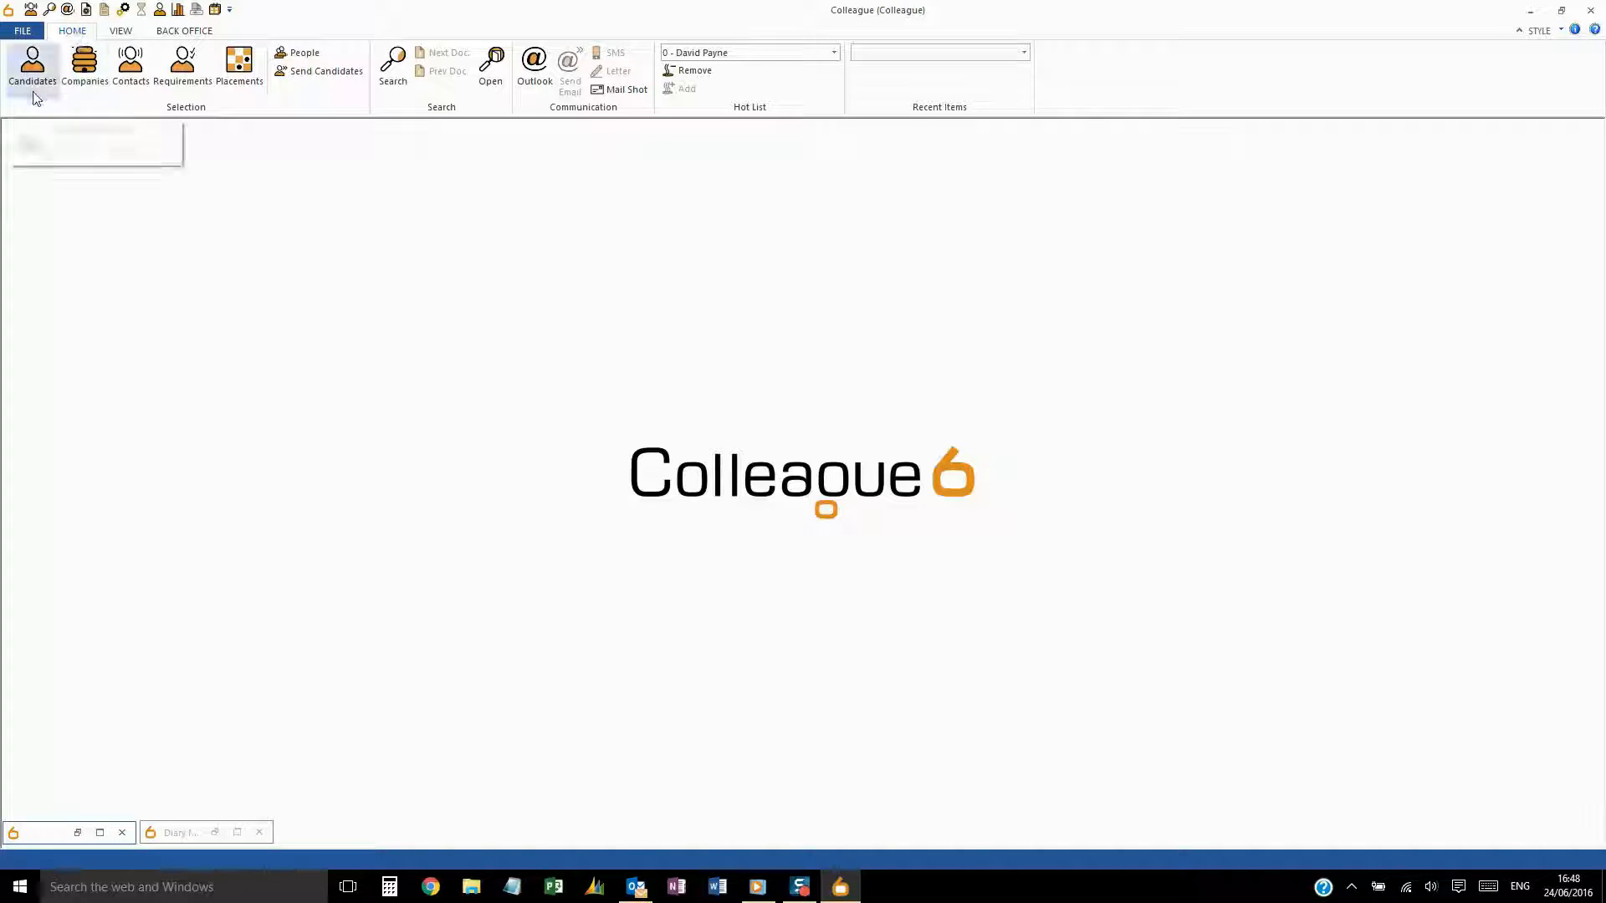
click(183, 67)
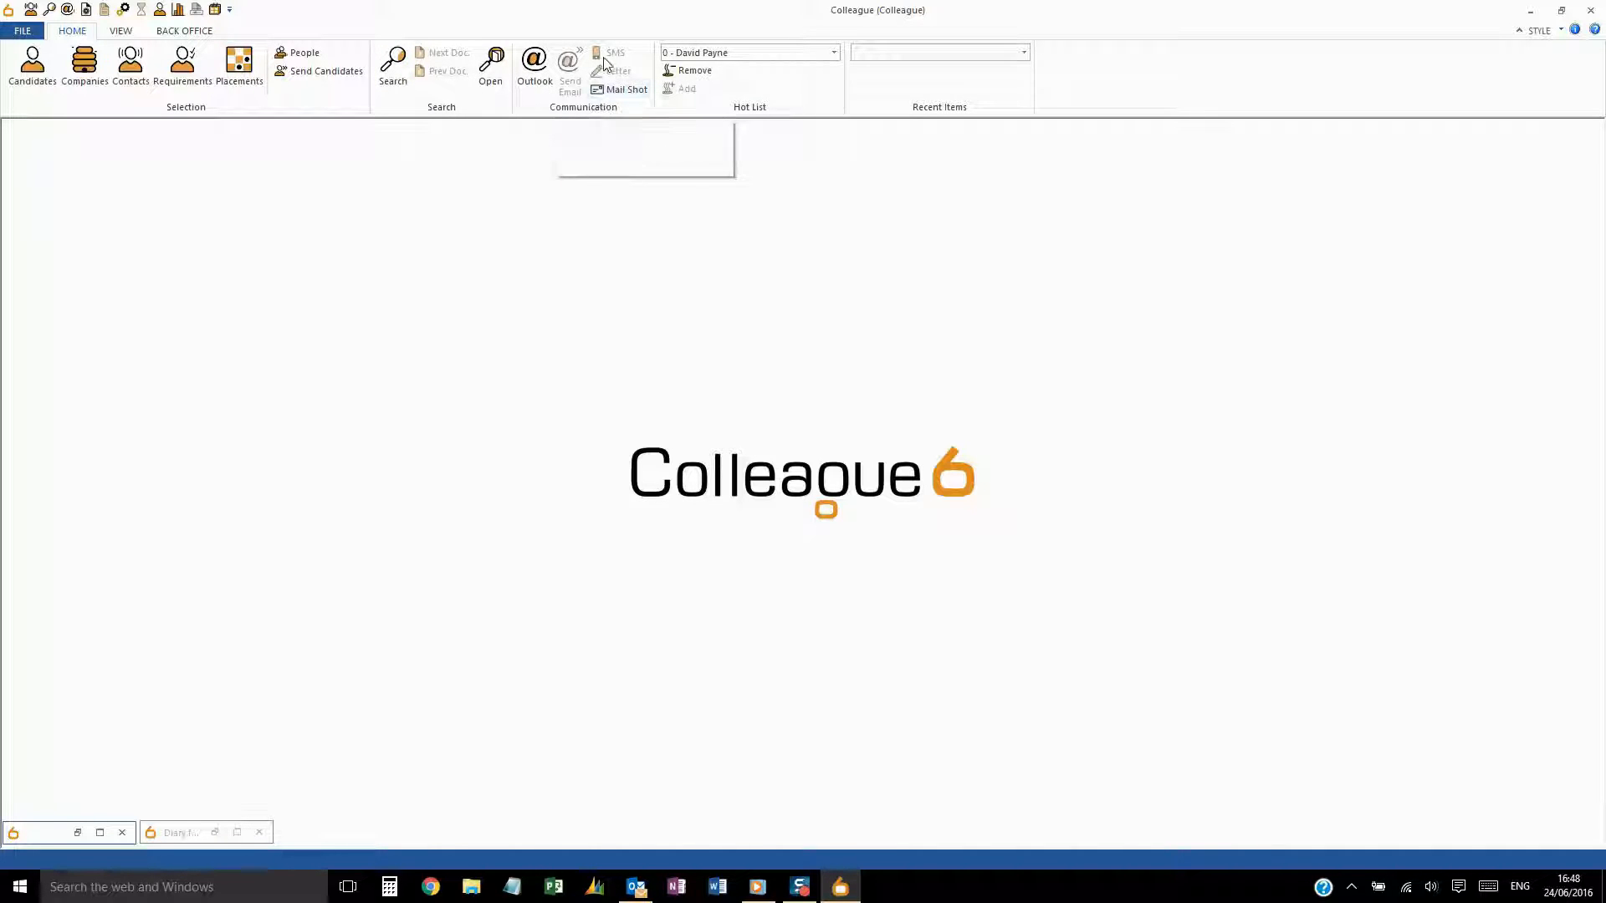
Step: Review the available hot lists and the recently viewed records lists
click(831, 52)
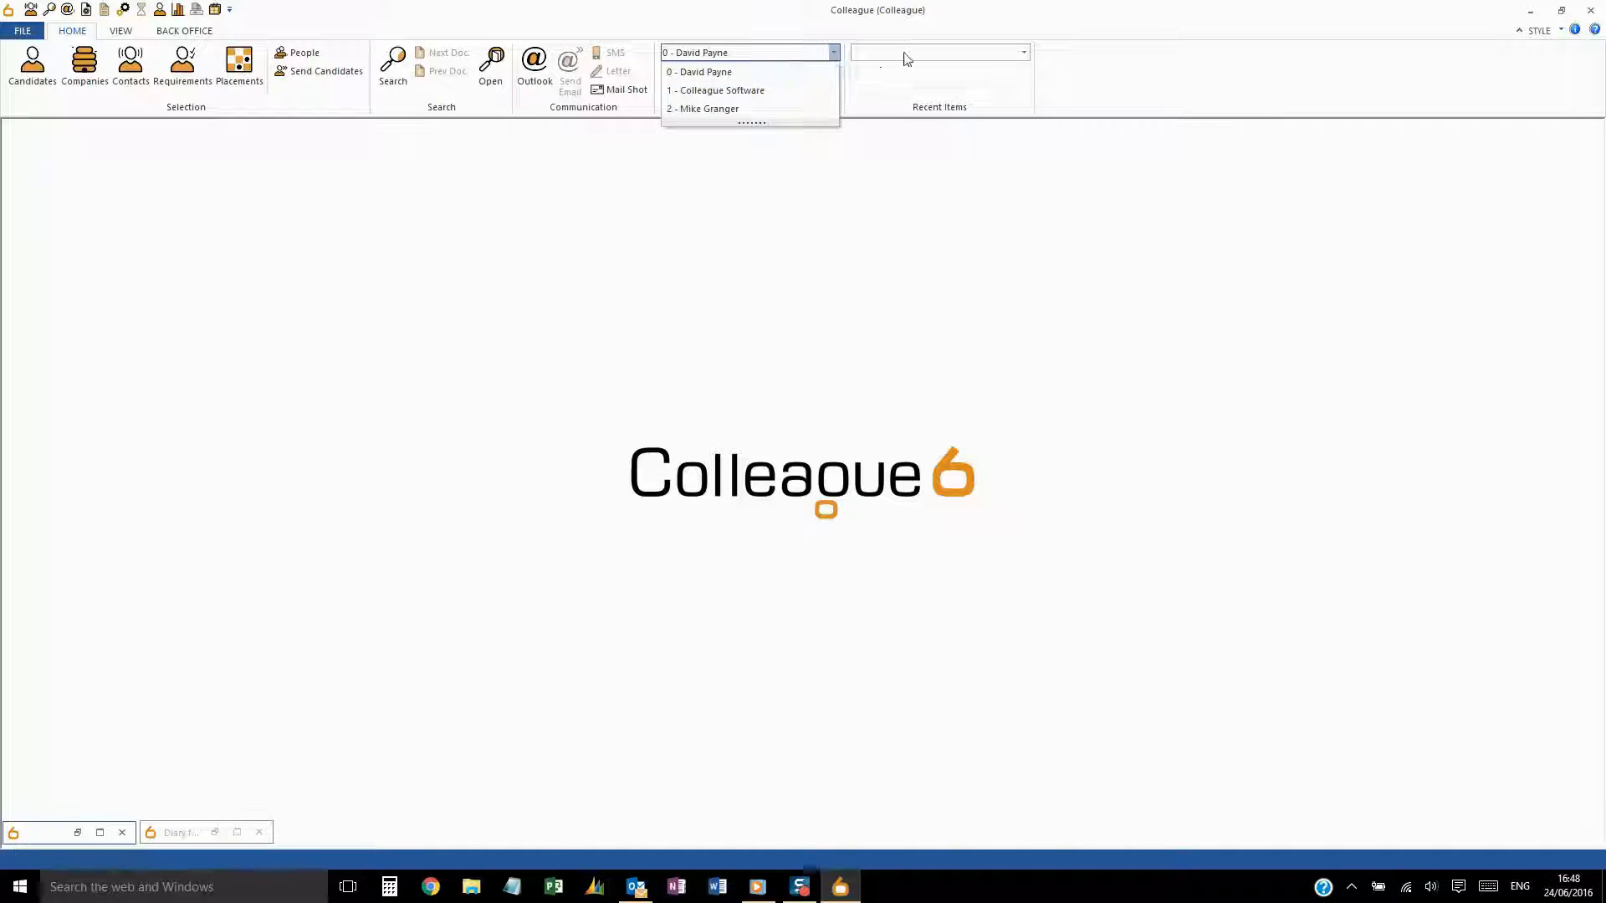
click(1022, 52)
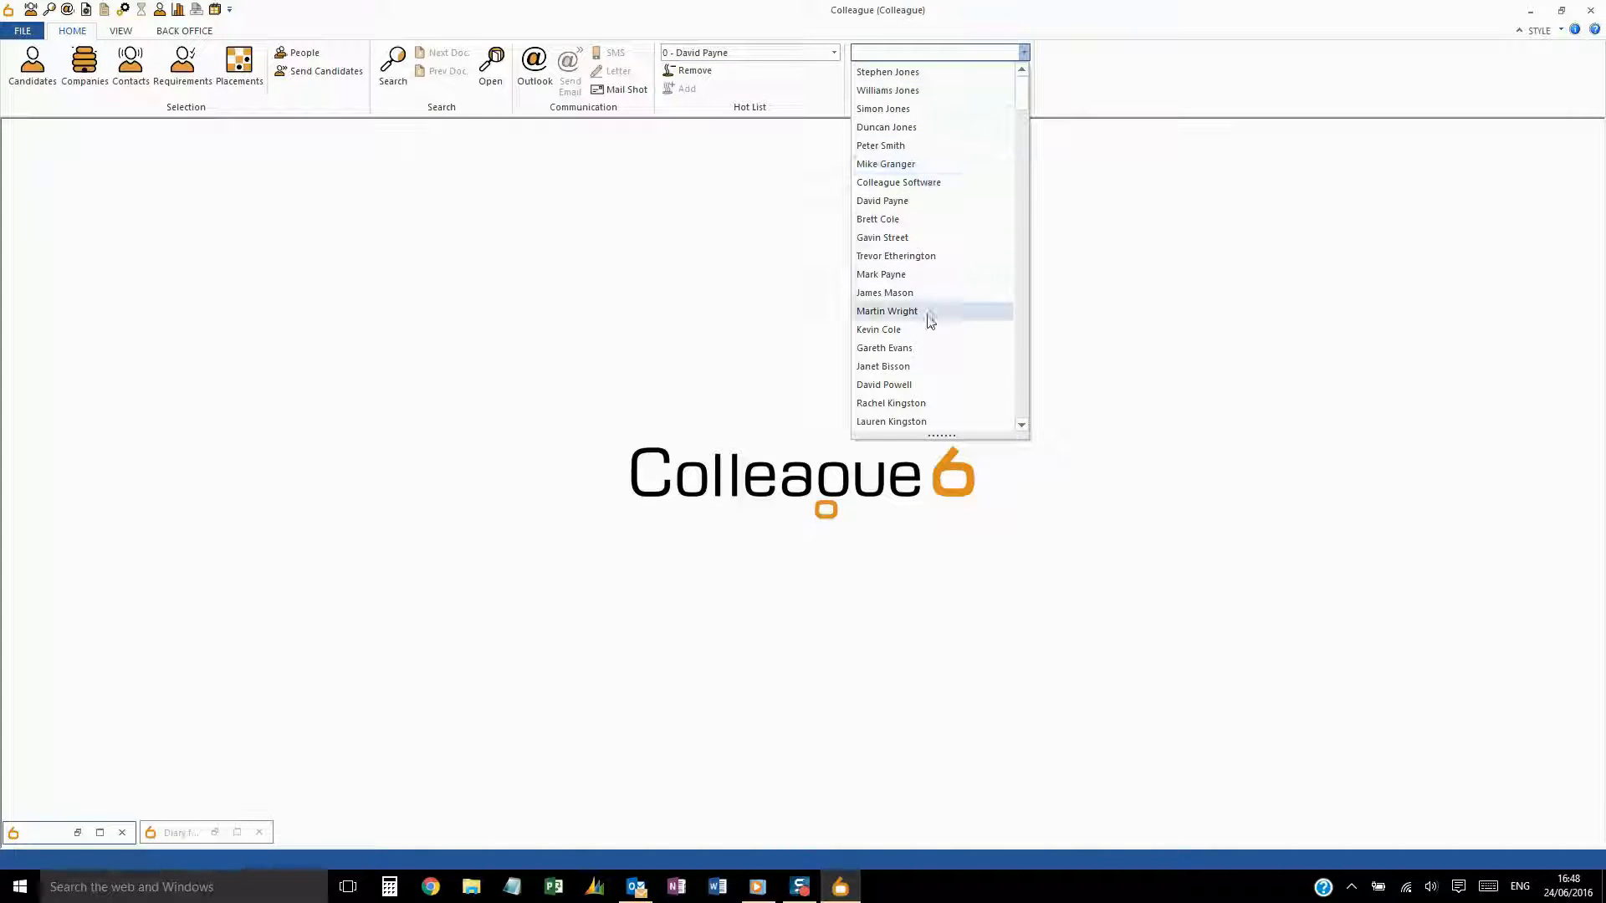
mouse_move(665, 316)
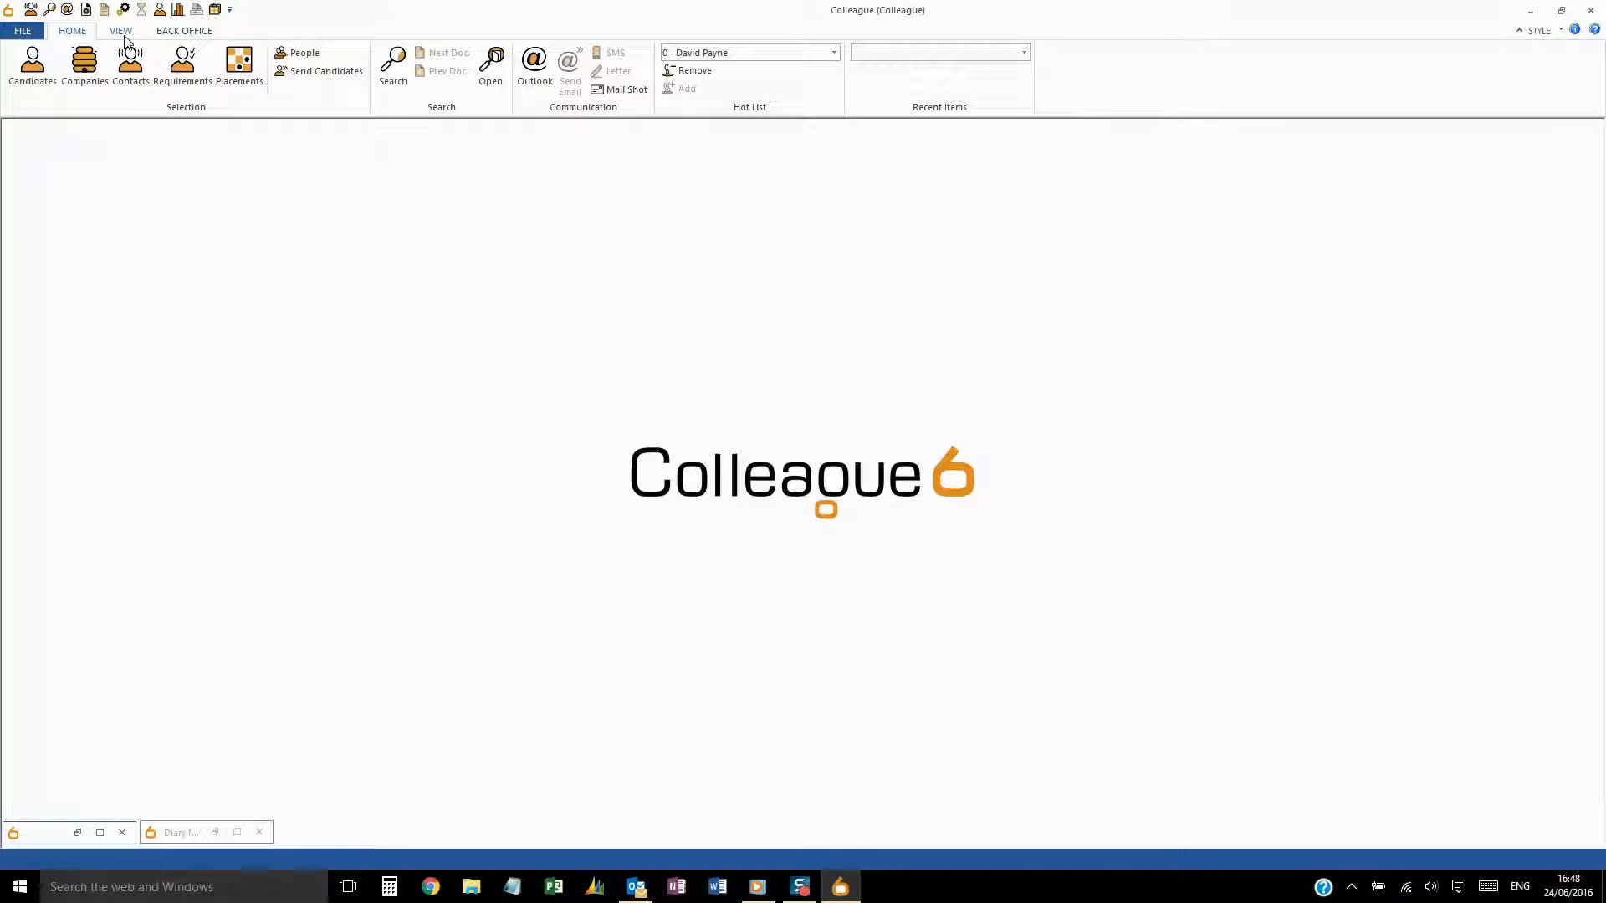
Step: Browse the View commands on the ribbon
click(120, 30)
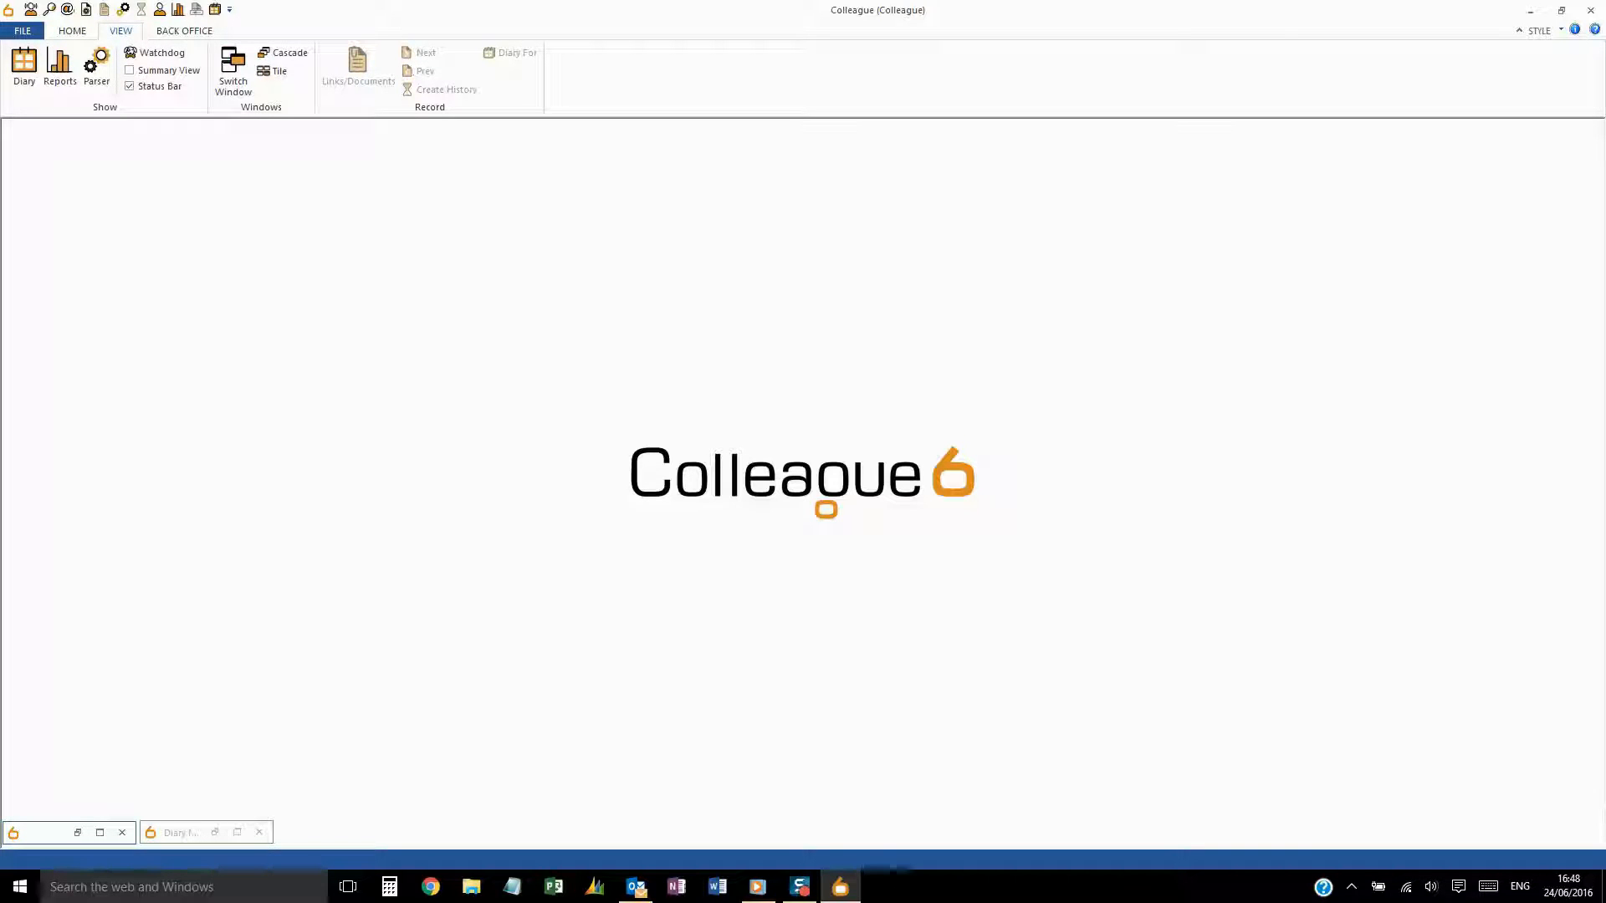
click(23, 66)
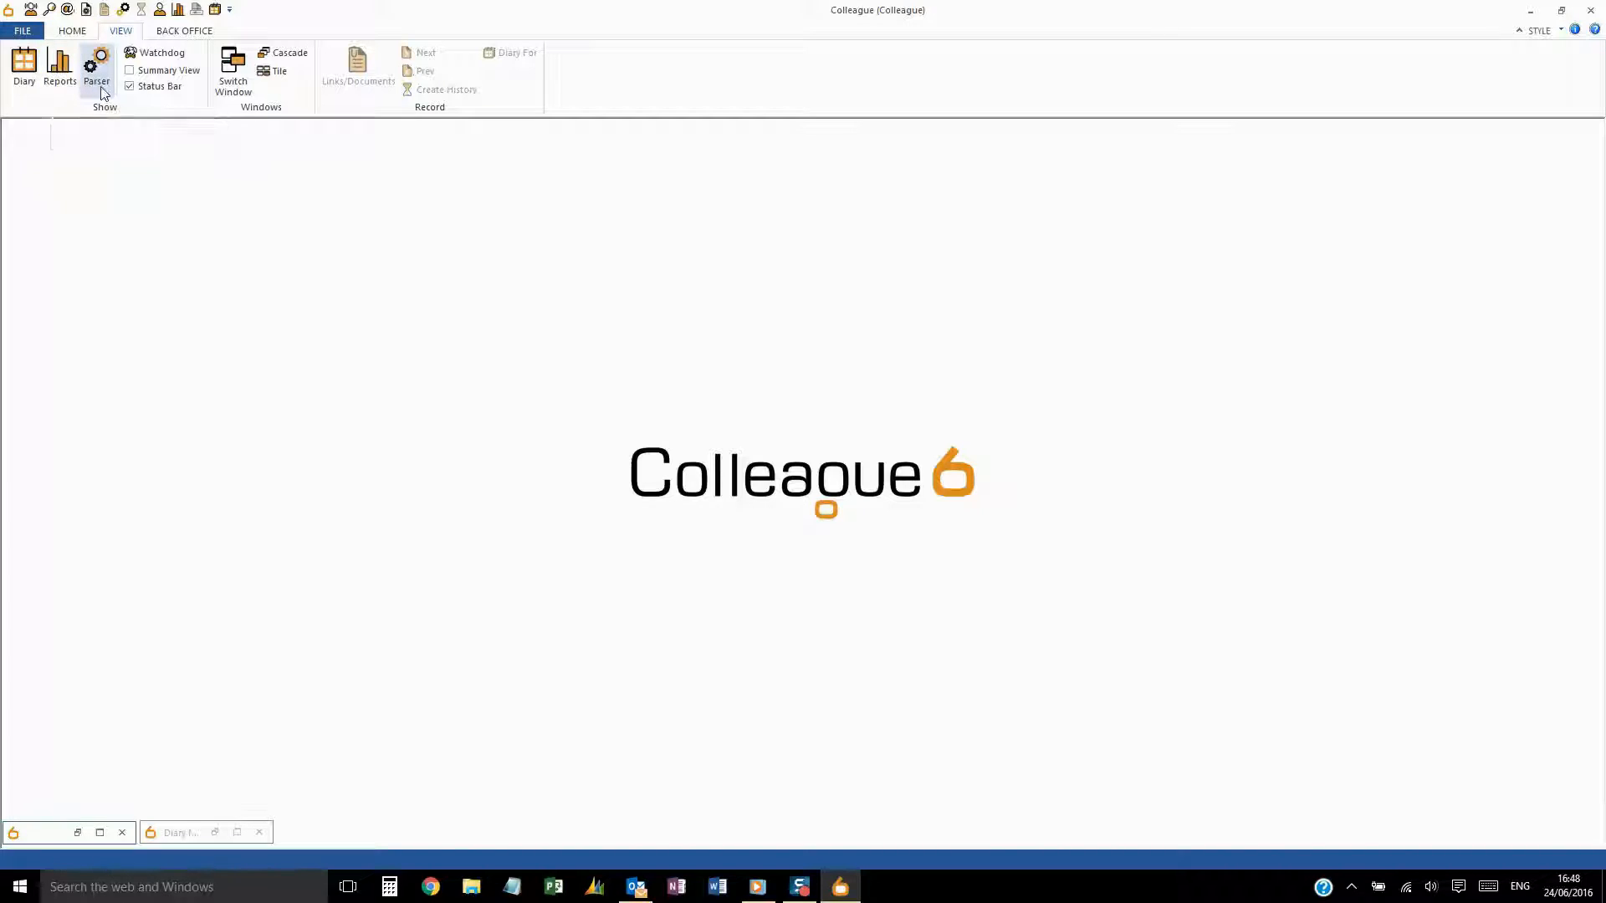
click(97, 67)
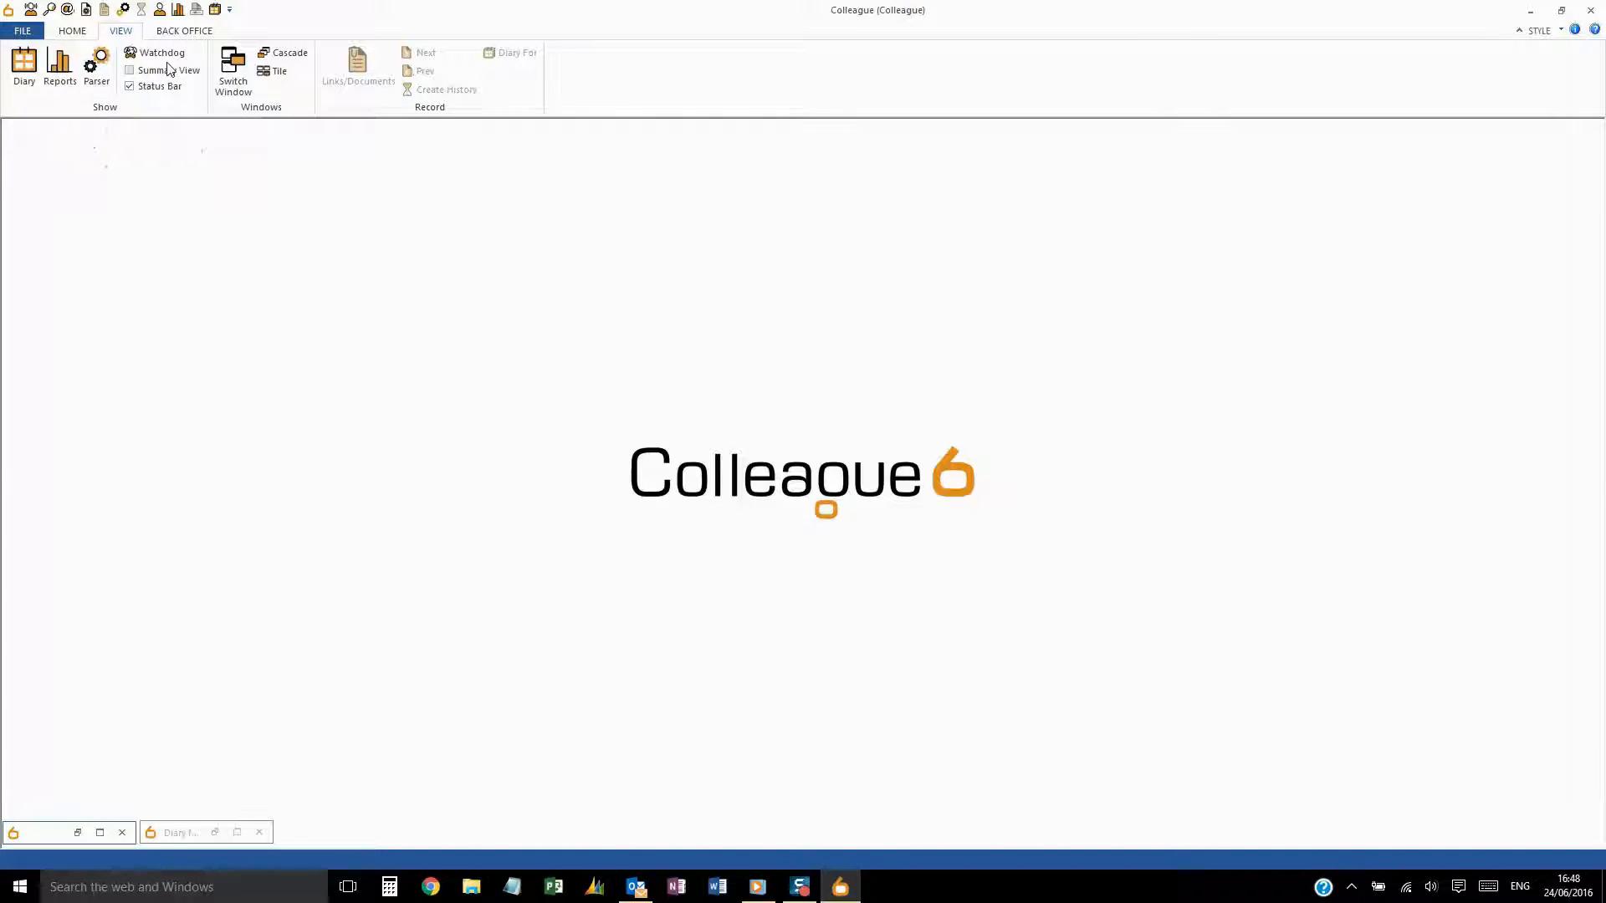
click(131, 70)
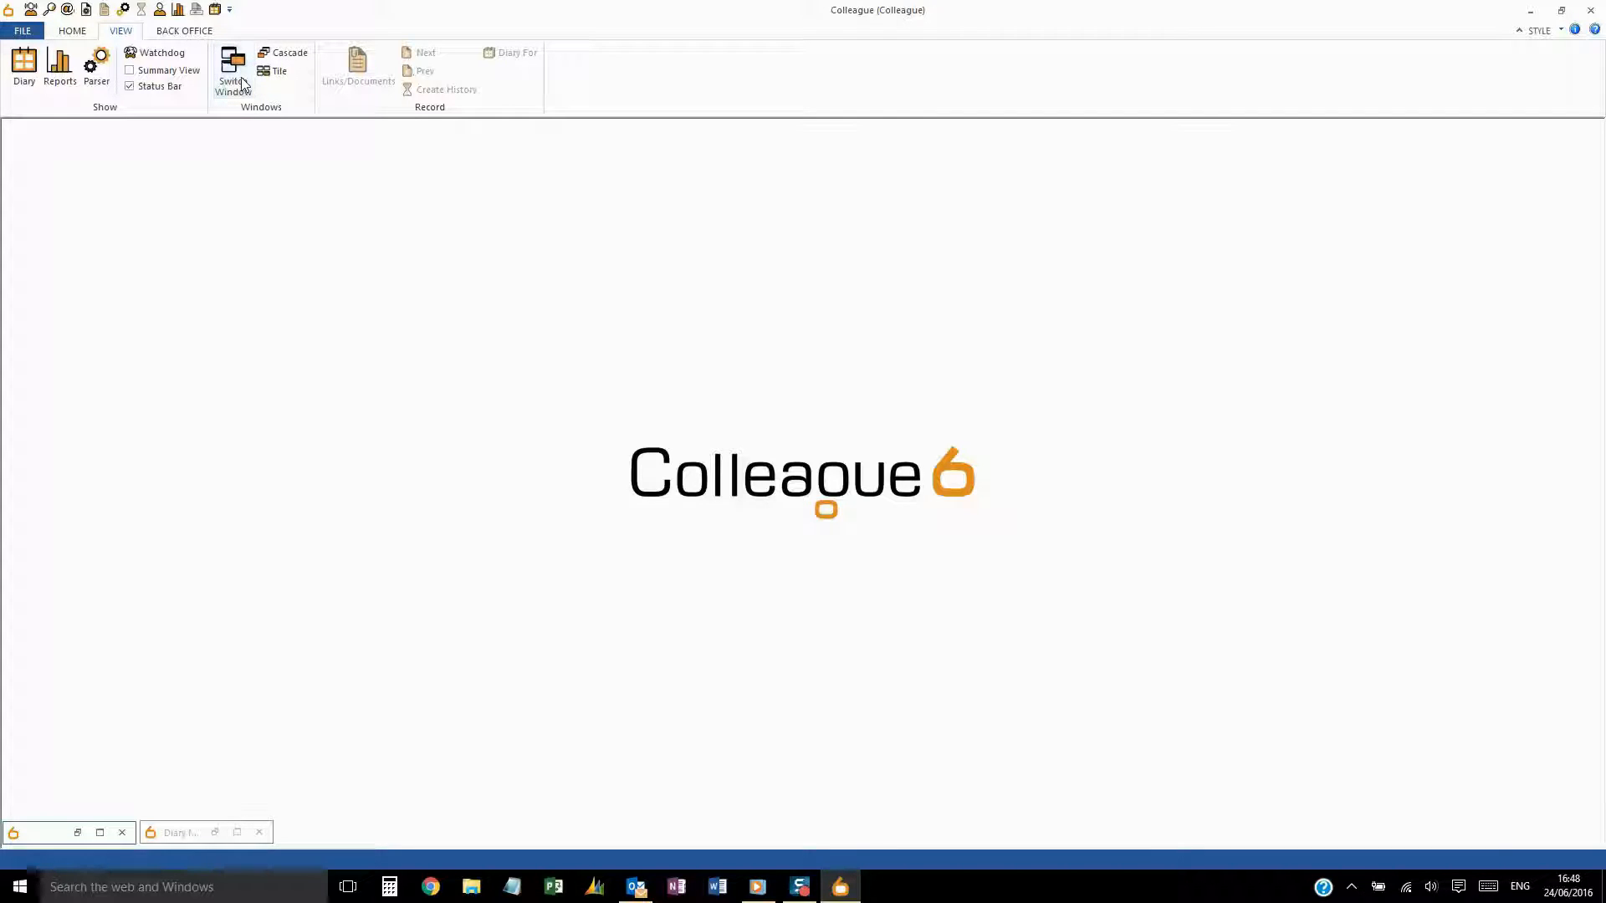
Step: Review the list of open windows, close it, and show the Back Office commands
click(233, 72)
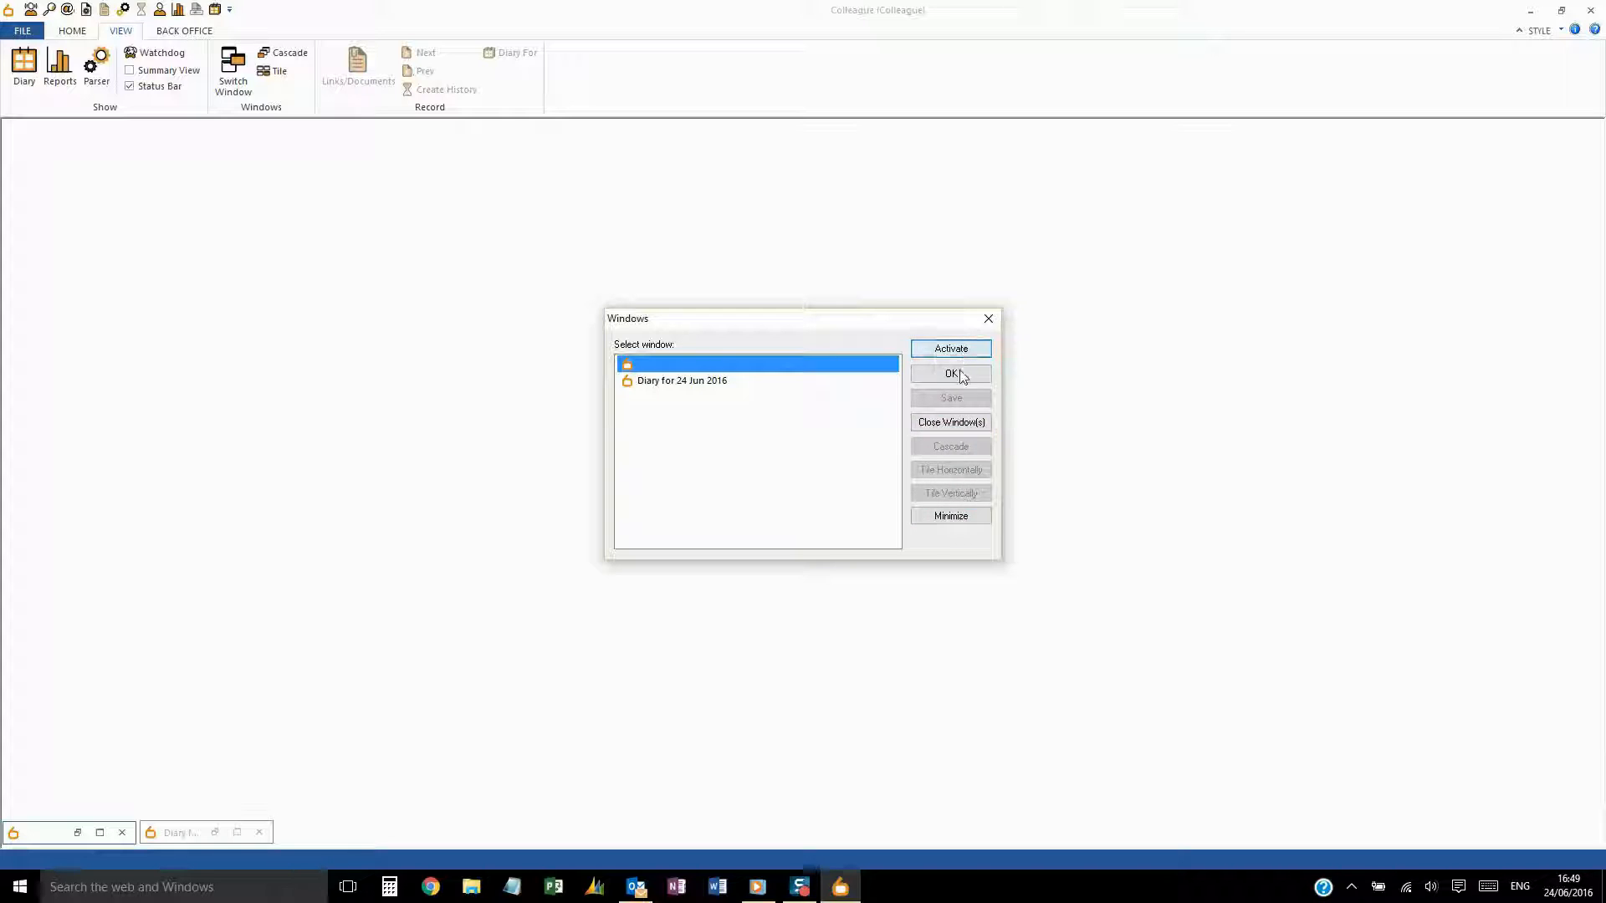
click(950, 373)
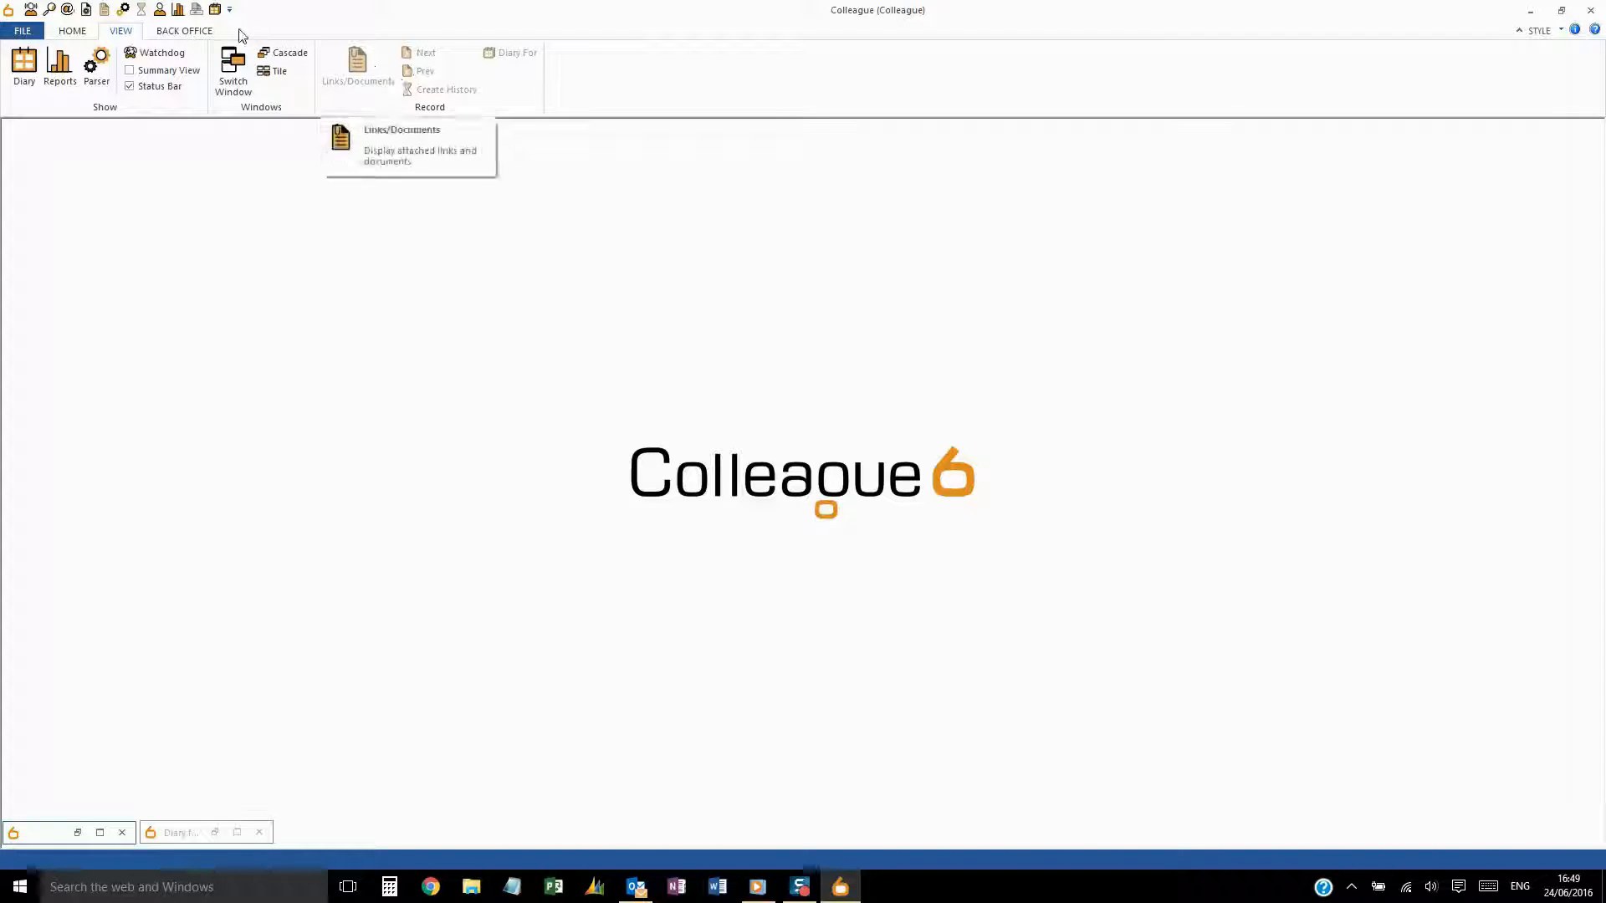
click(184, 30)
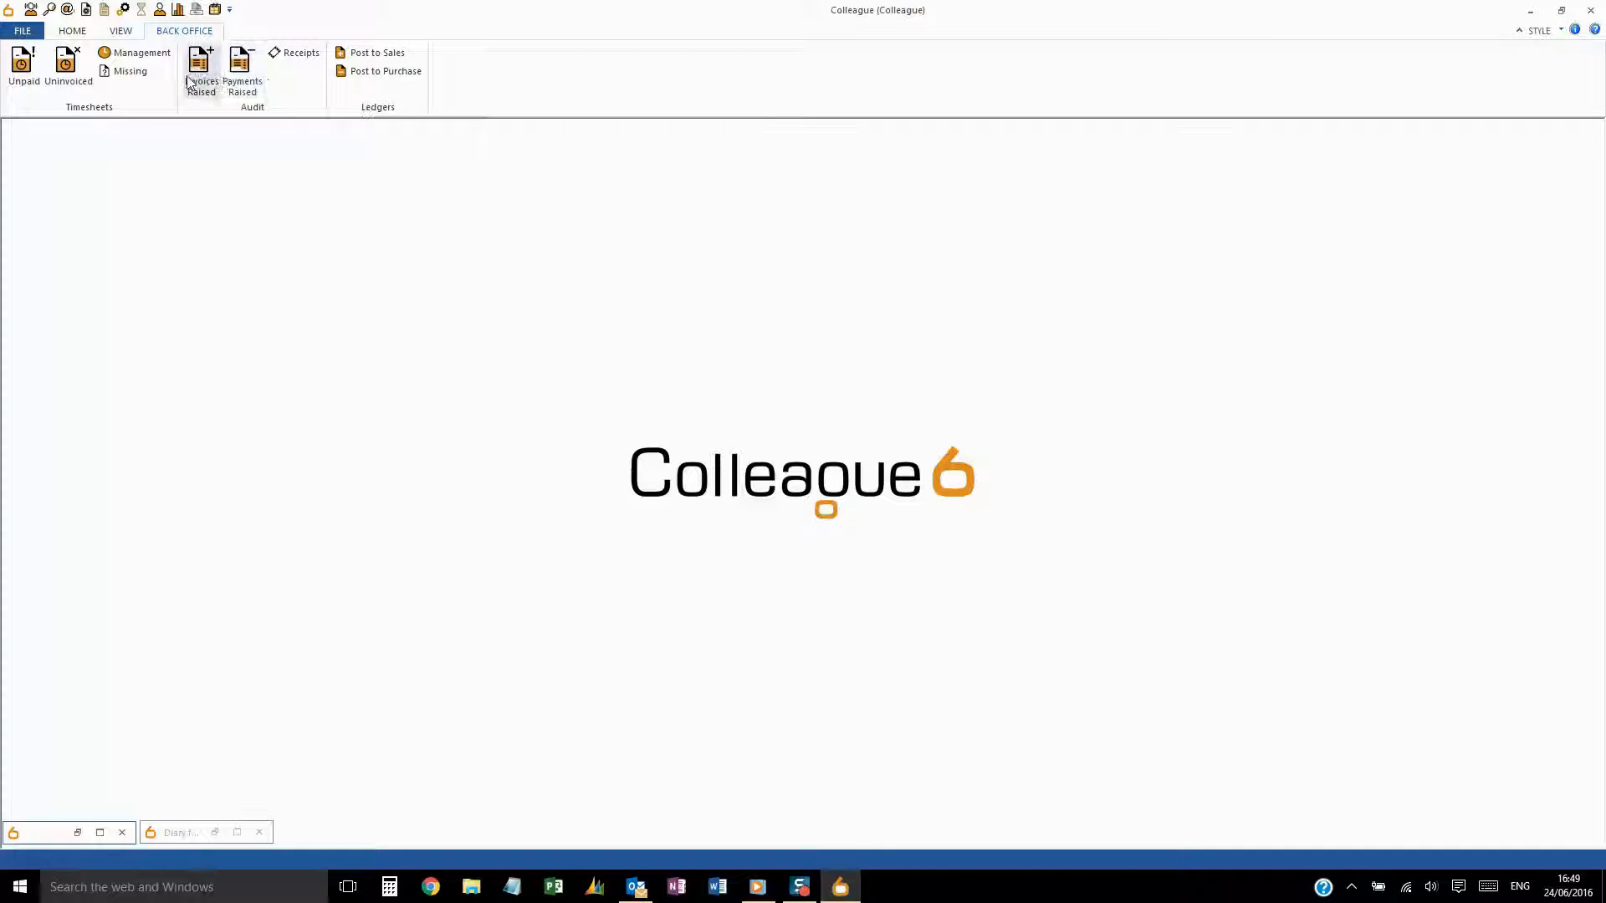
Step: Return to Home and show the file-level options with Select Database and Change Password
click(72, 30)
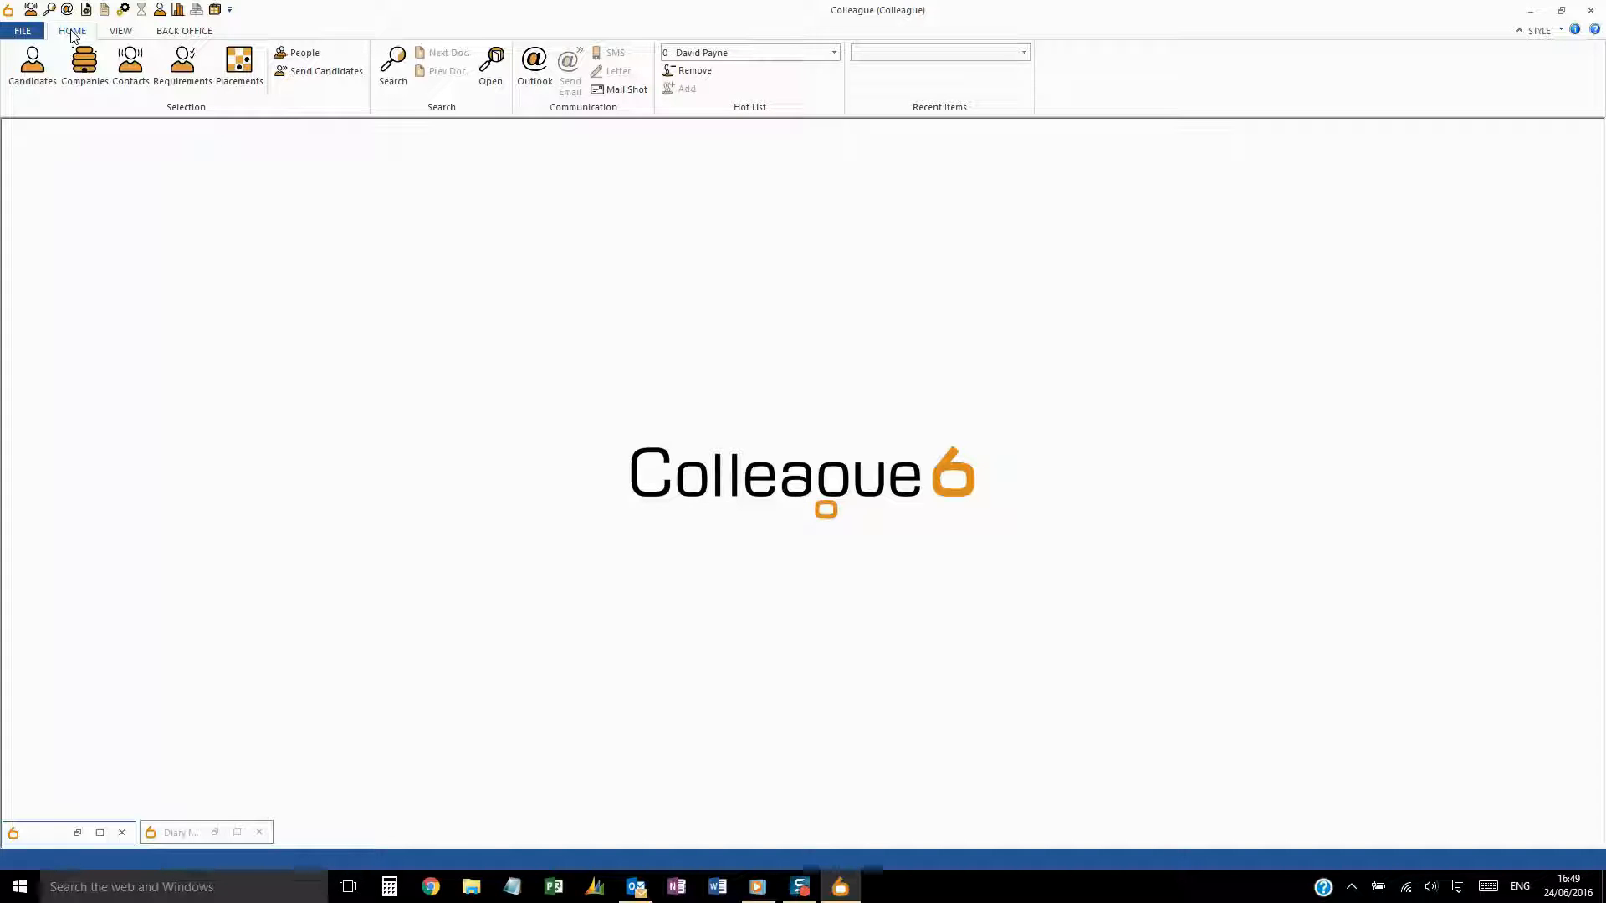
mouse_move(264, 190)
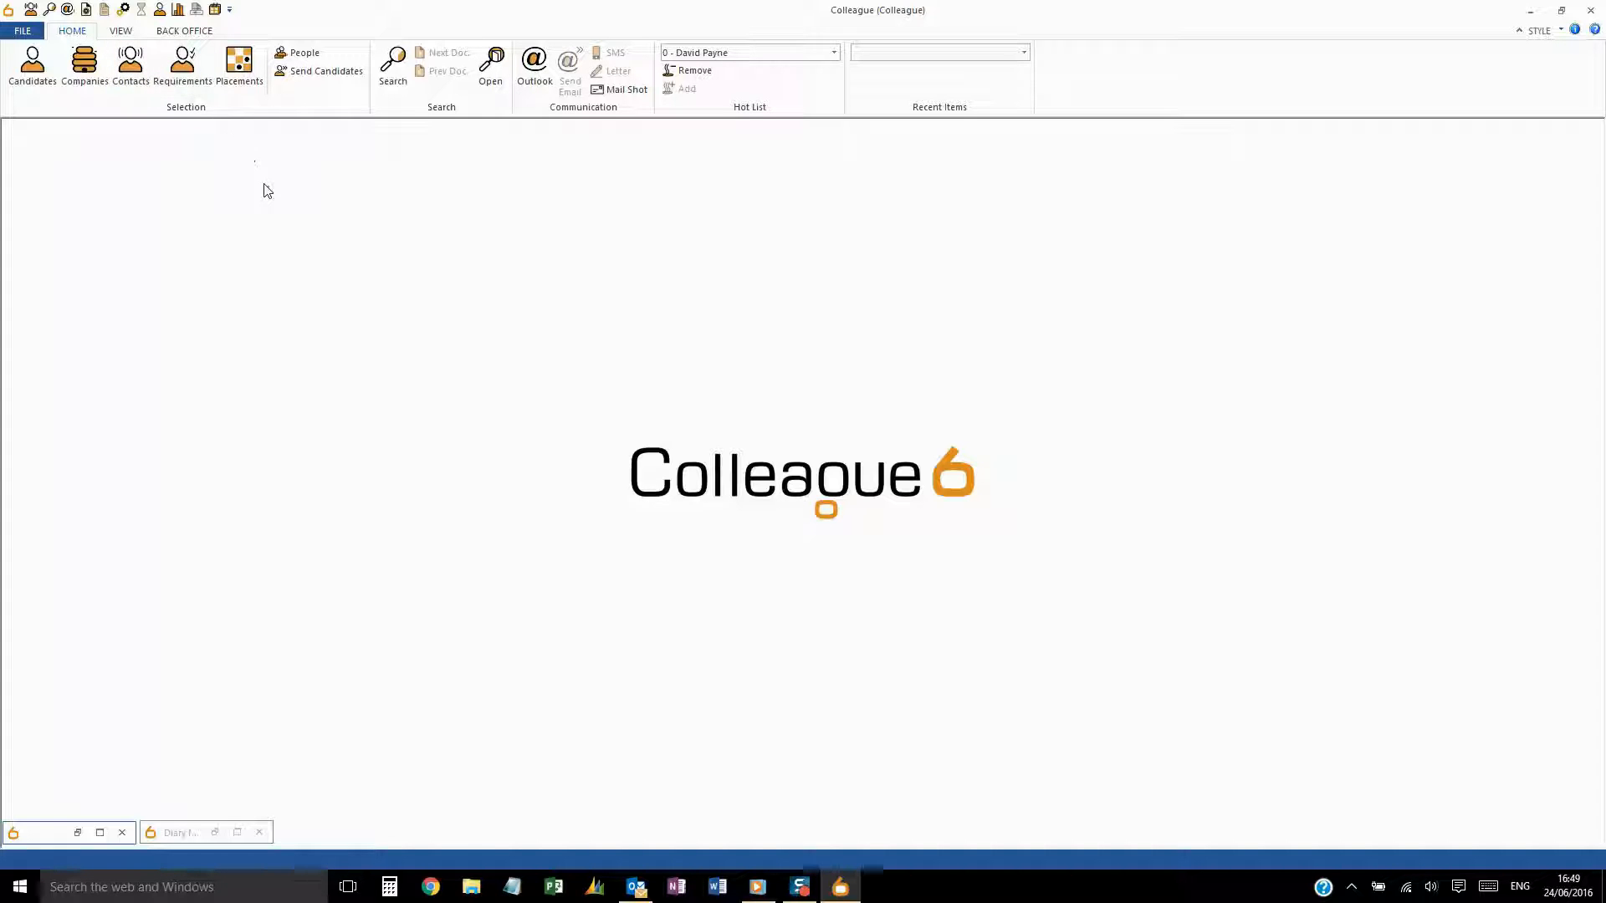
mouse_move(129, 64)
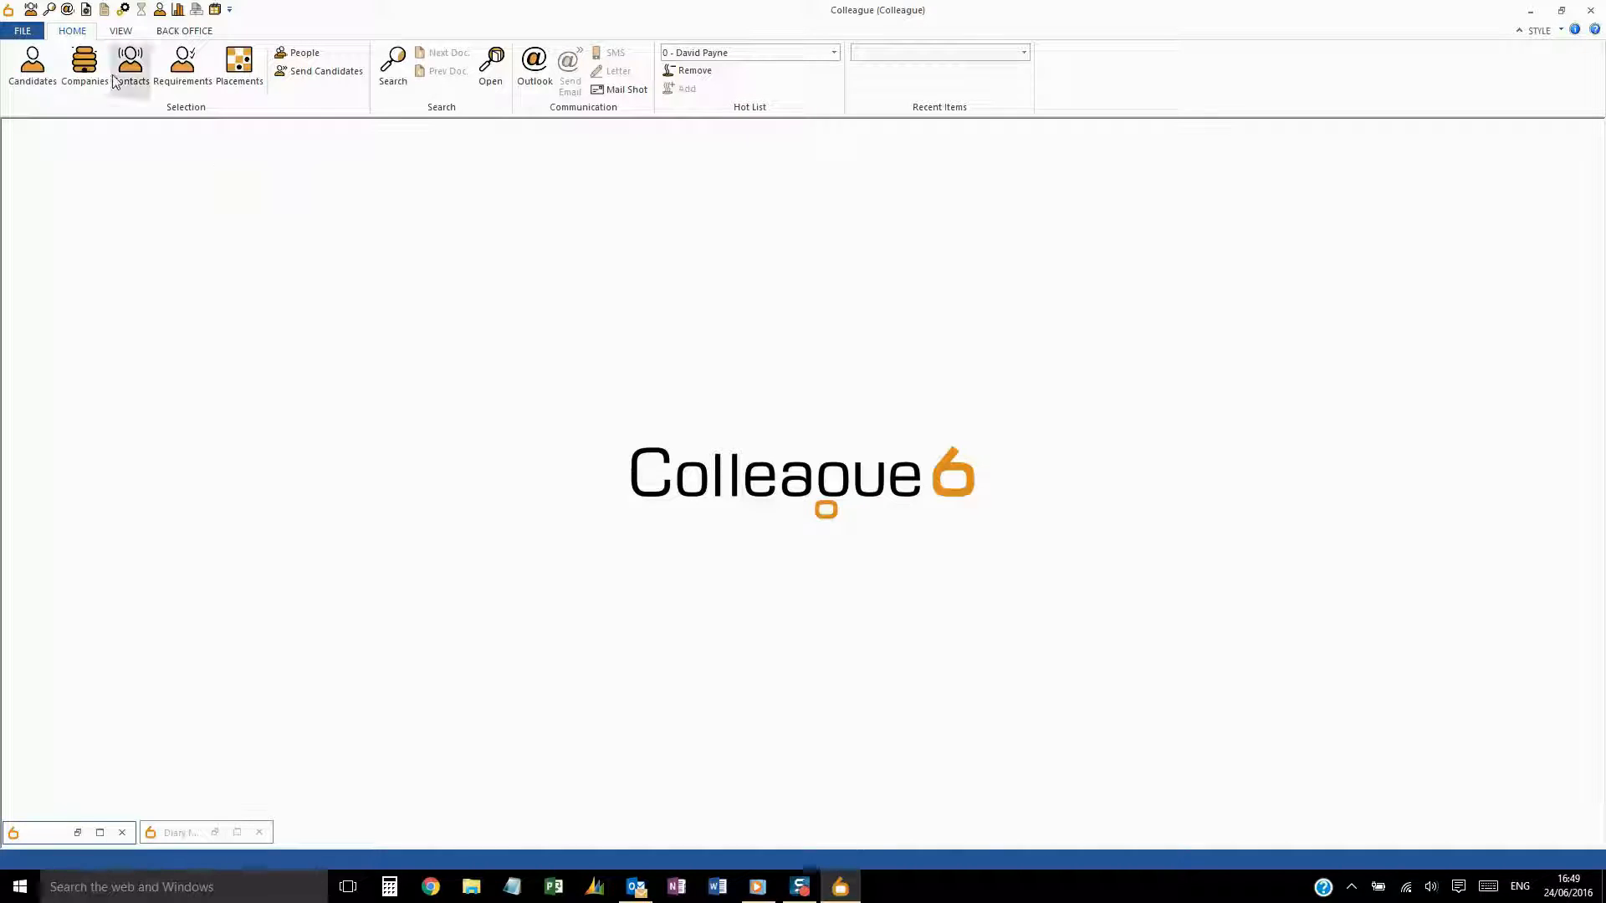
click(22, 30)
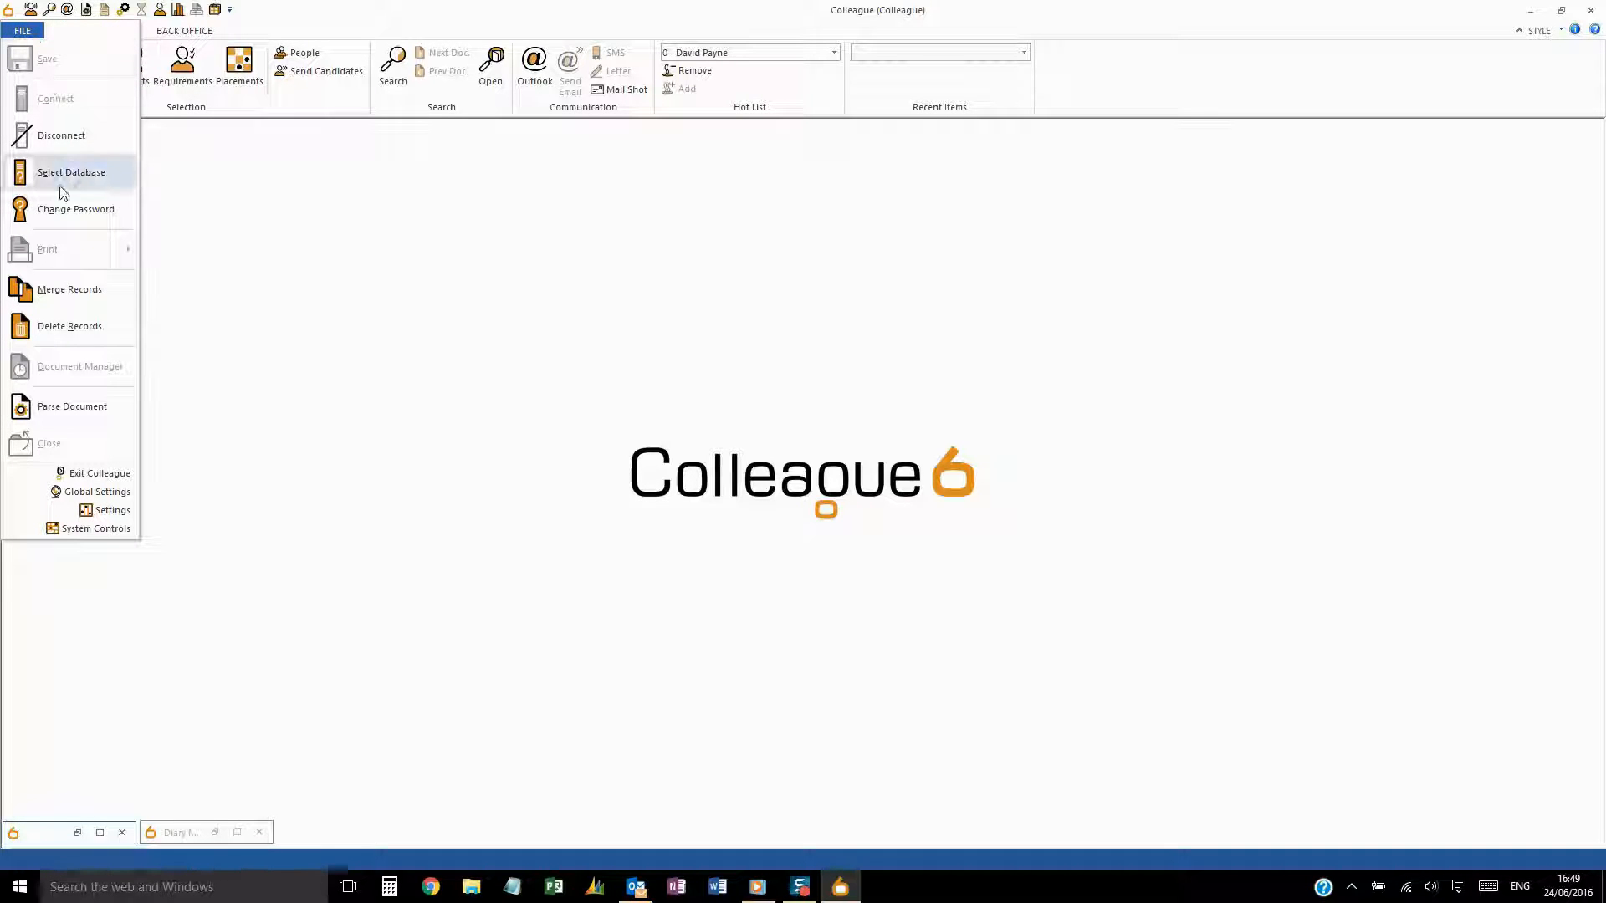
mouse_move(72, 271)
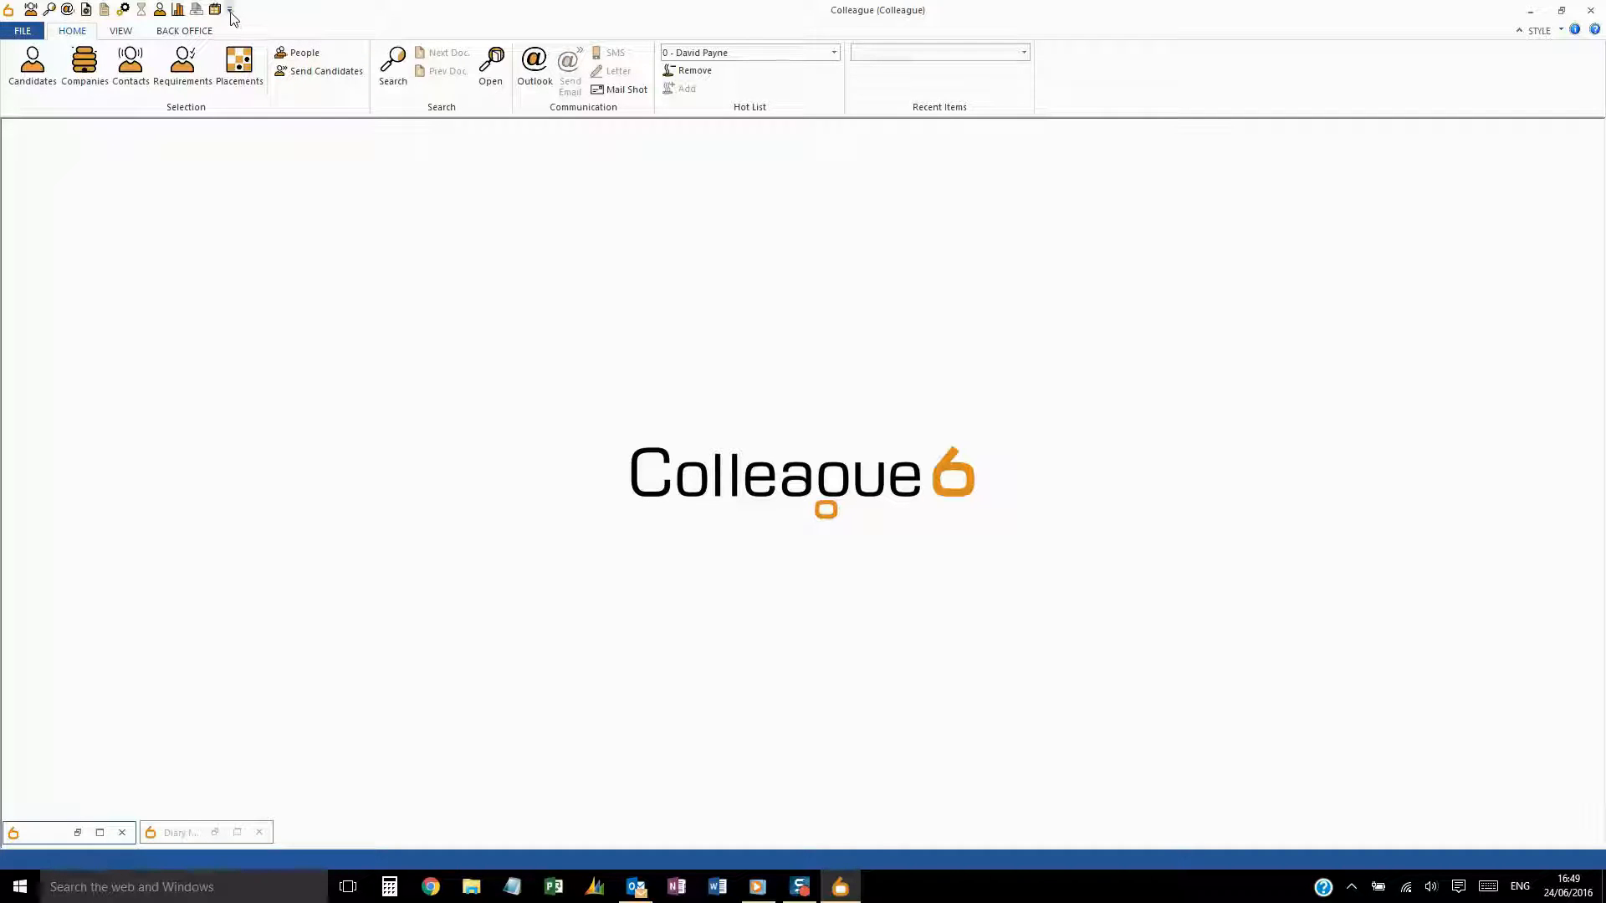
click(230, 11)
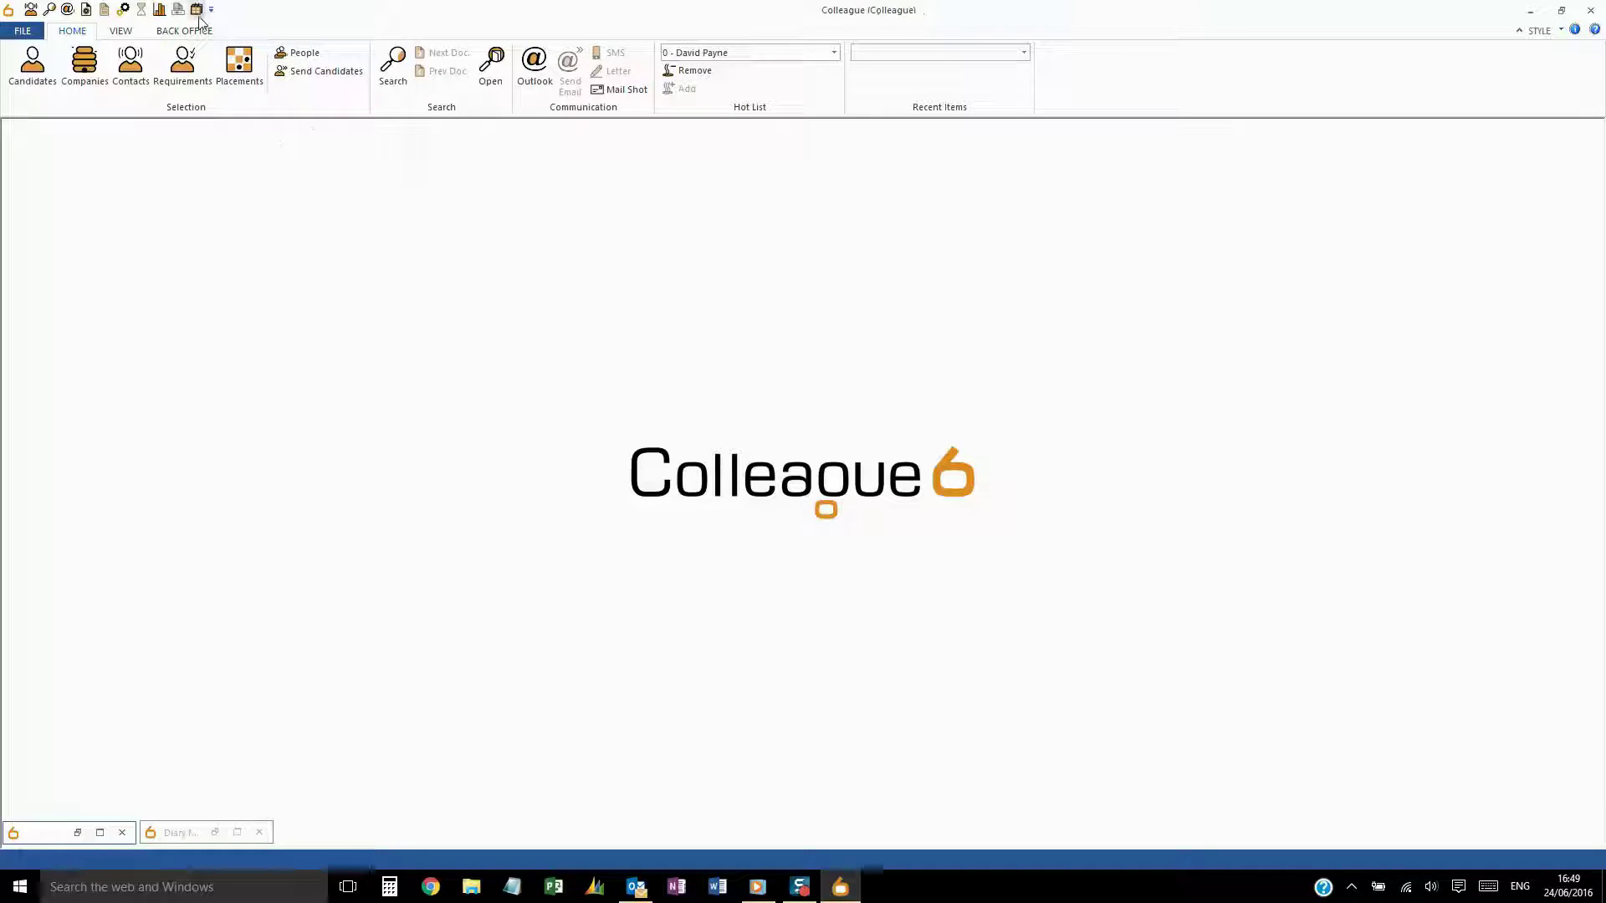
mouse_move(158, 10)
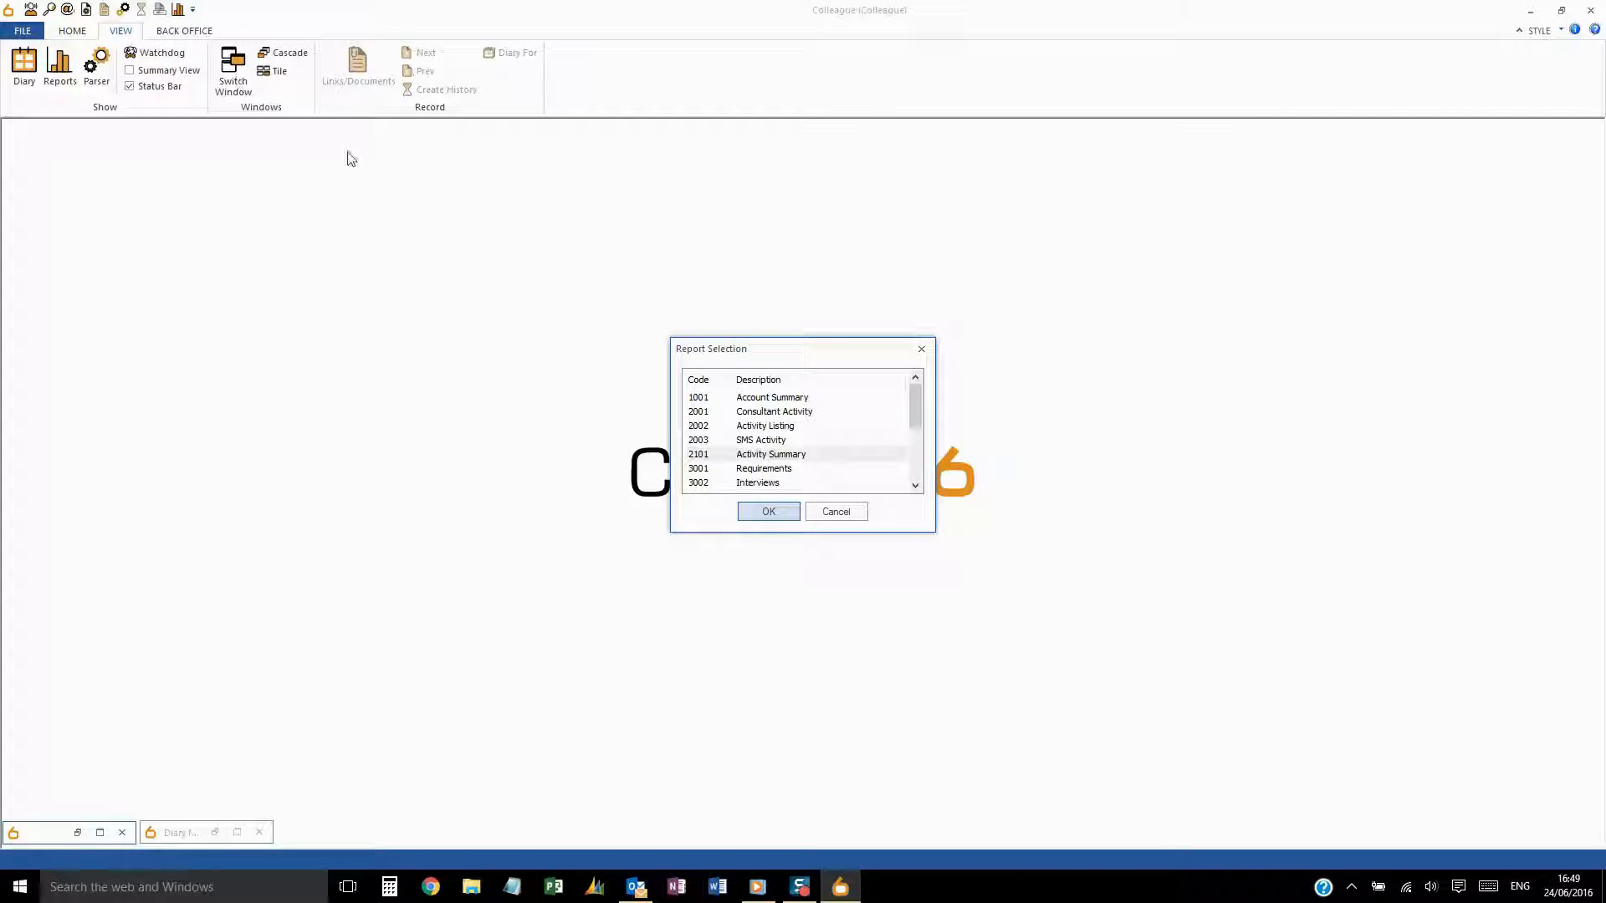
mouse_move(836, 512)
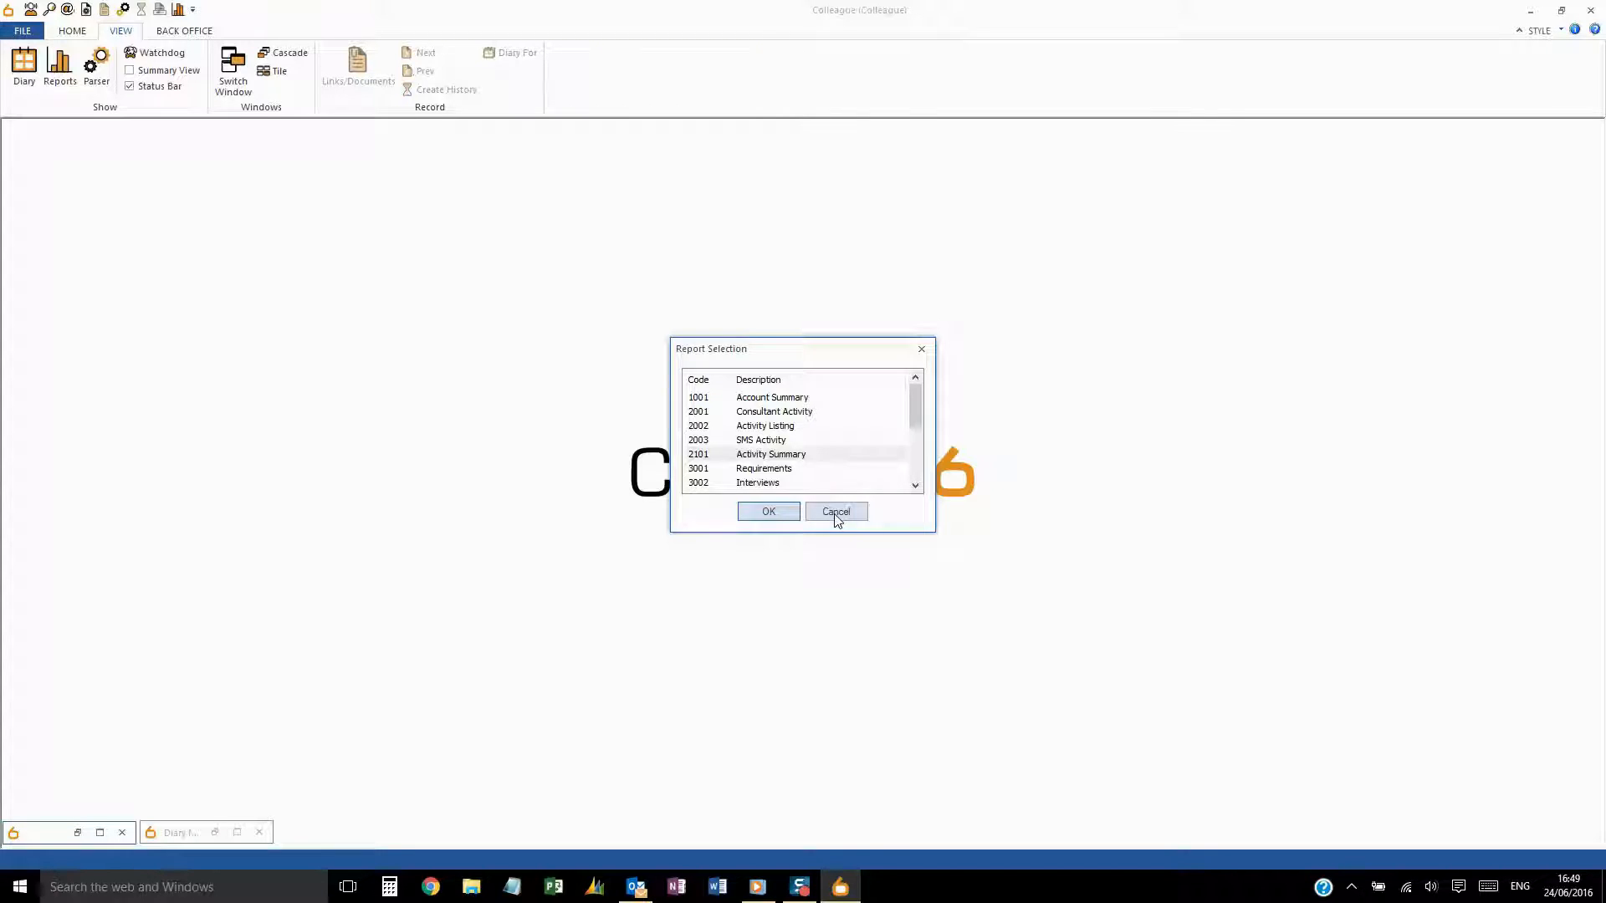
click(836, 512)
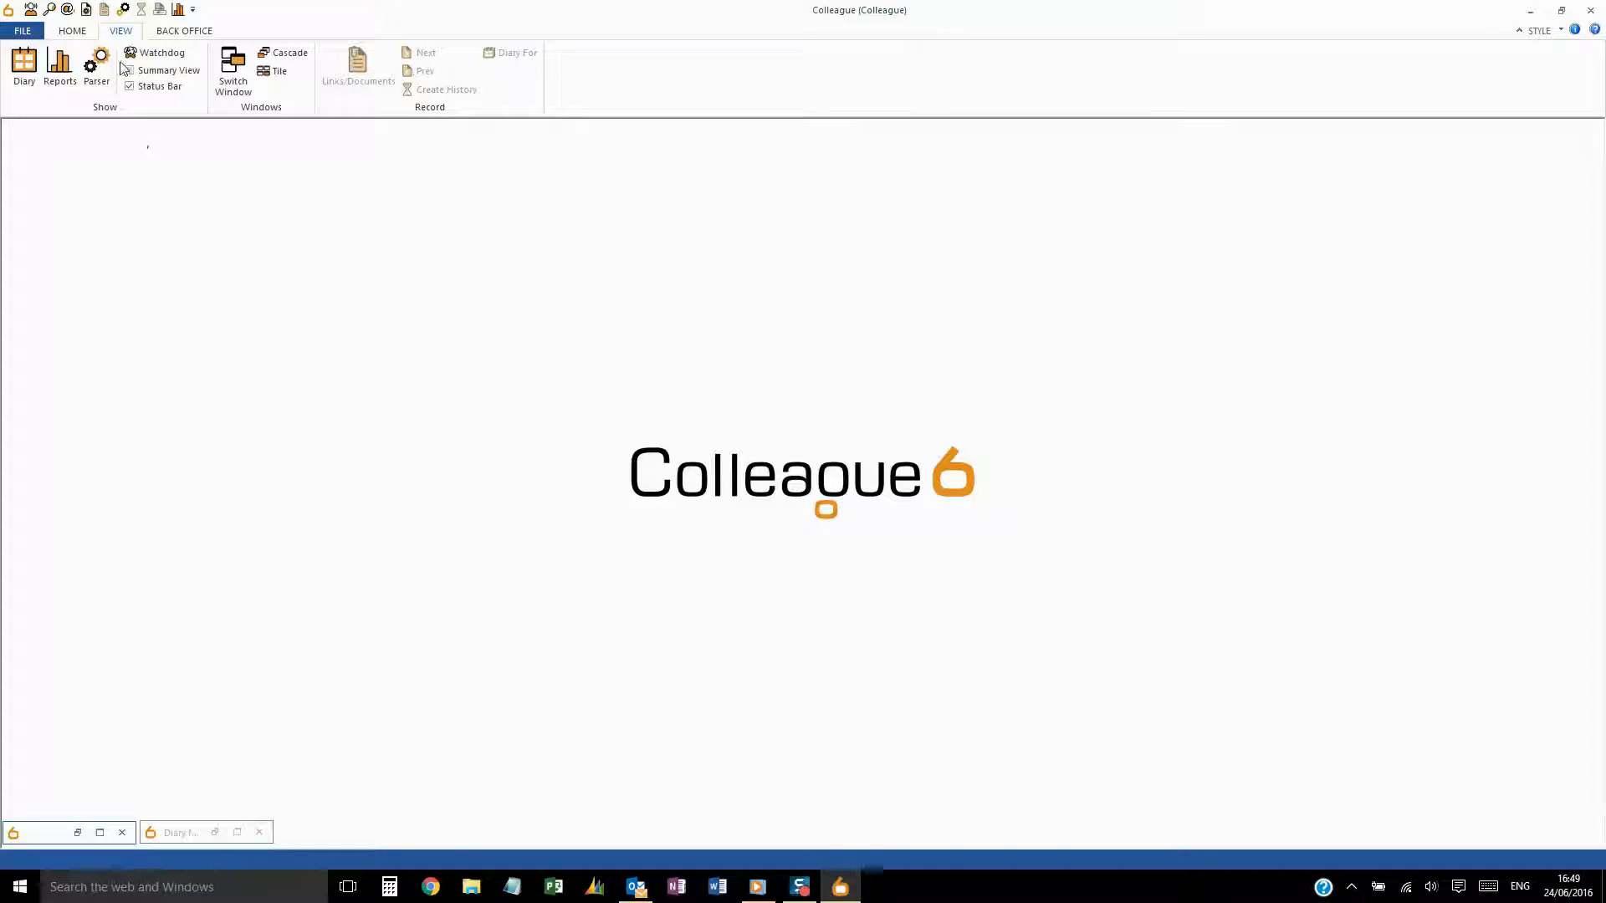
click(84, 67)
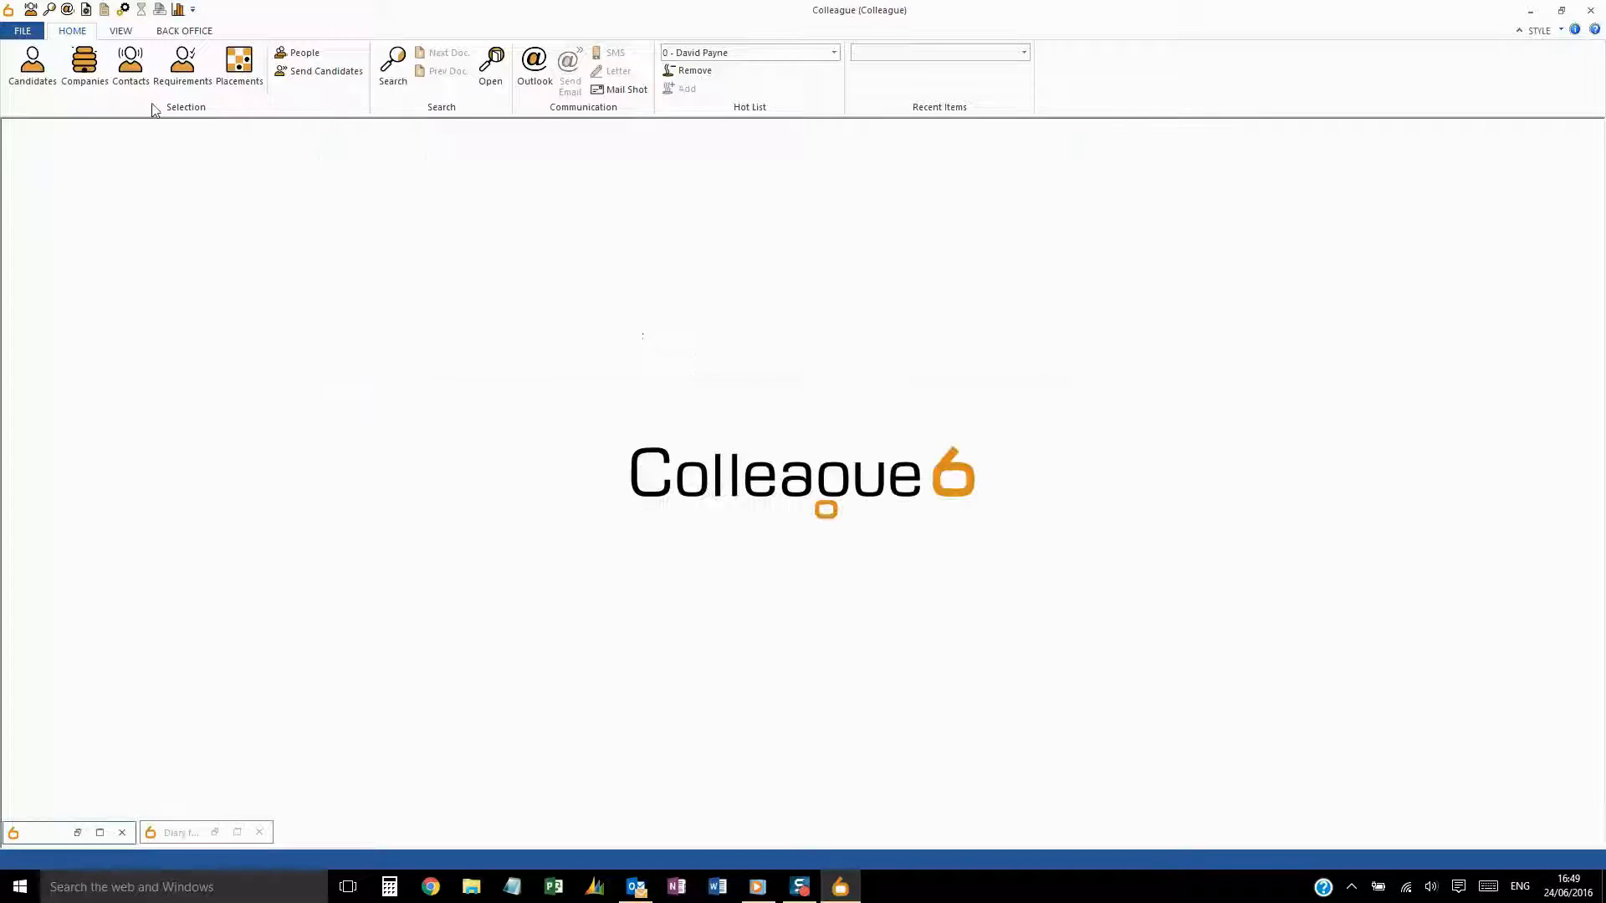
click(84, 67)
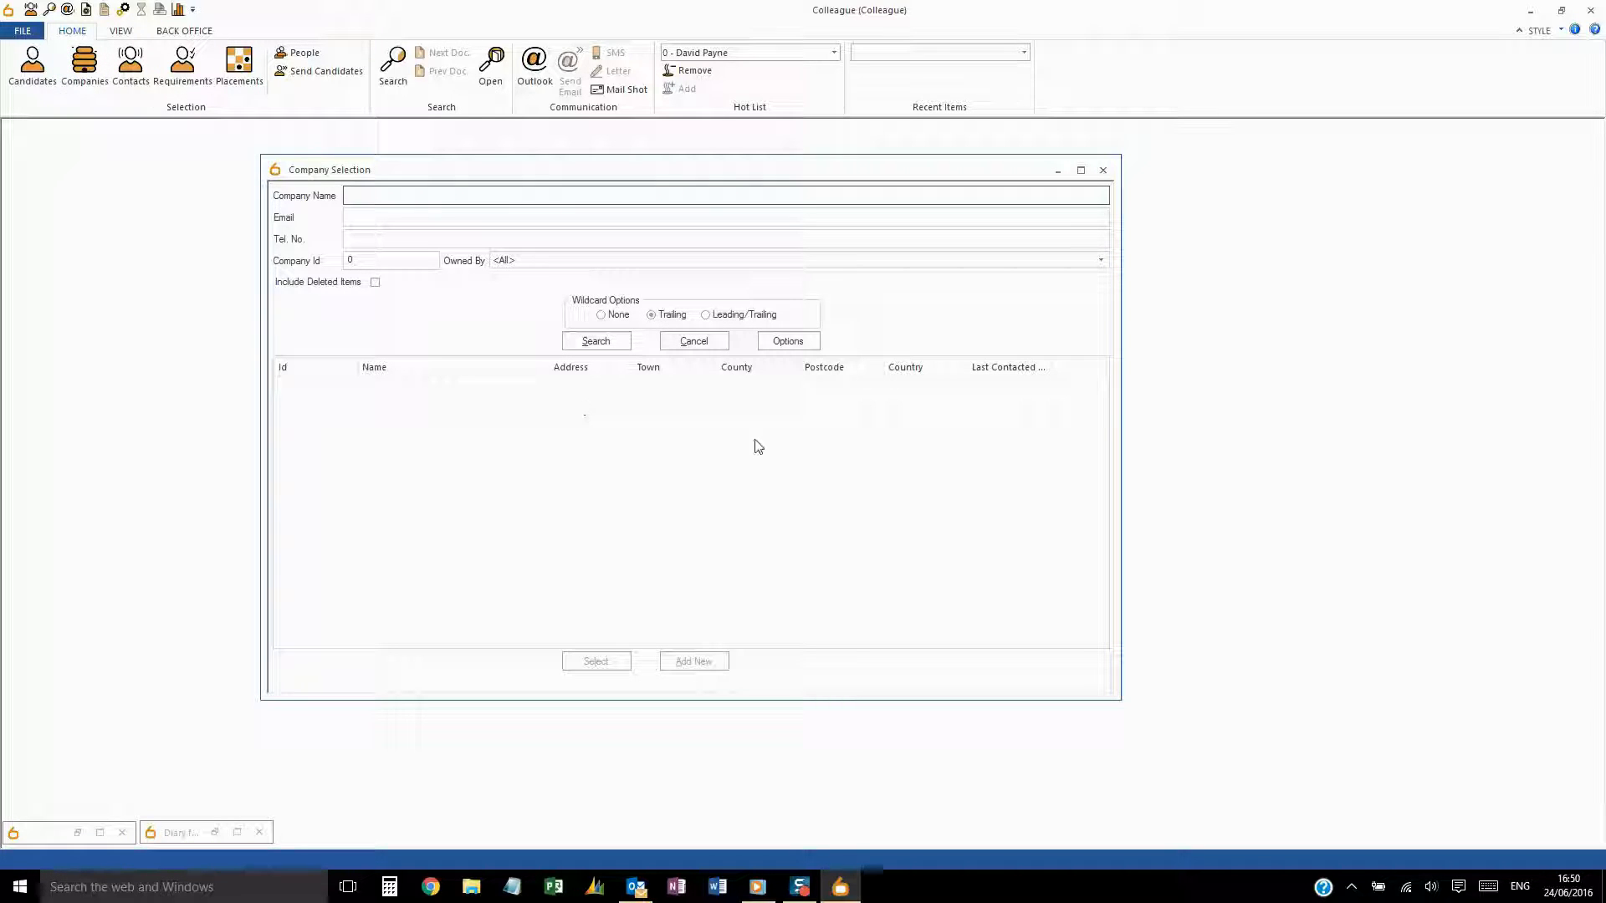
mouse_move(693, 341)
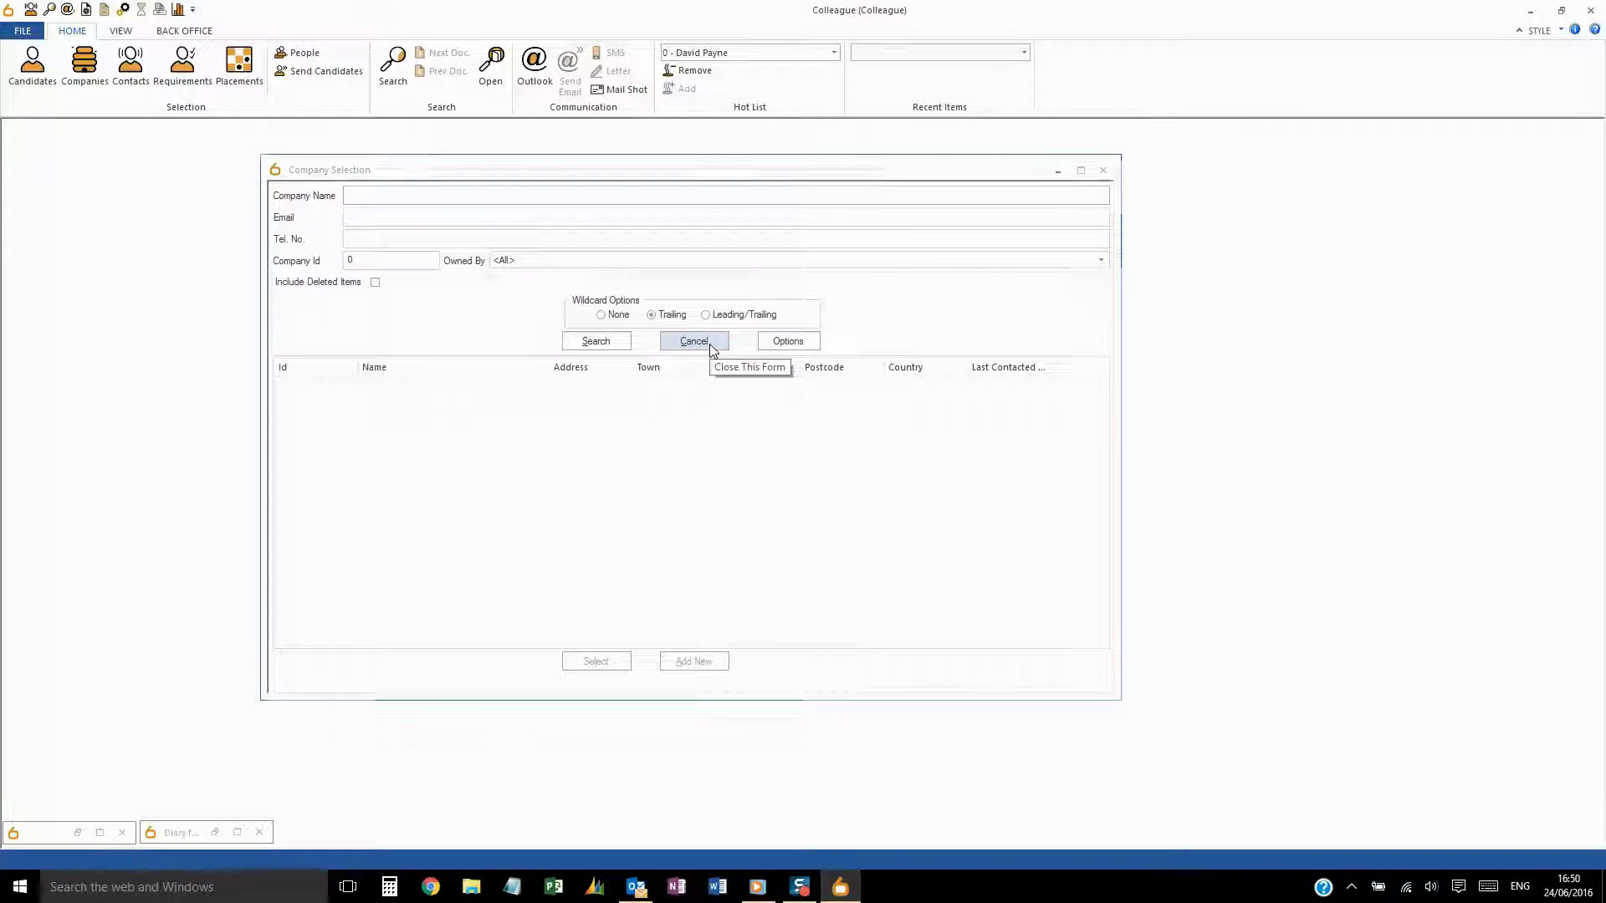
click(692, 339)
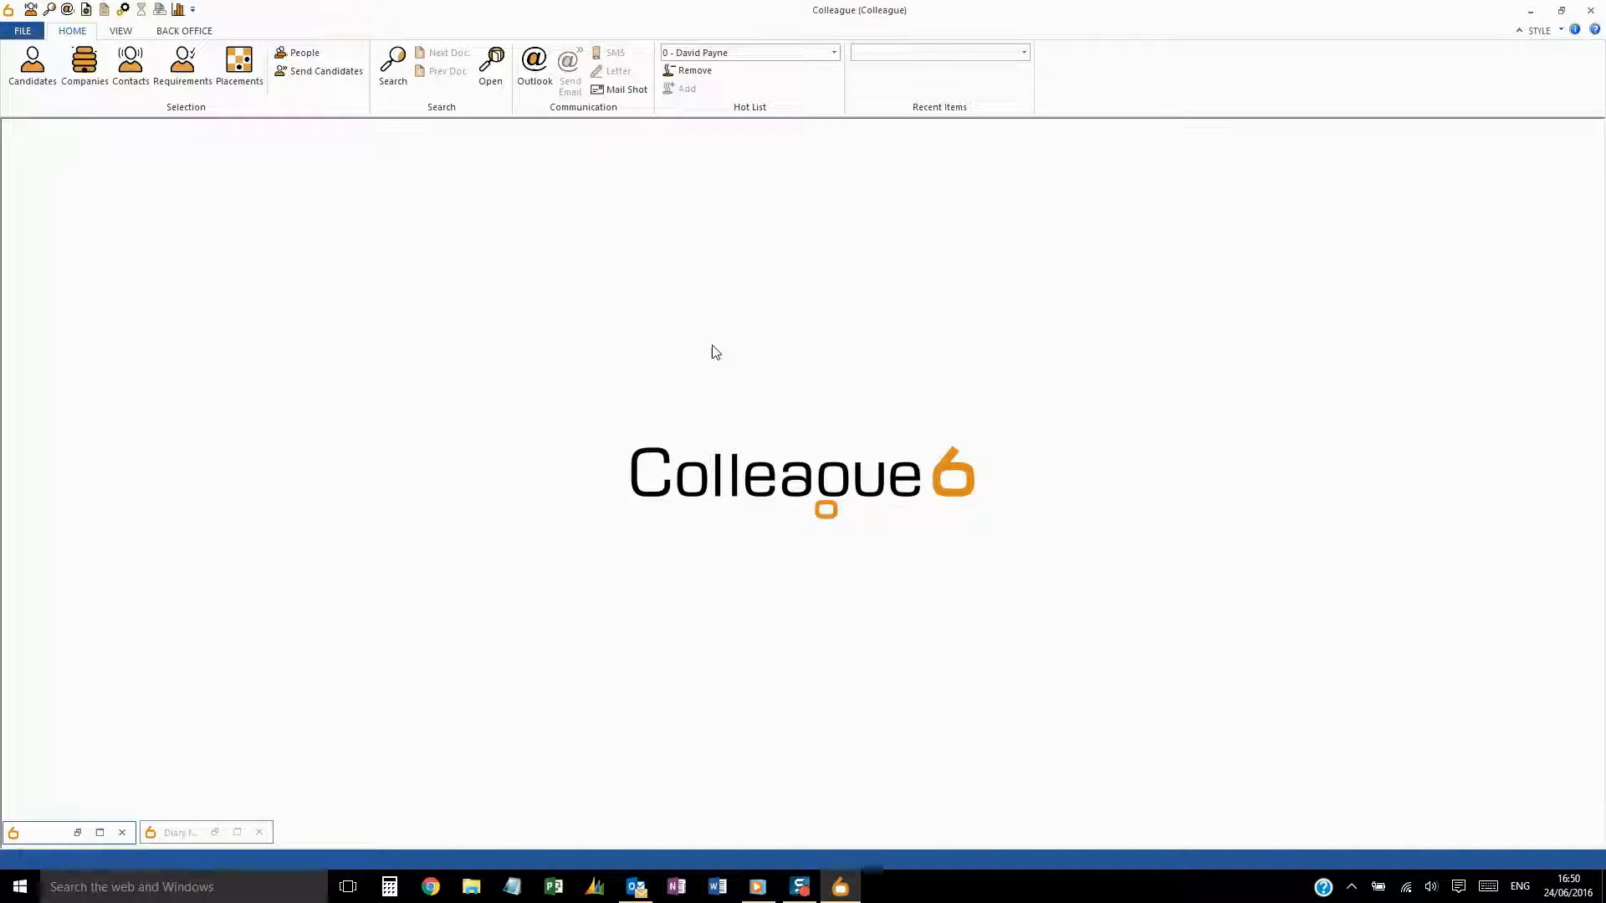
mouse_move(121, 139)
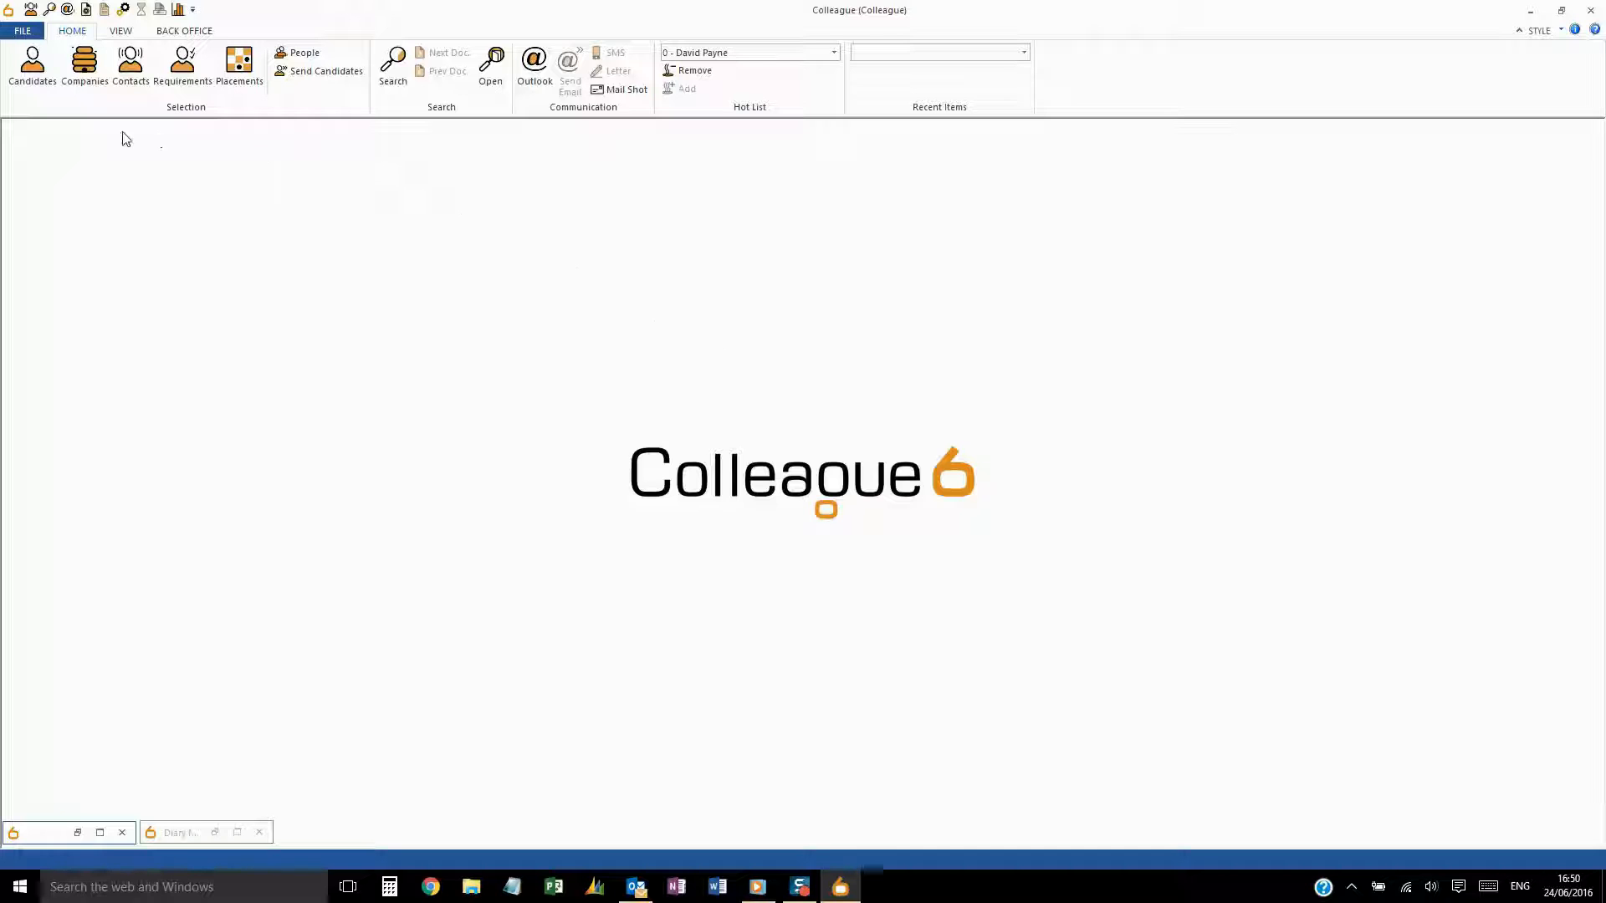
Step: Bring up Candidate Selection plus the other search forms, then close all but the candidate search
click(32, 63)
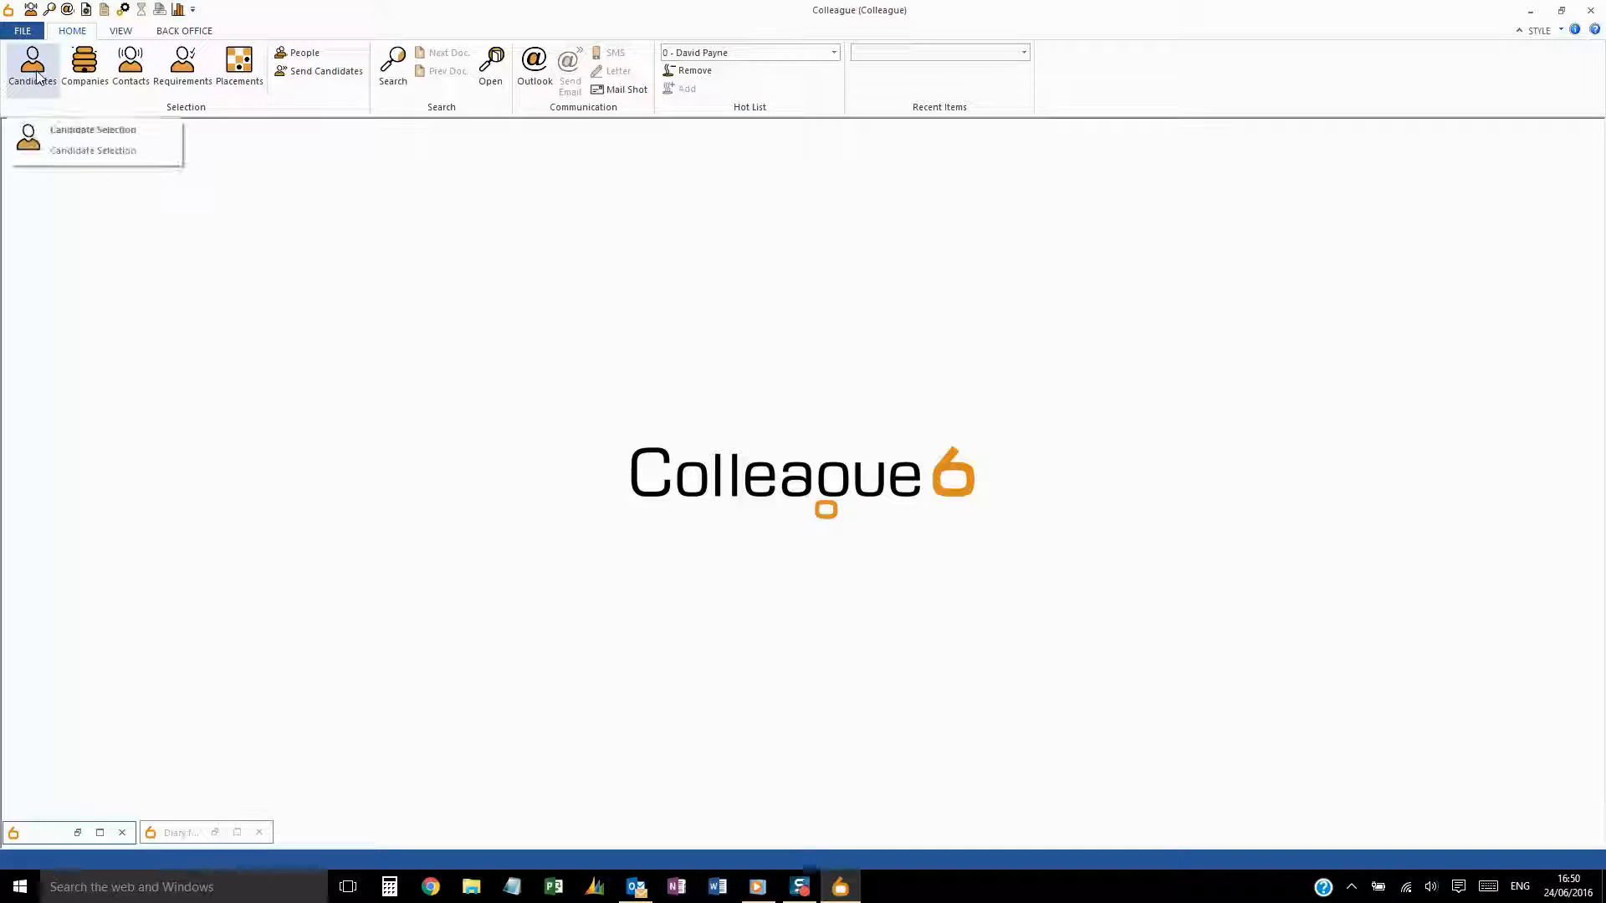
click(92, 129)
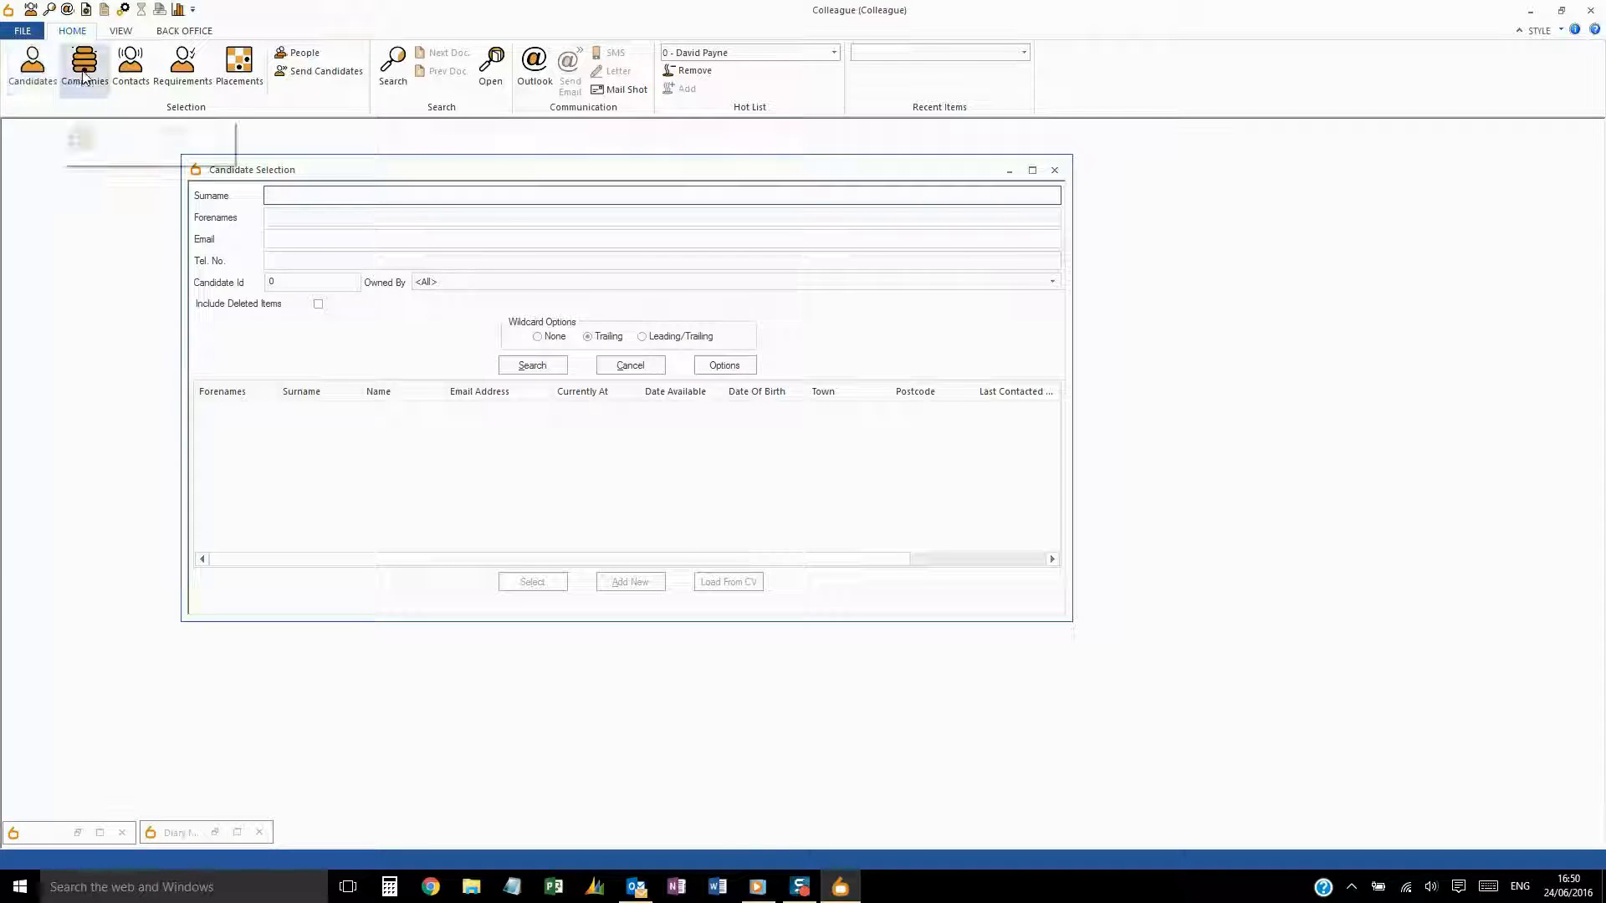
click(84, 67)
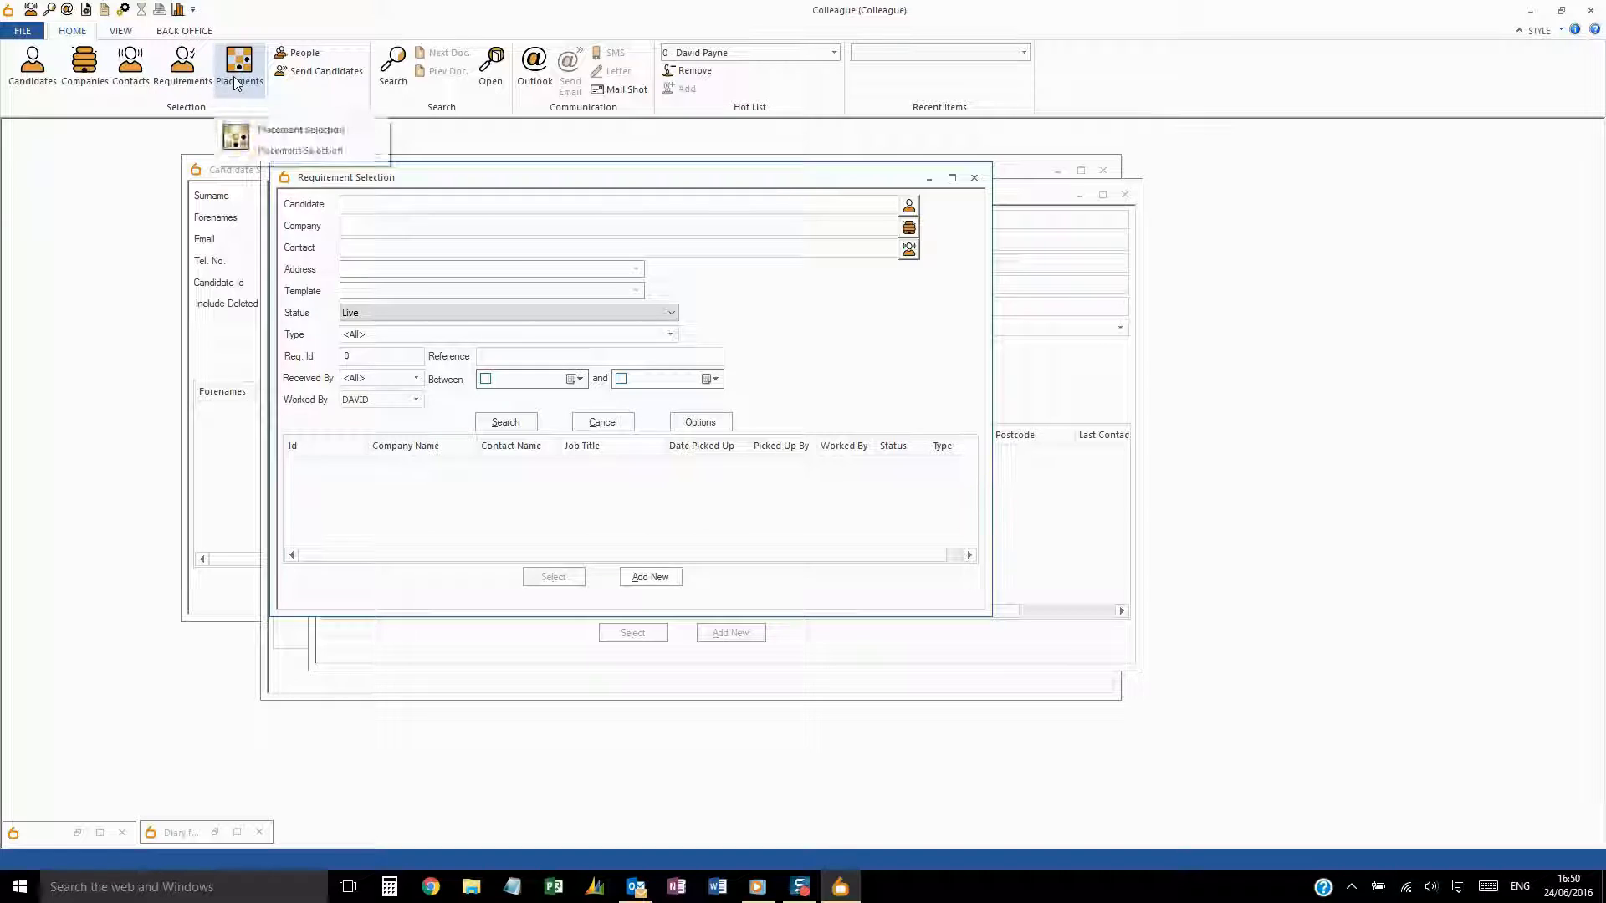
click(300, 139)
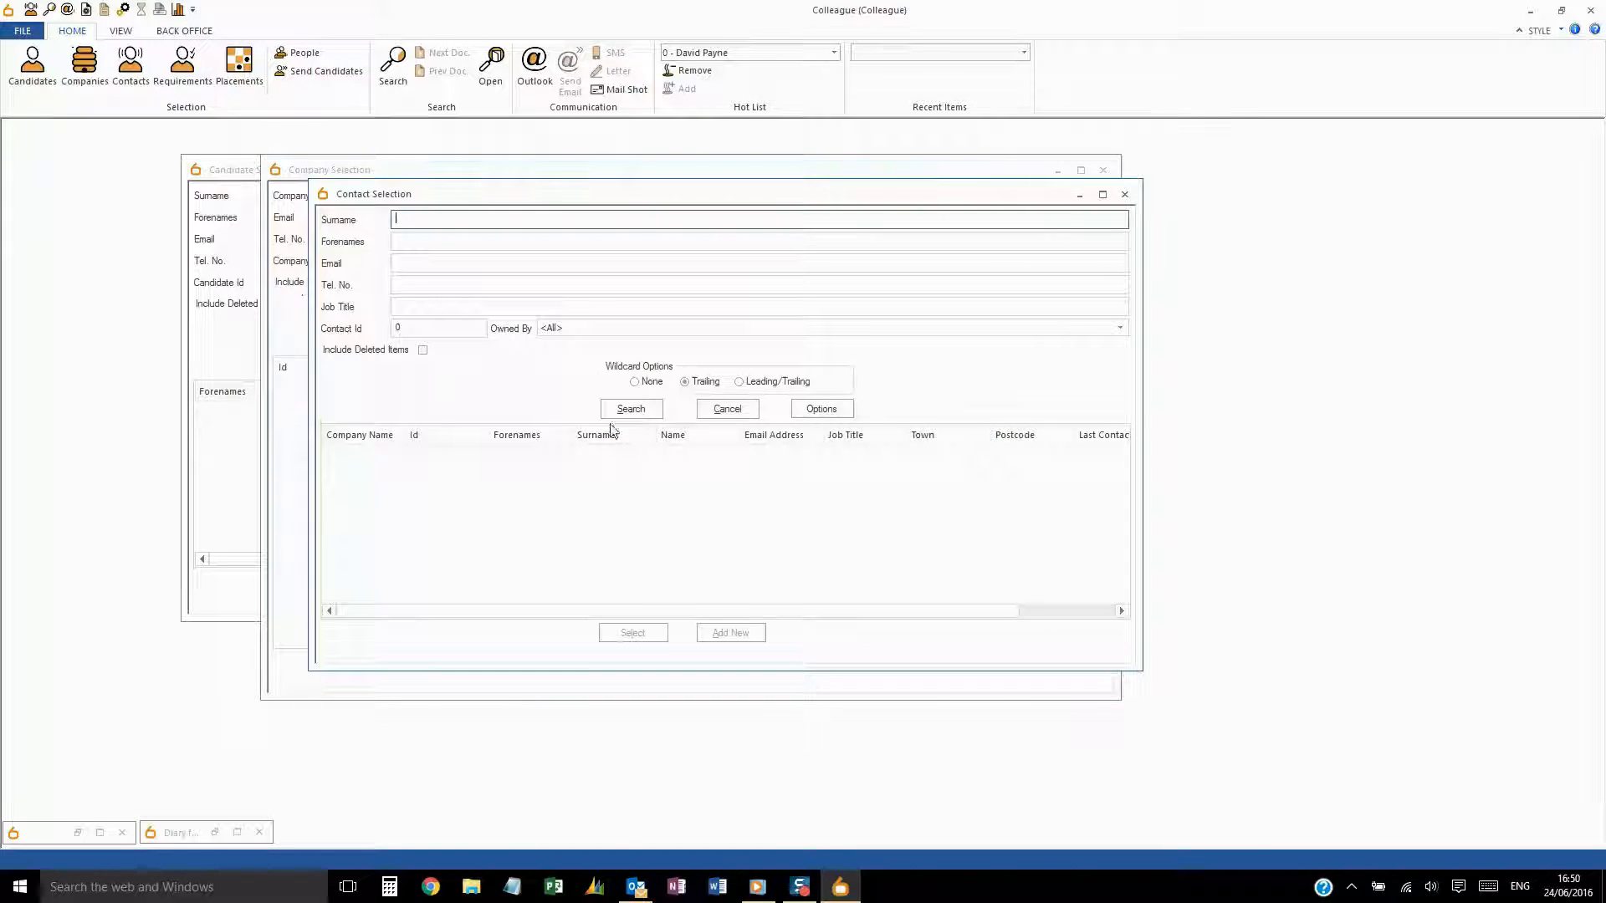
click(726, 408)
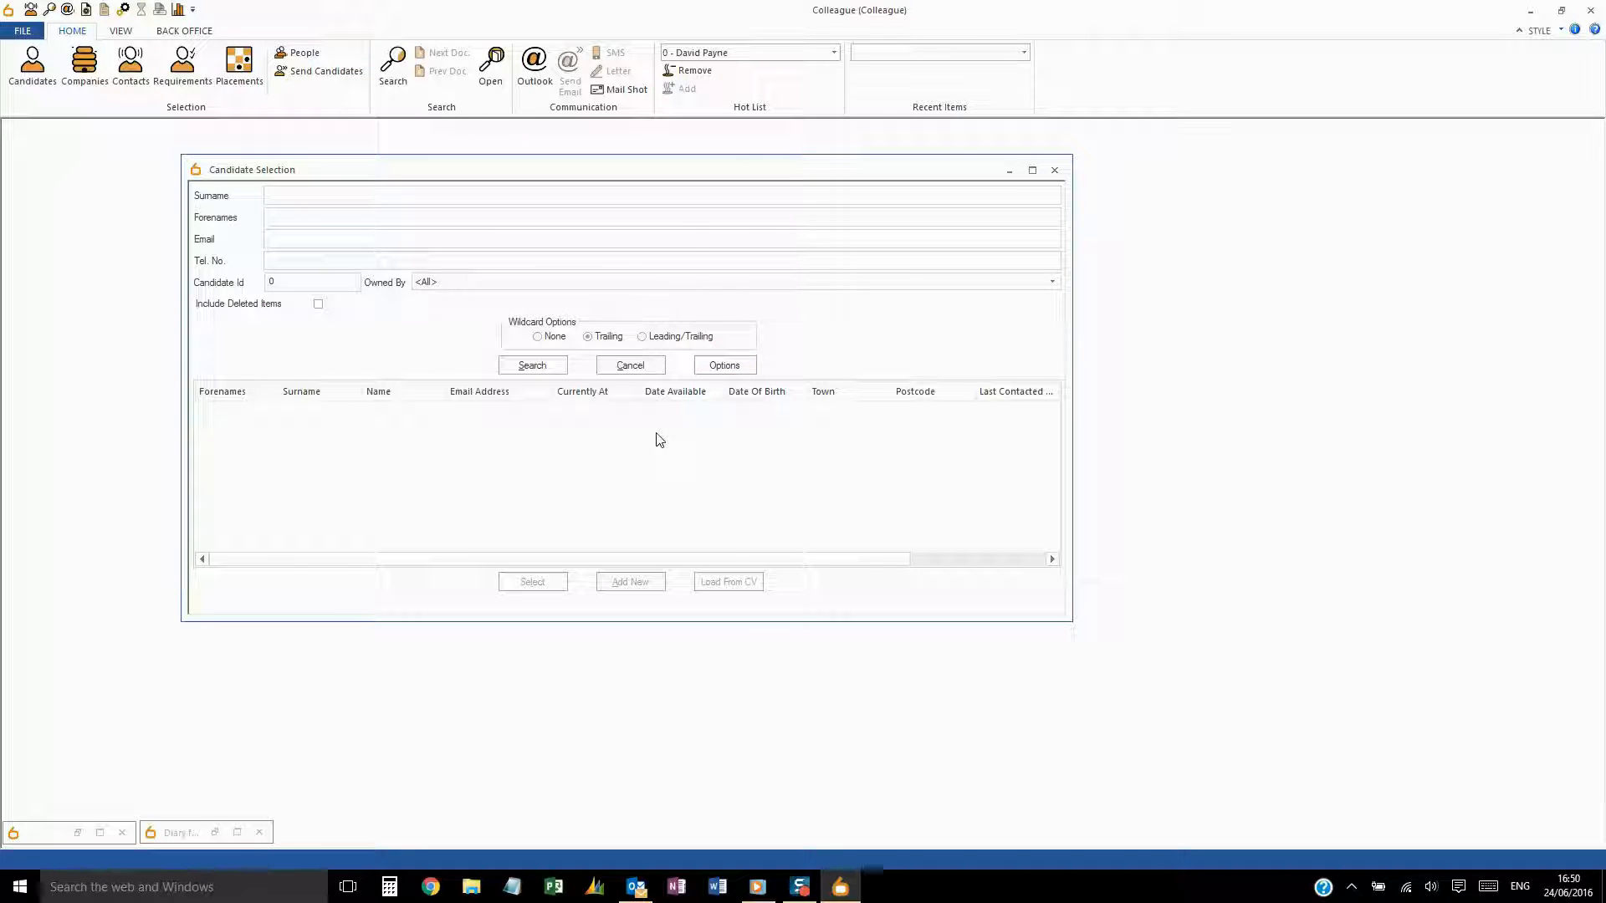
mouse_move(702, 405)
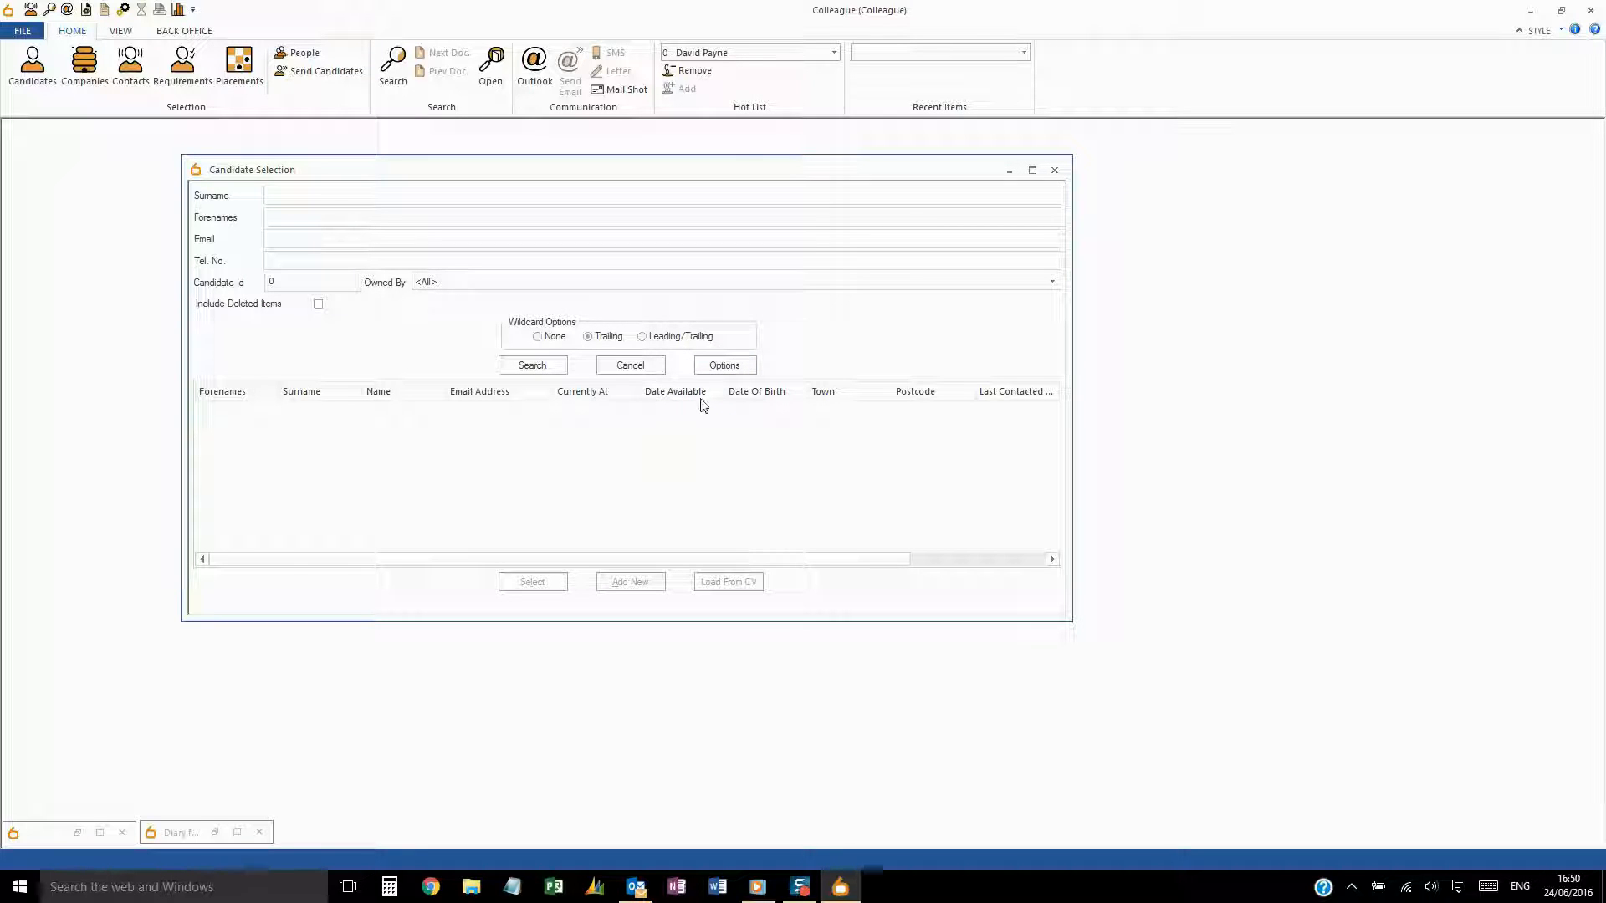
mouse_move(763, 332)
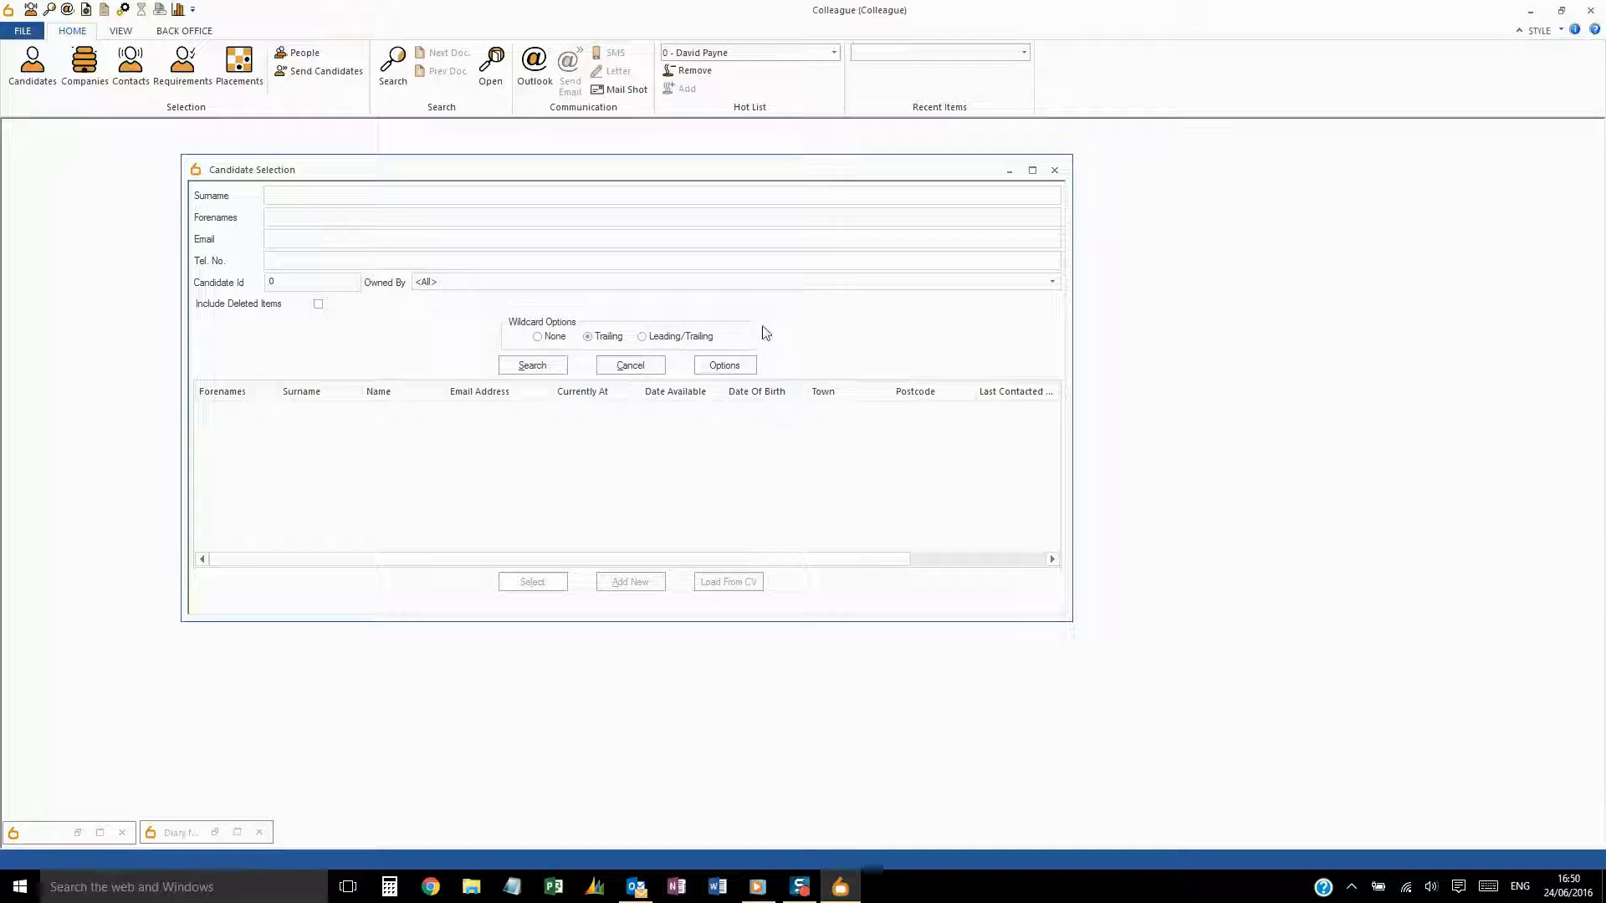
mouse_move(376, 305)
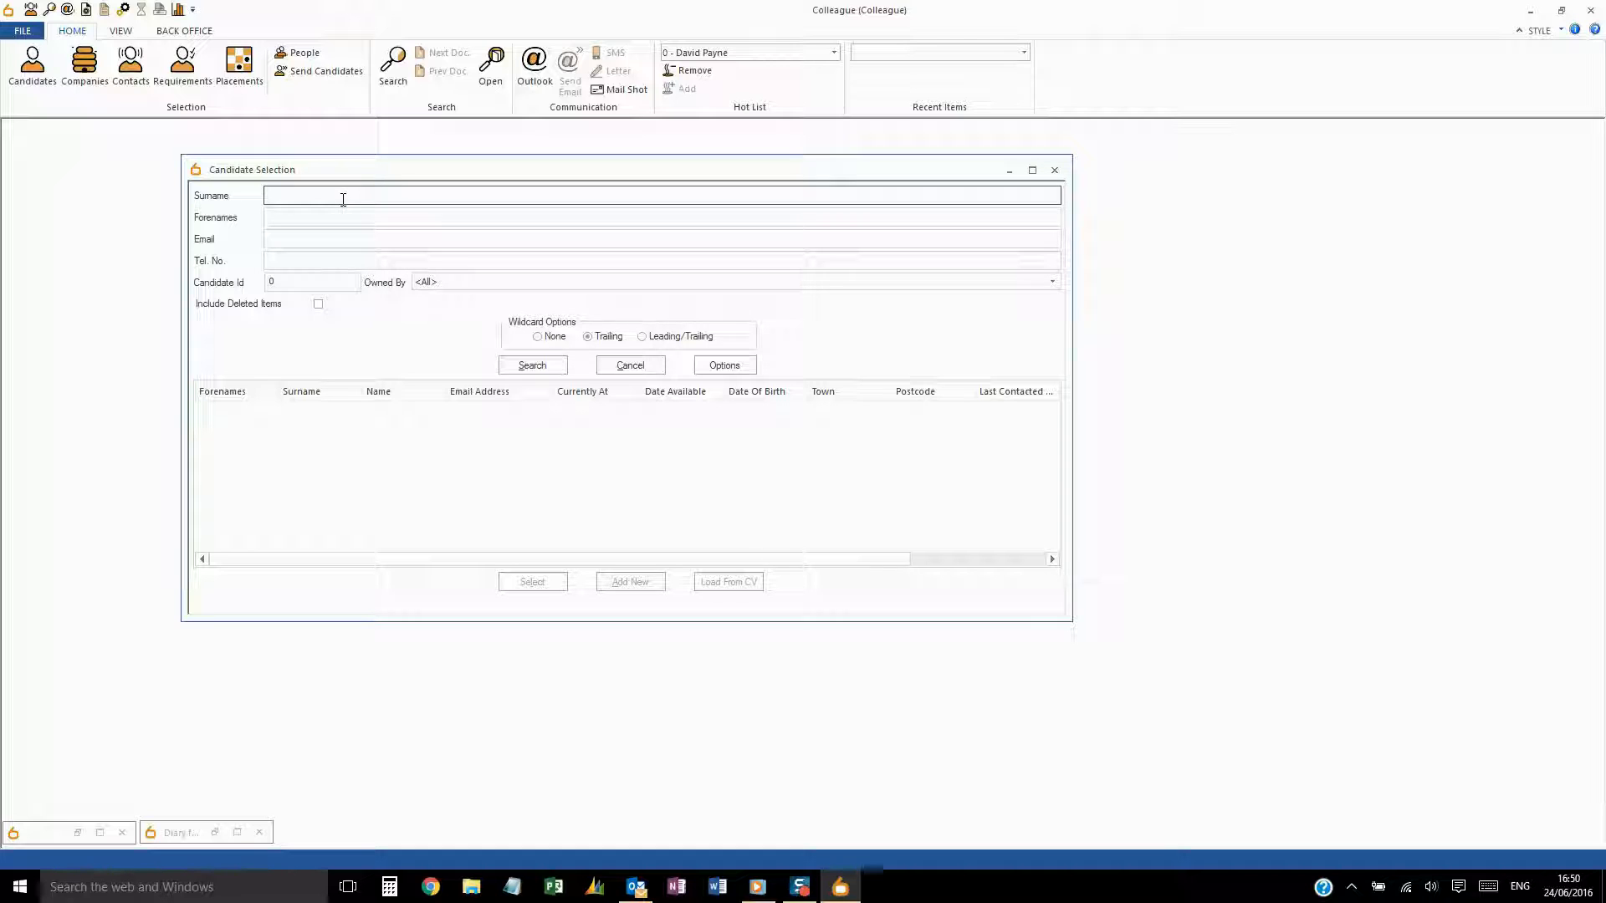
Step: Search candidates by surname 'jon', then try leading-and-trailing wildcard matching
text(jon)
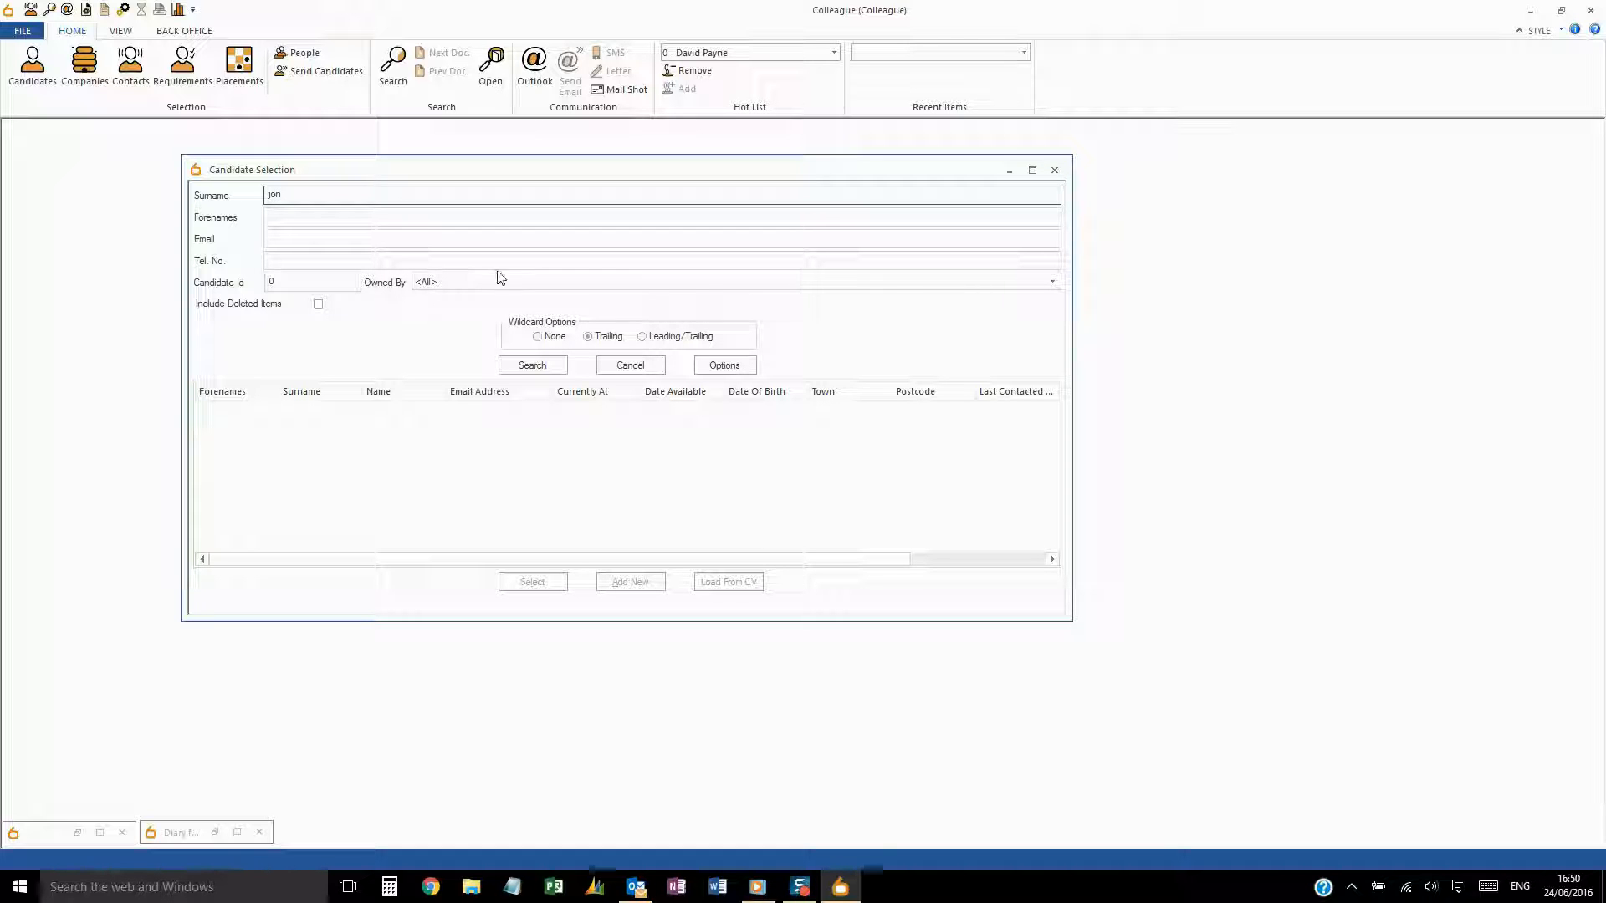
click(532, 365)
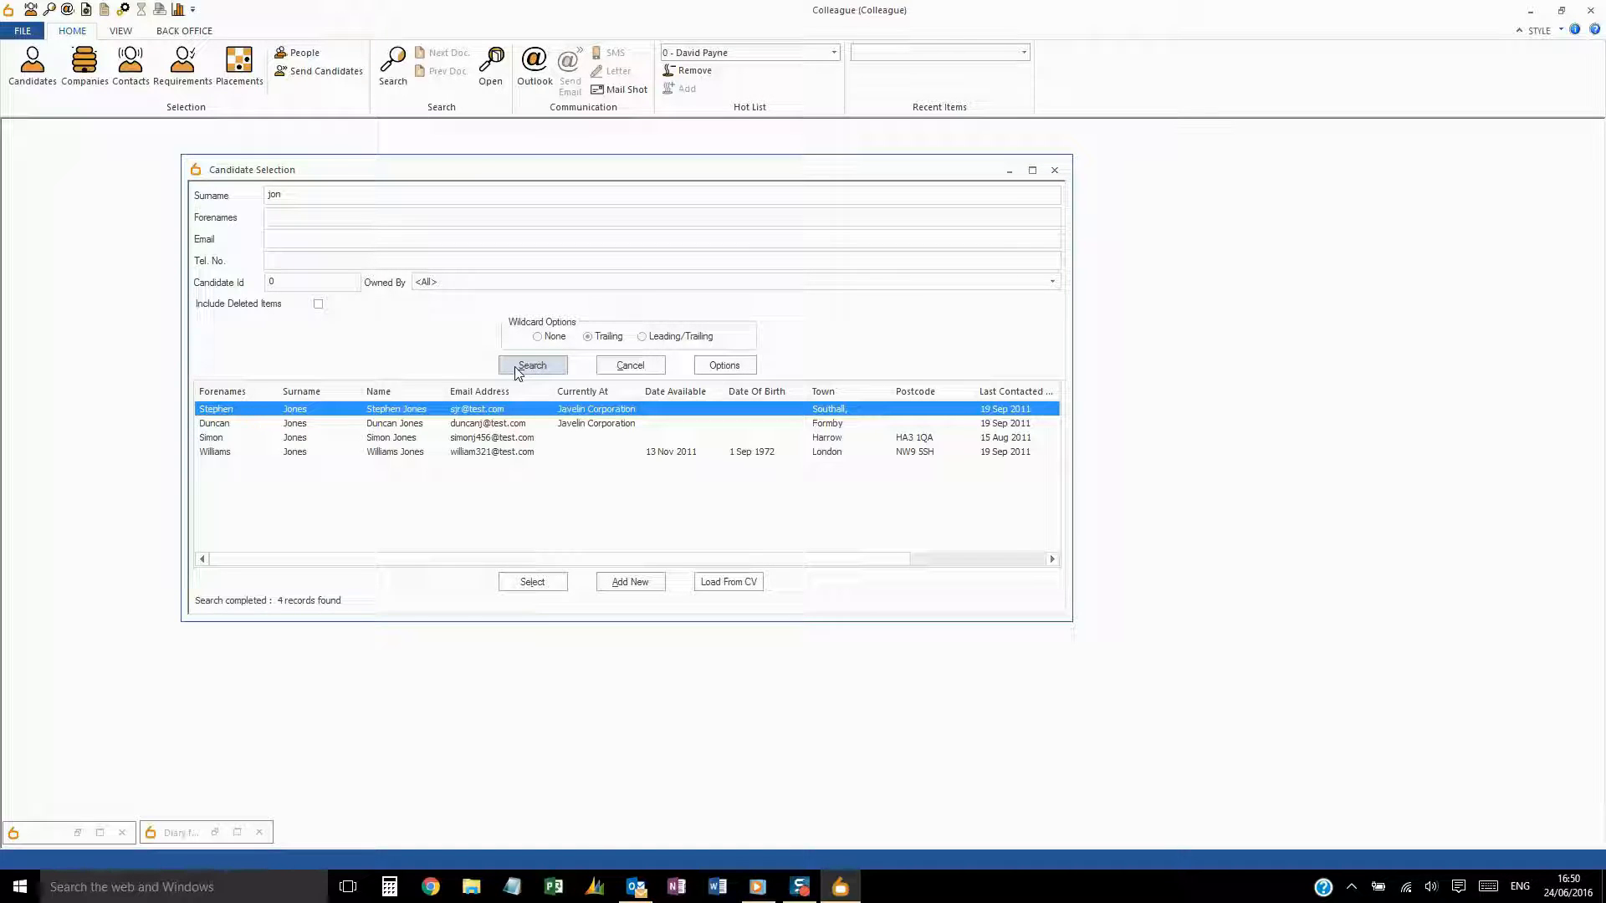
click(642, 336)
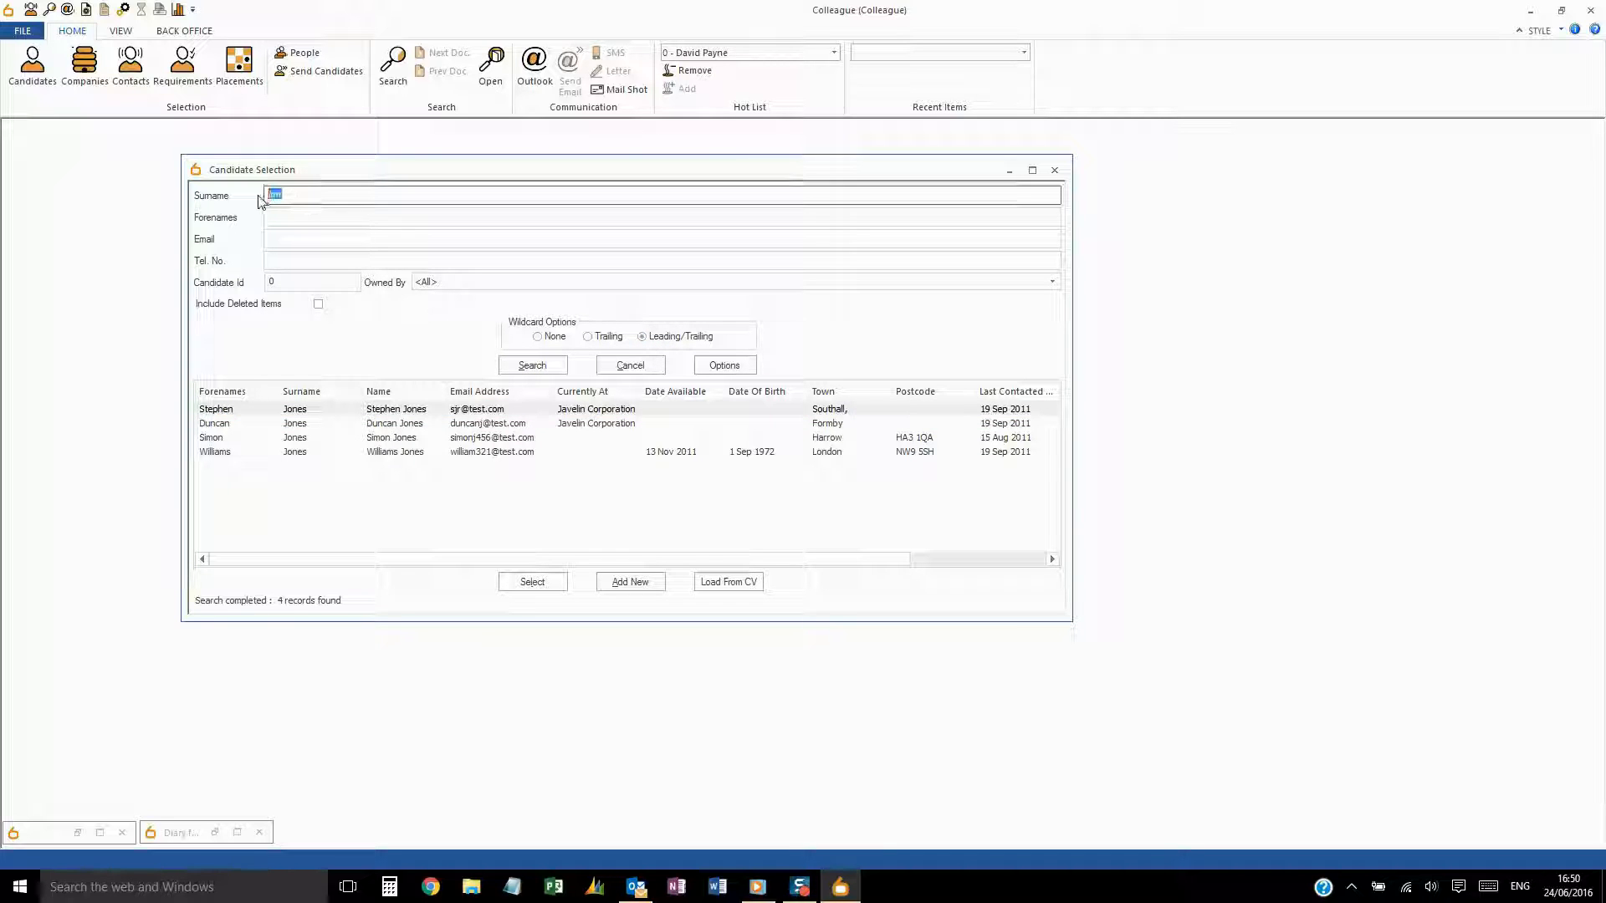
text(jon)
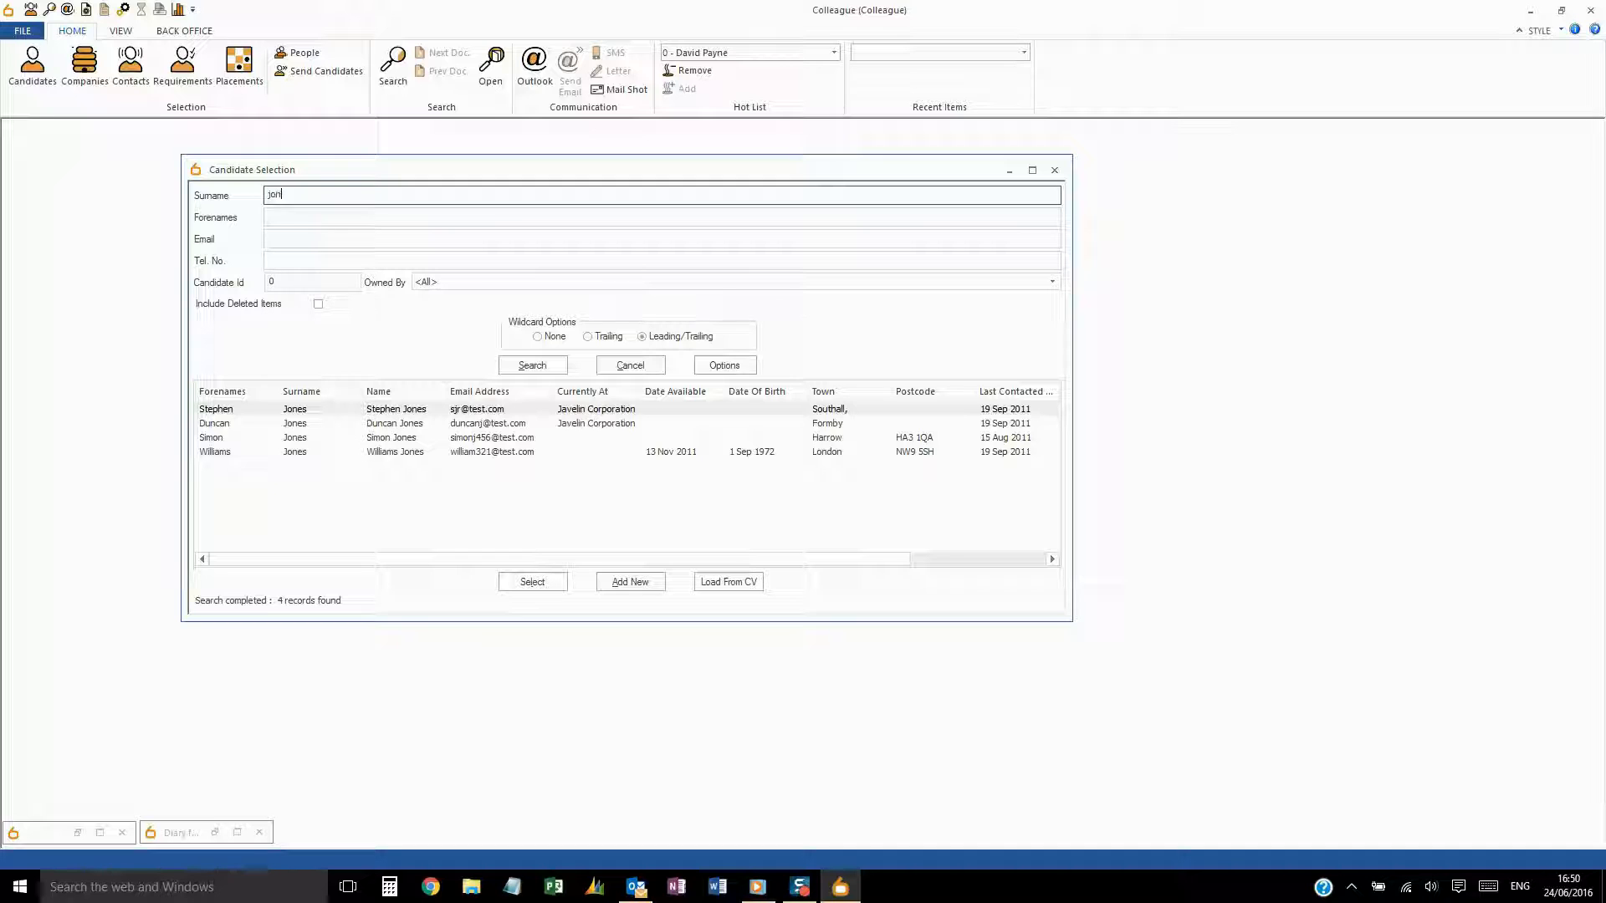
Step: Run an exact-match surname search for 'jon' that finds no candidates, then reselect trailing matching
click(532, 364)
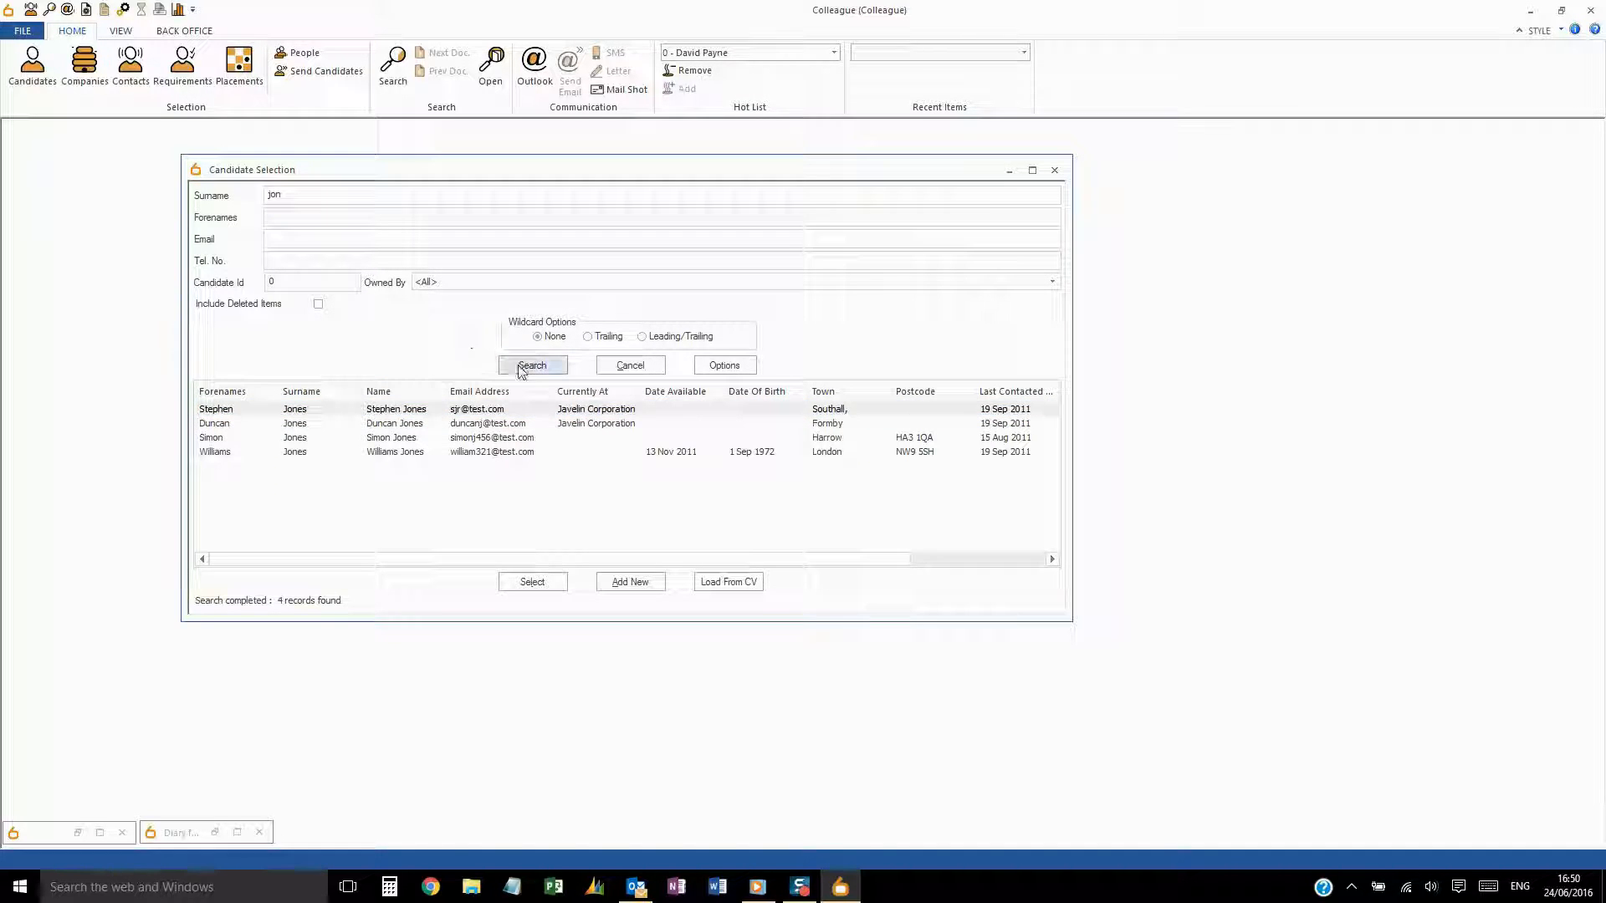
click(532, 365)
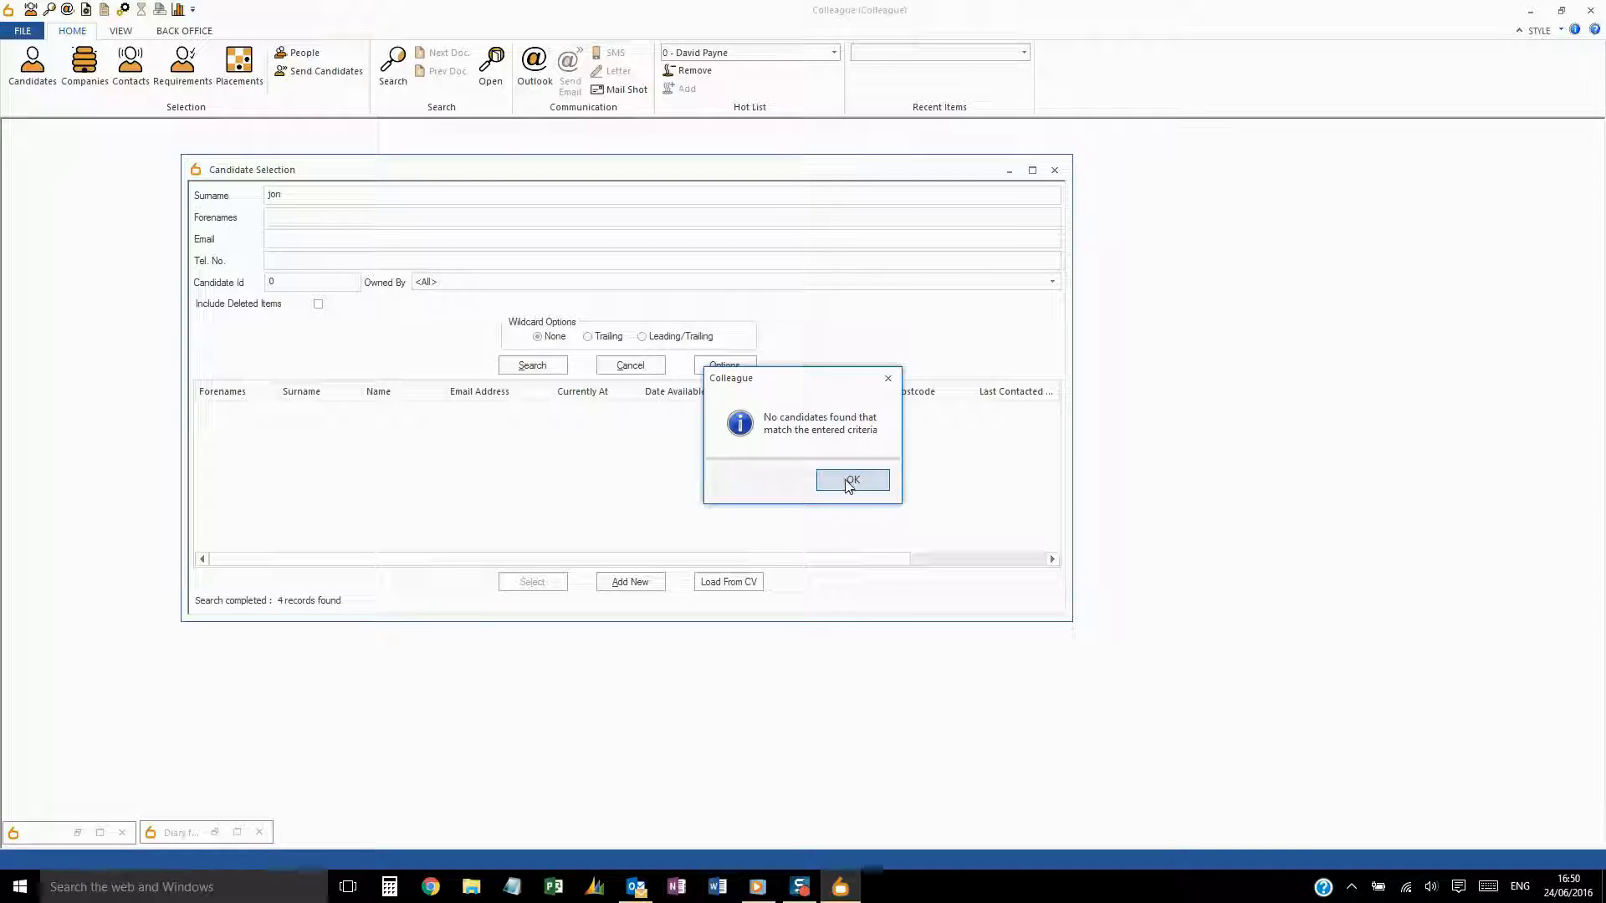
click(851, 480)
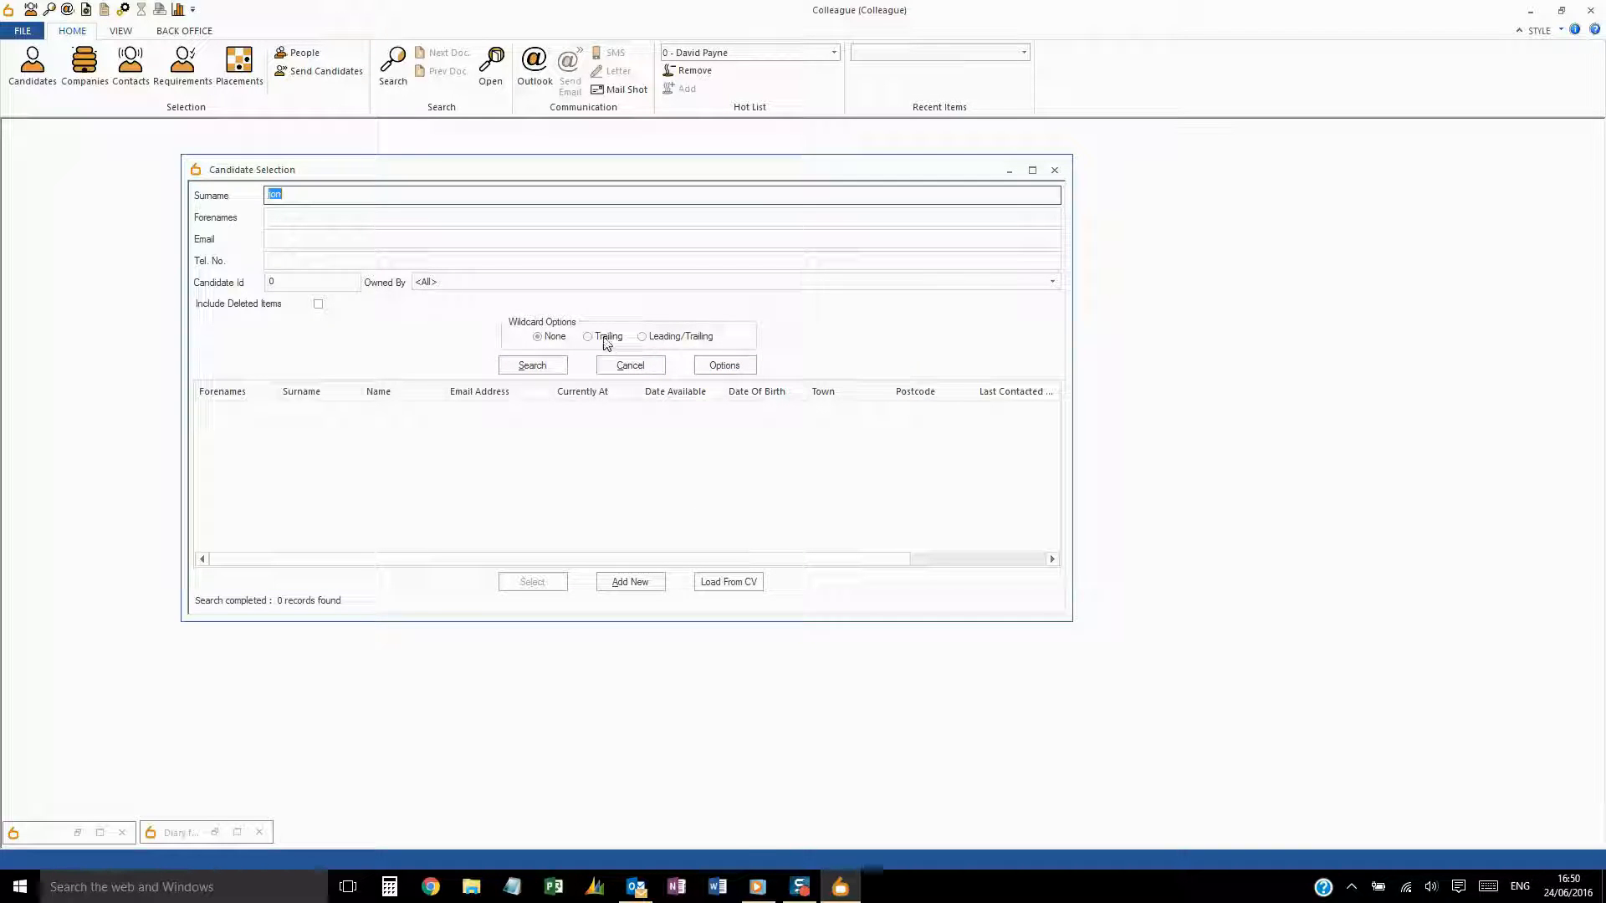
click(589, 337)
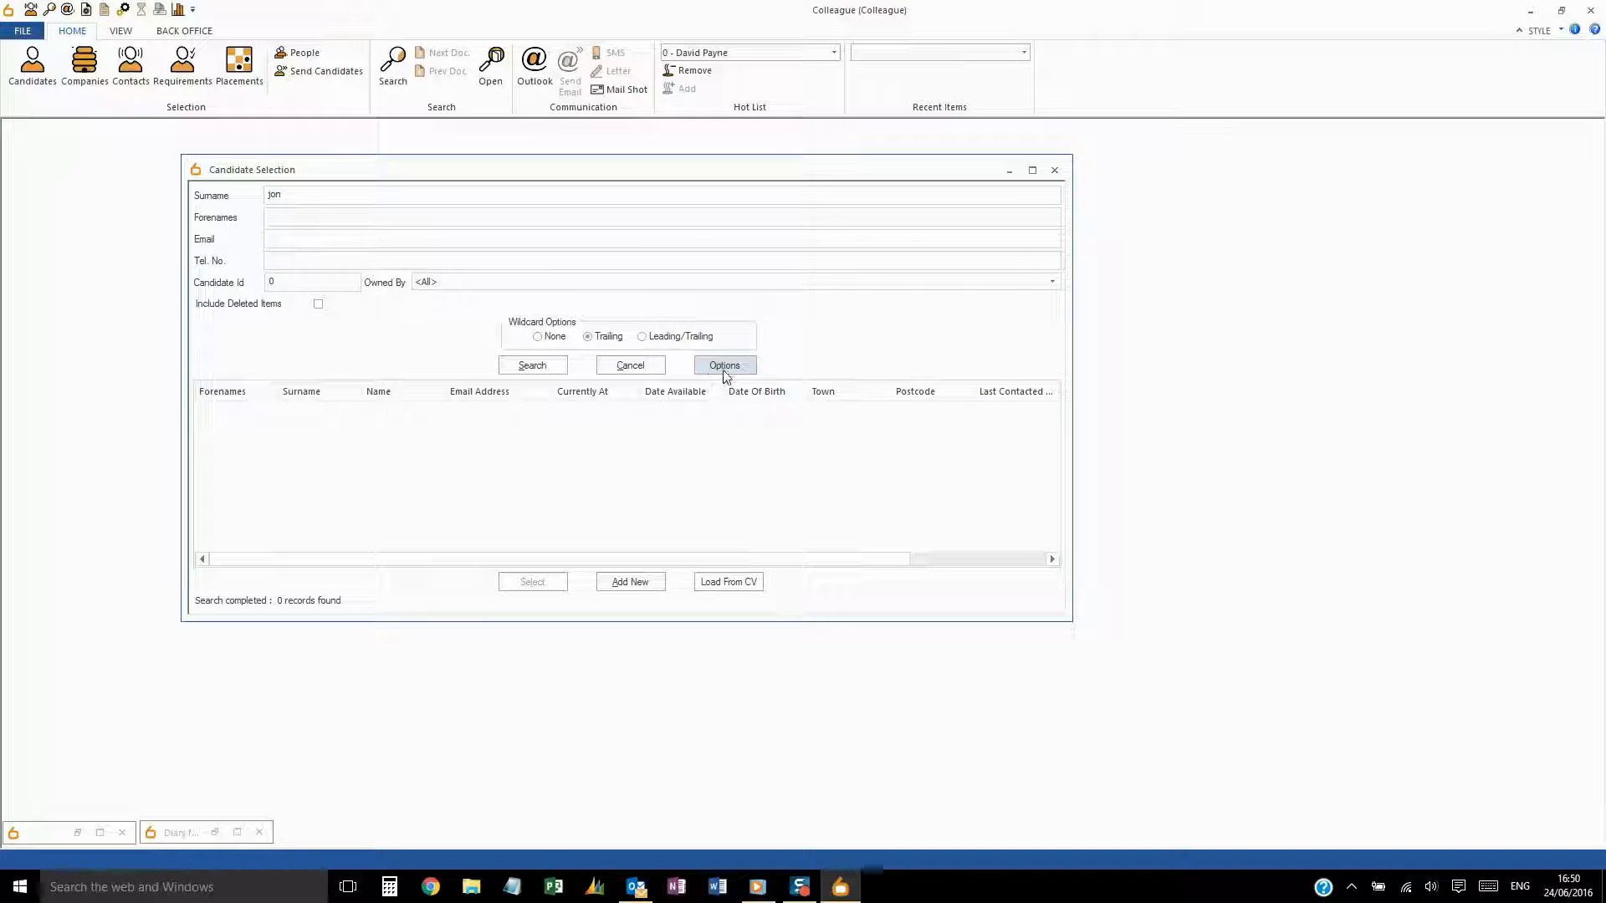
Step: Check the result column options unchanged, rerun the trailing search returning four Jones candidates, and close the search
click(724, 366)
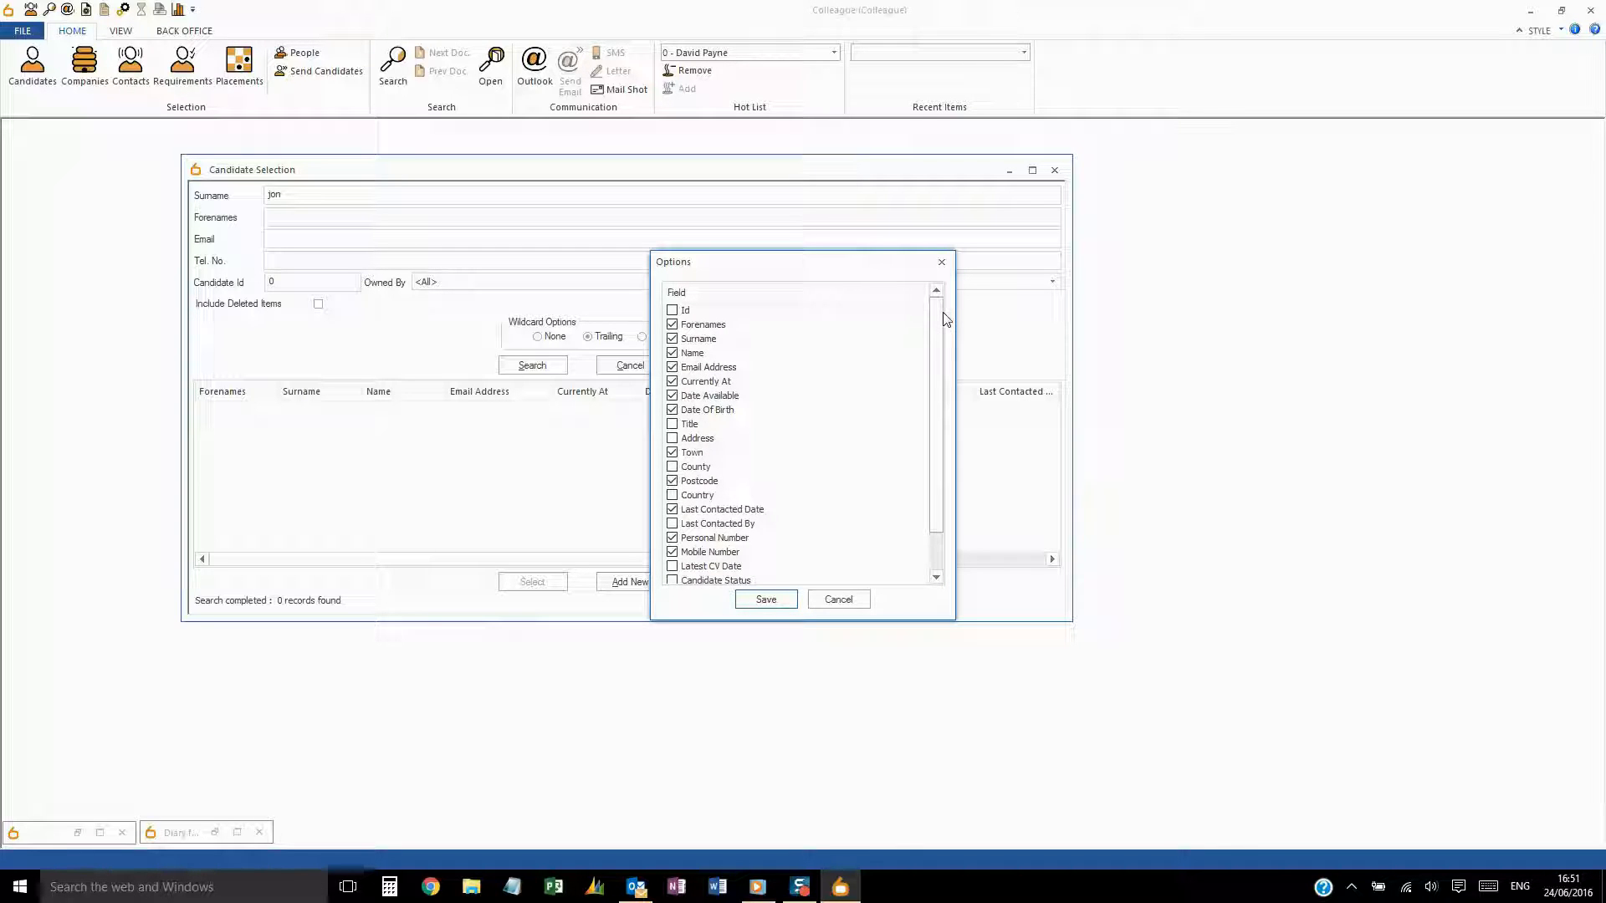
click(764, 599)
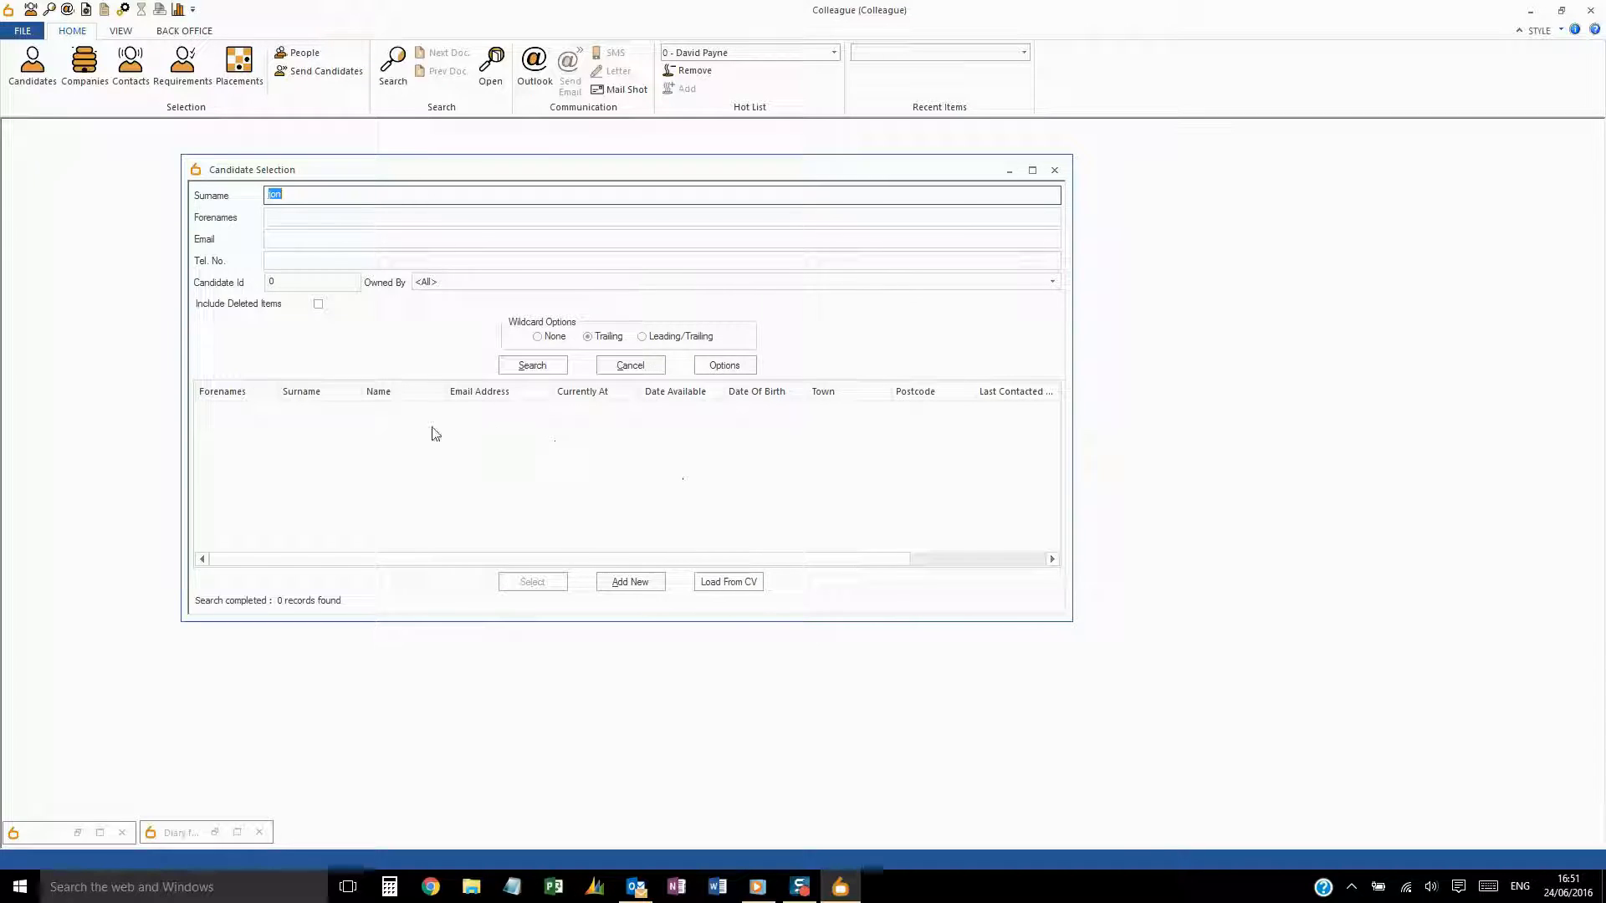
click(532, 364)
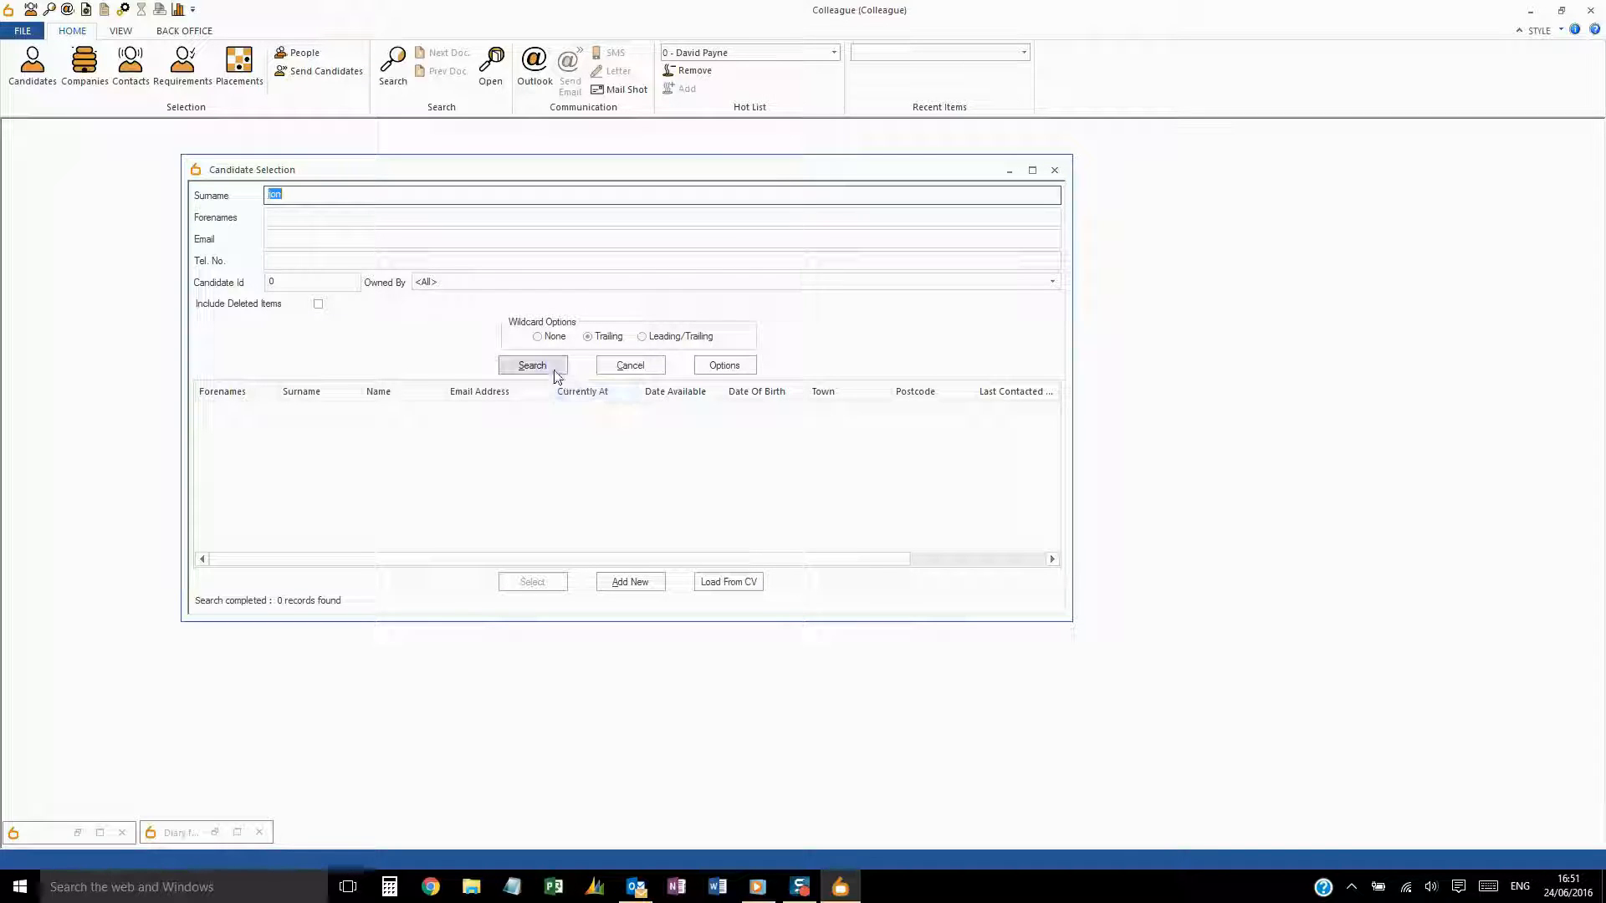
click(532, 367)
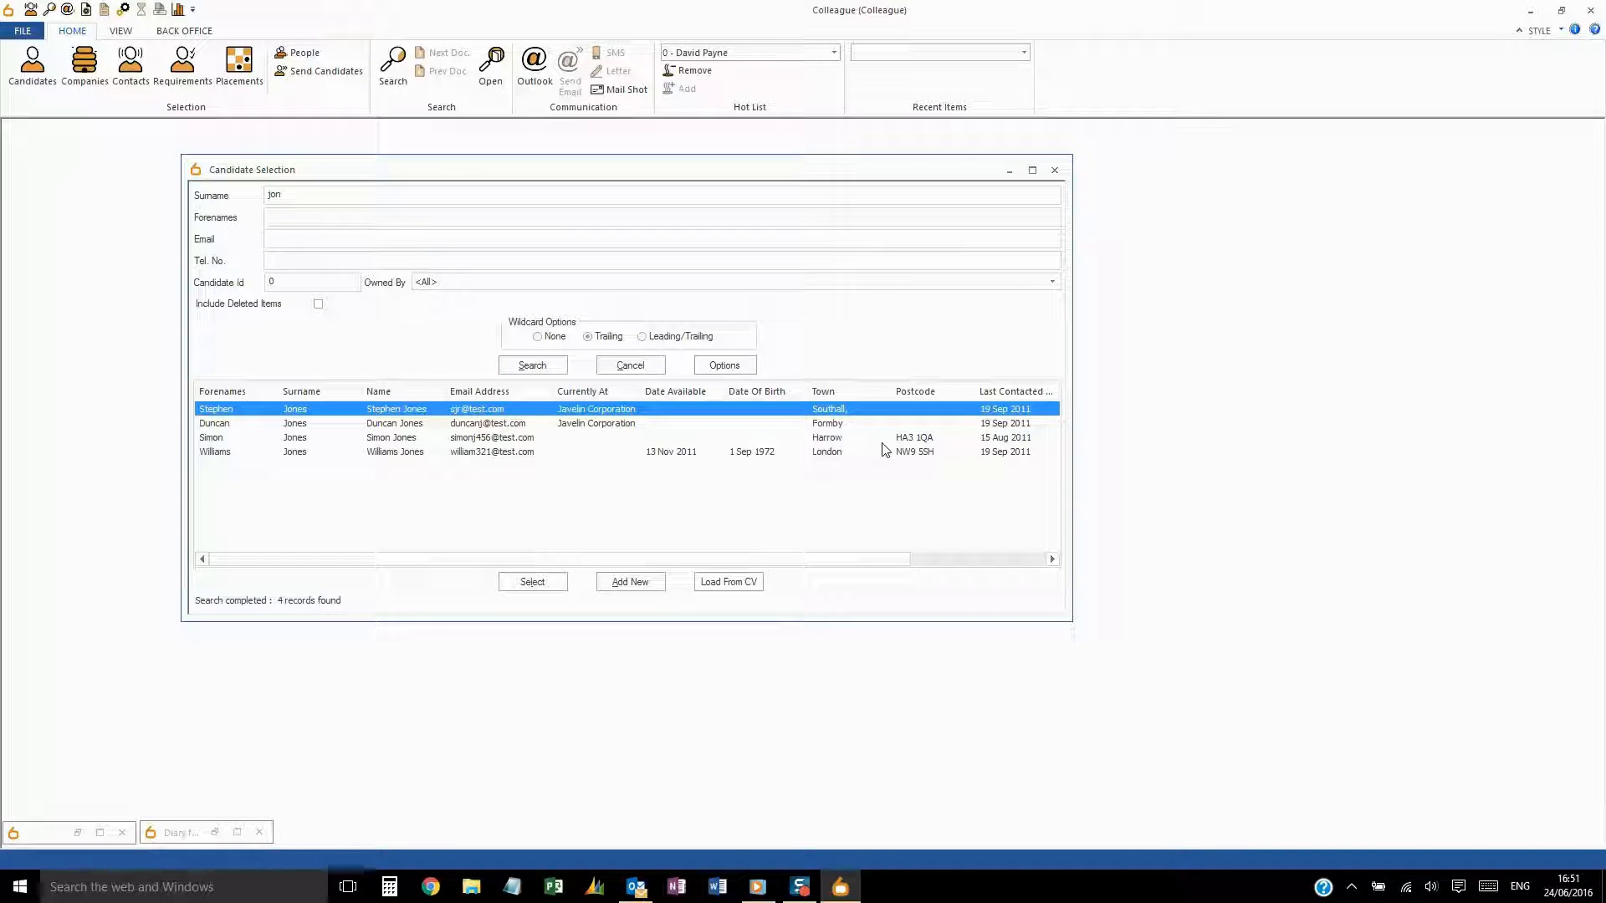
mouse_move(631, 365)
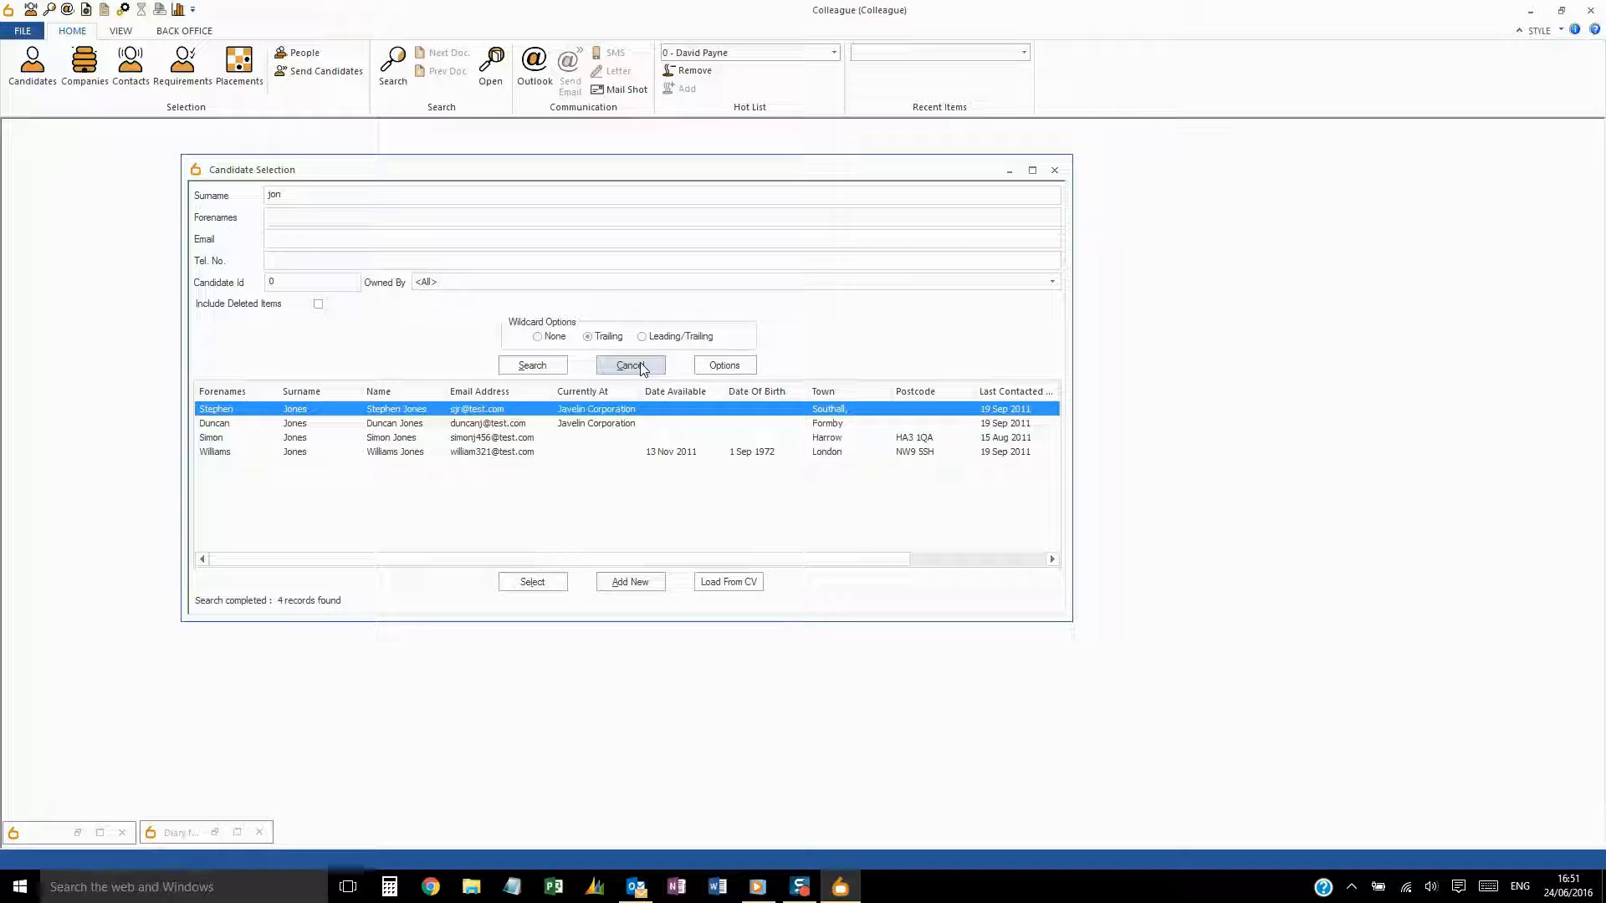
click(631, 365)
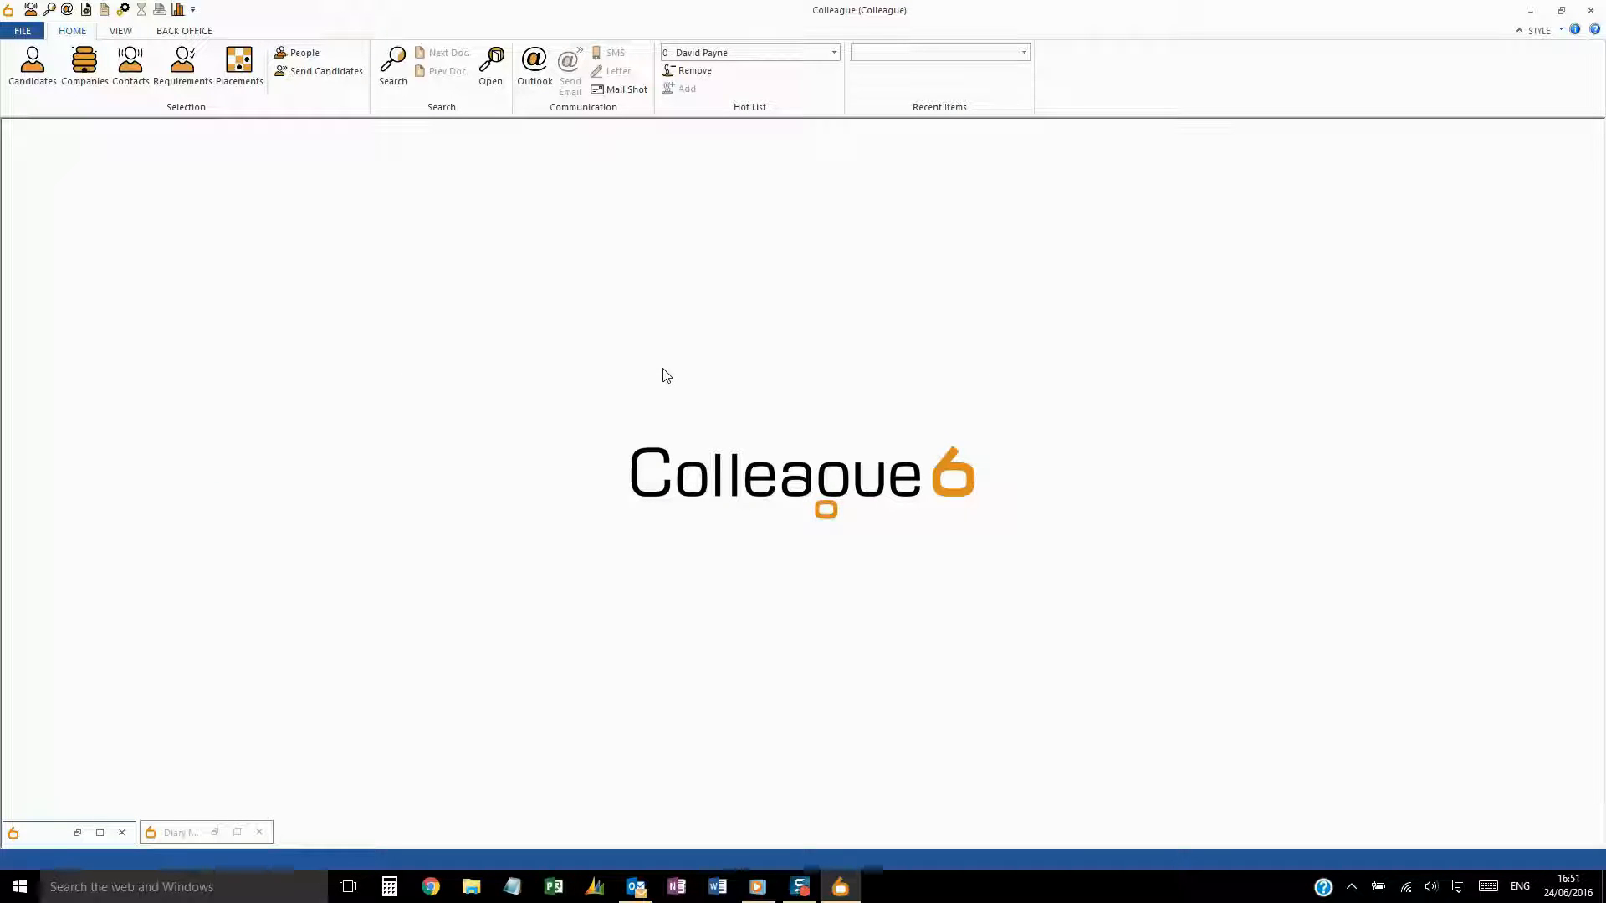
mouse_move(530, 179)
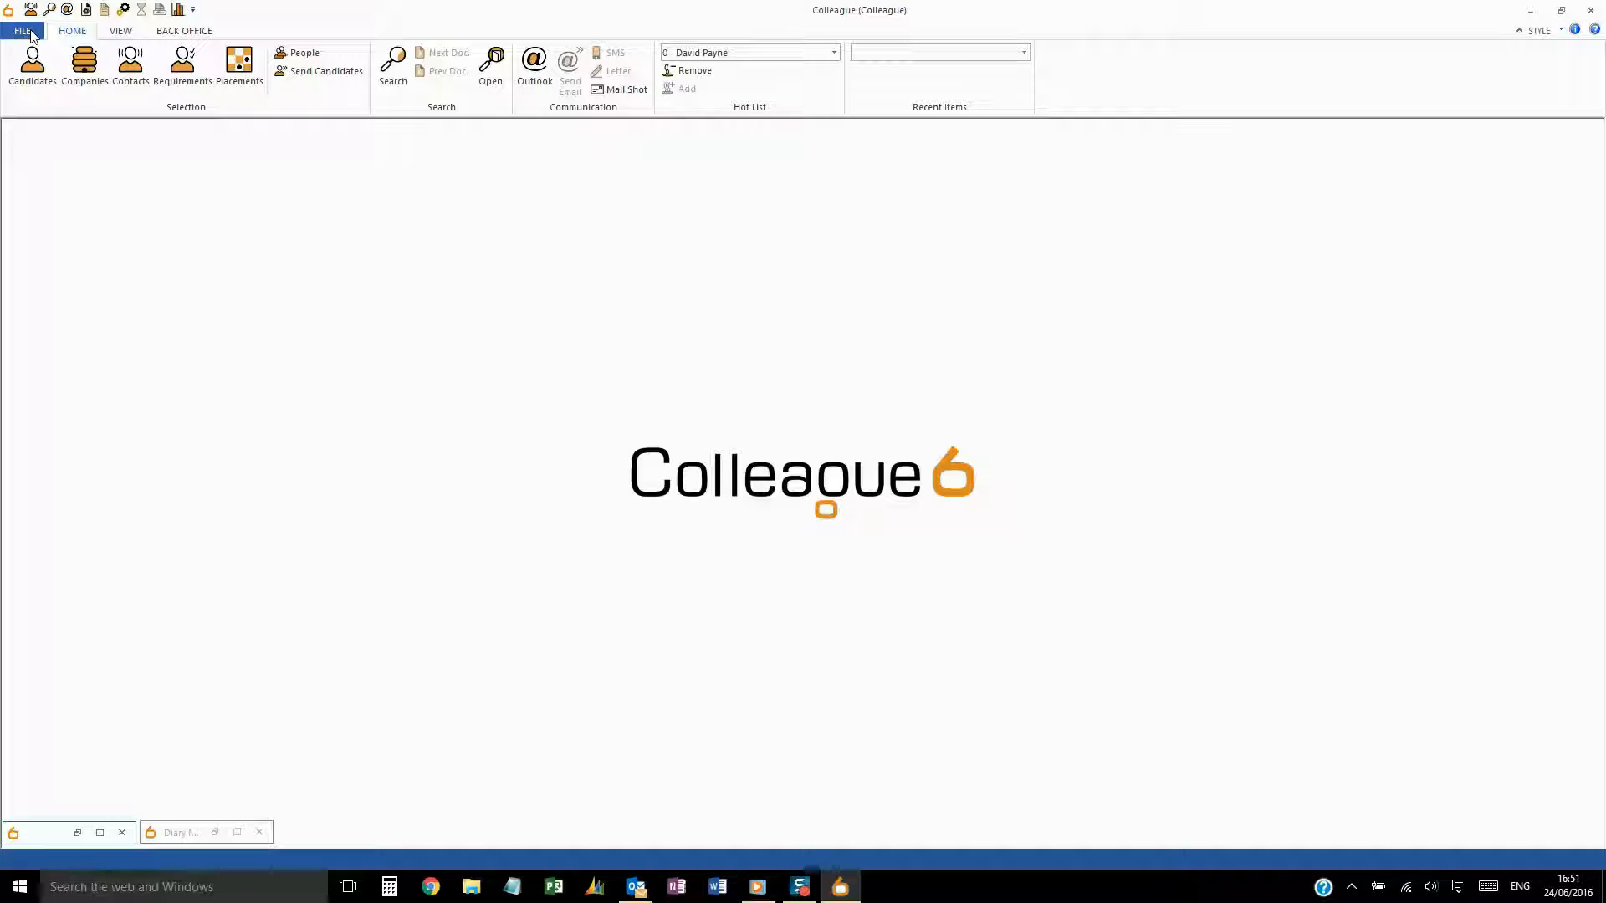
Step: Bring up the Change Password form from the file menu
click(22, 30)
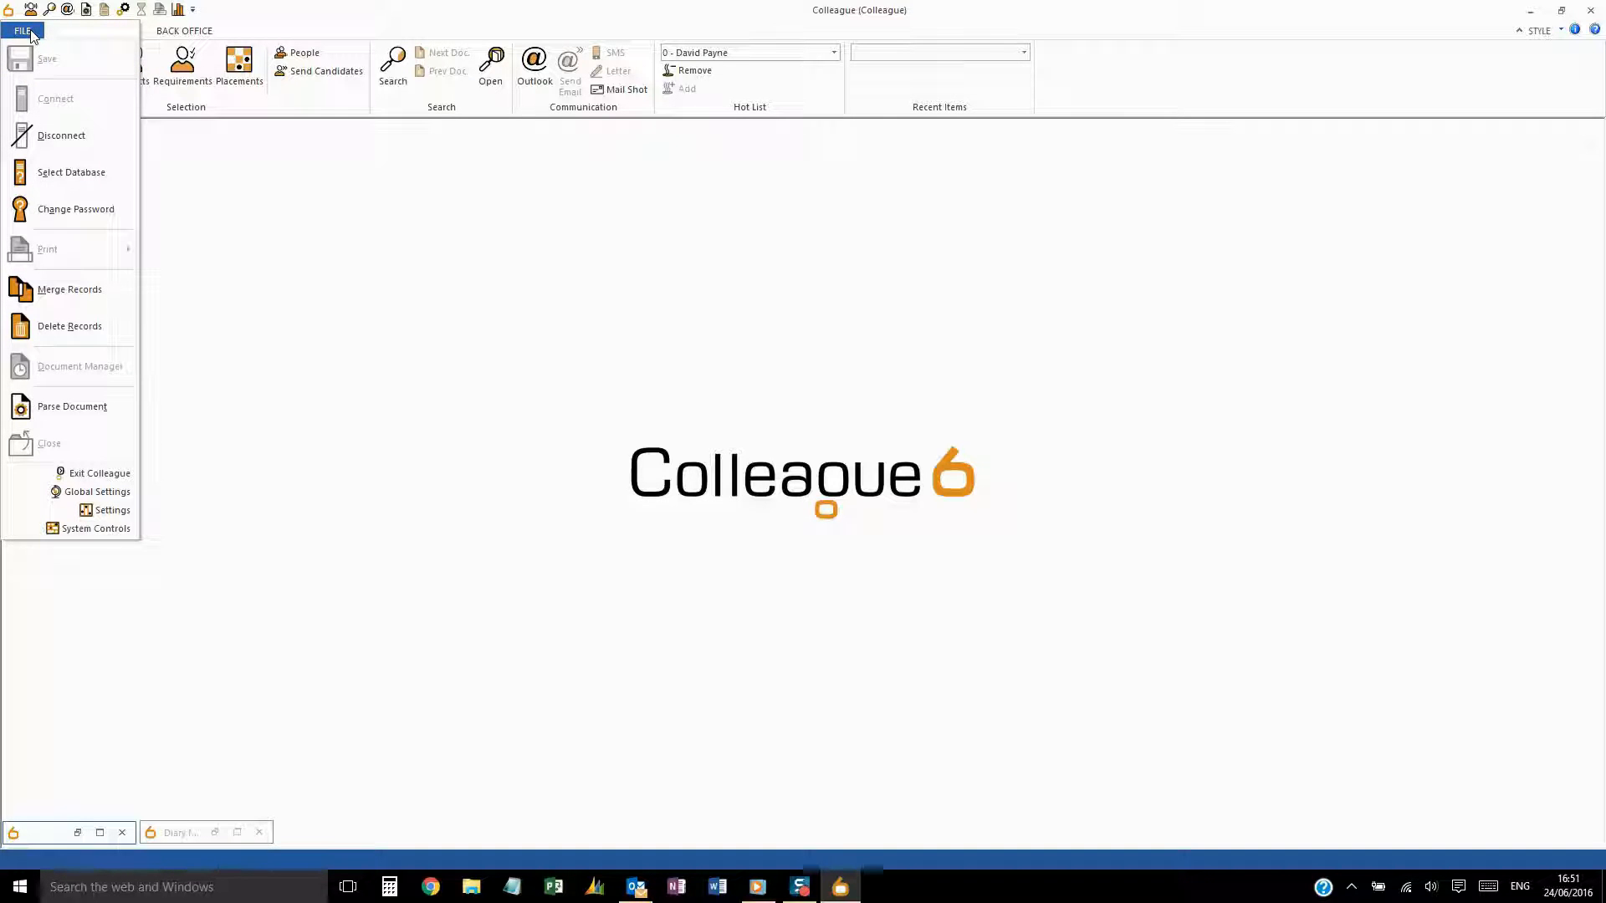
mouse_move(75, 209)
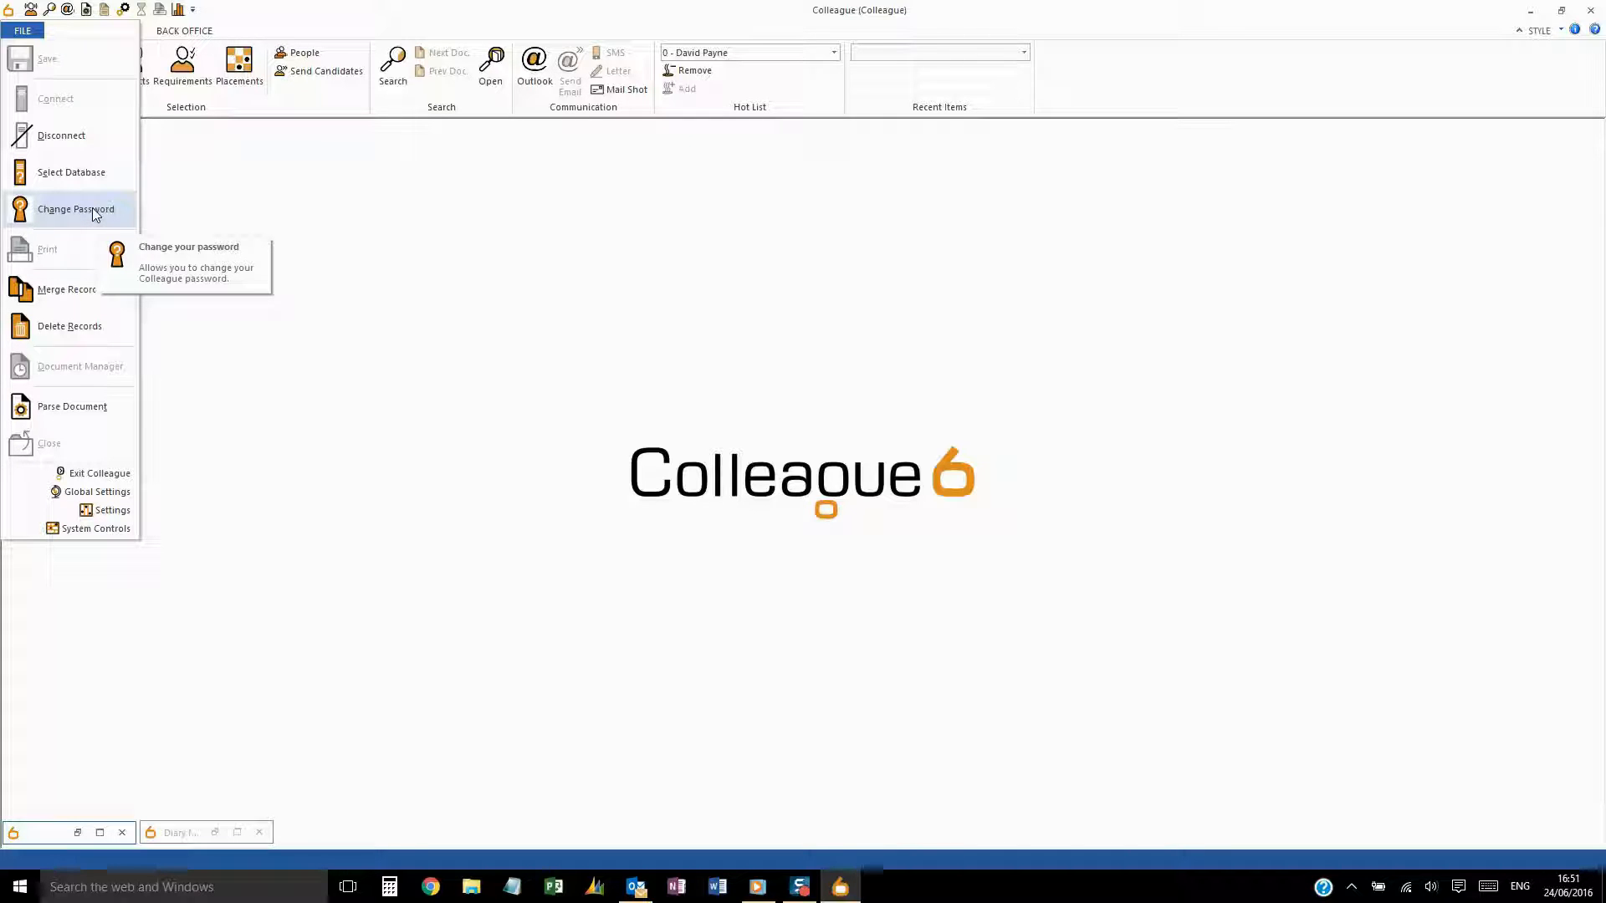
click(75, 209)
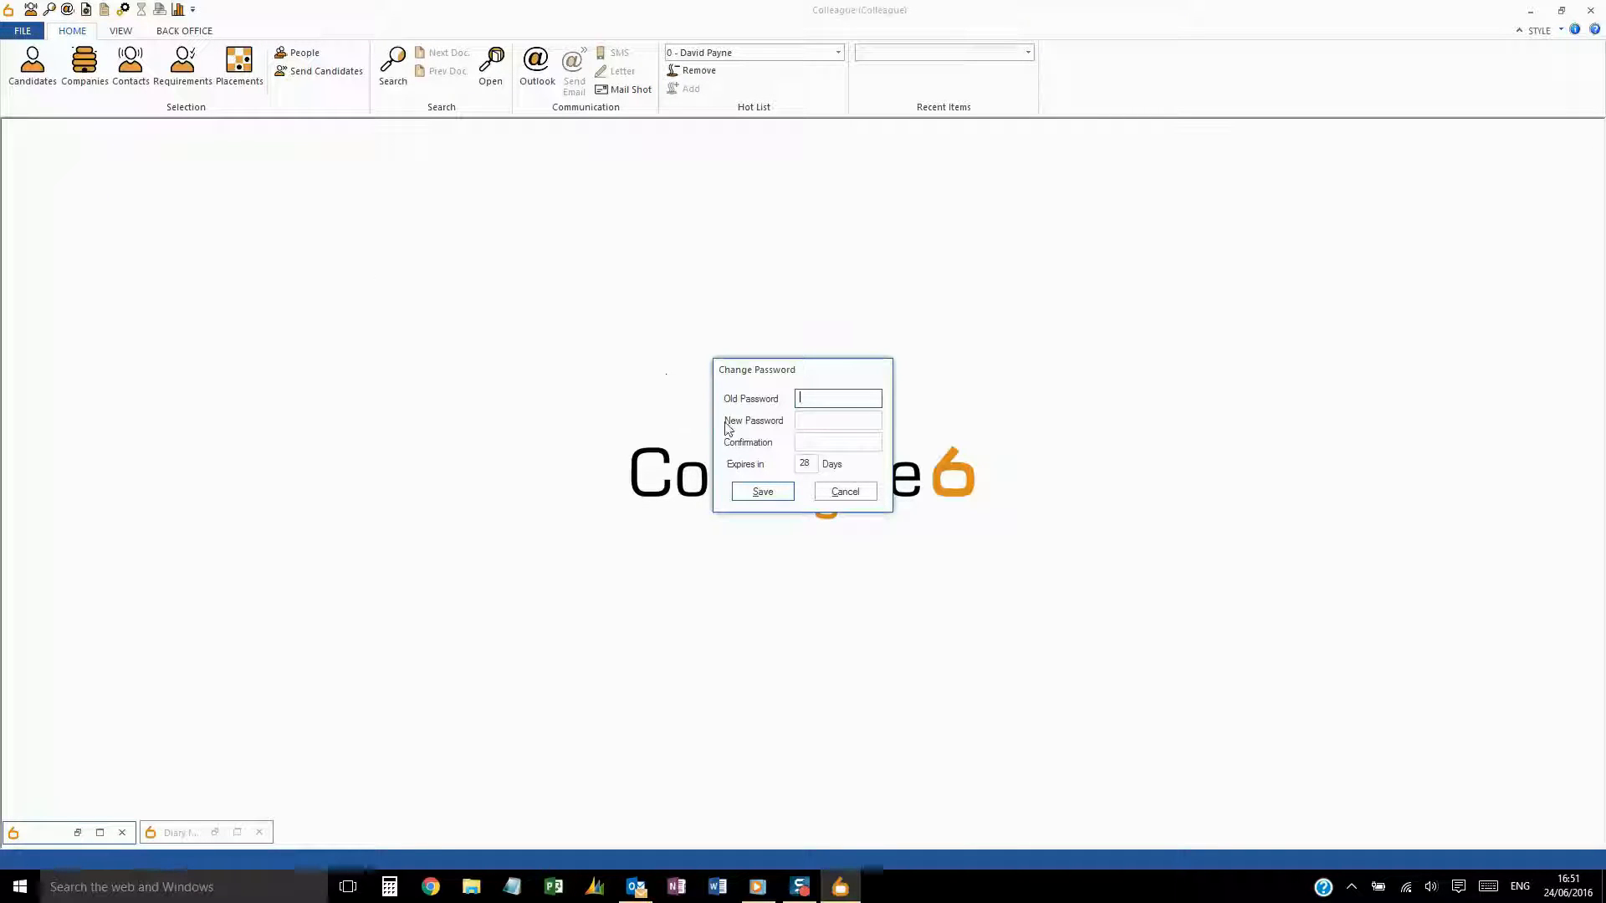
mouse_move(823, 474)
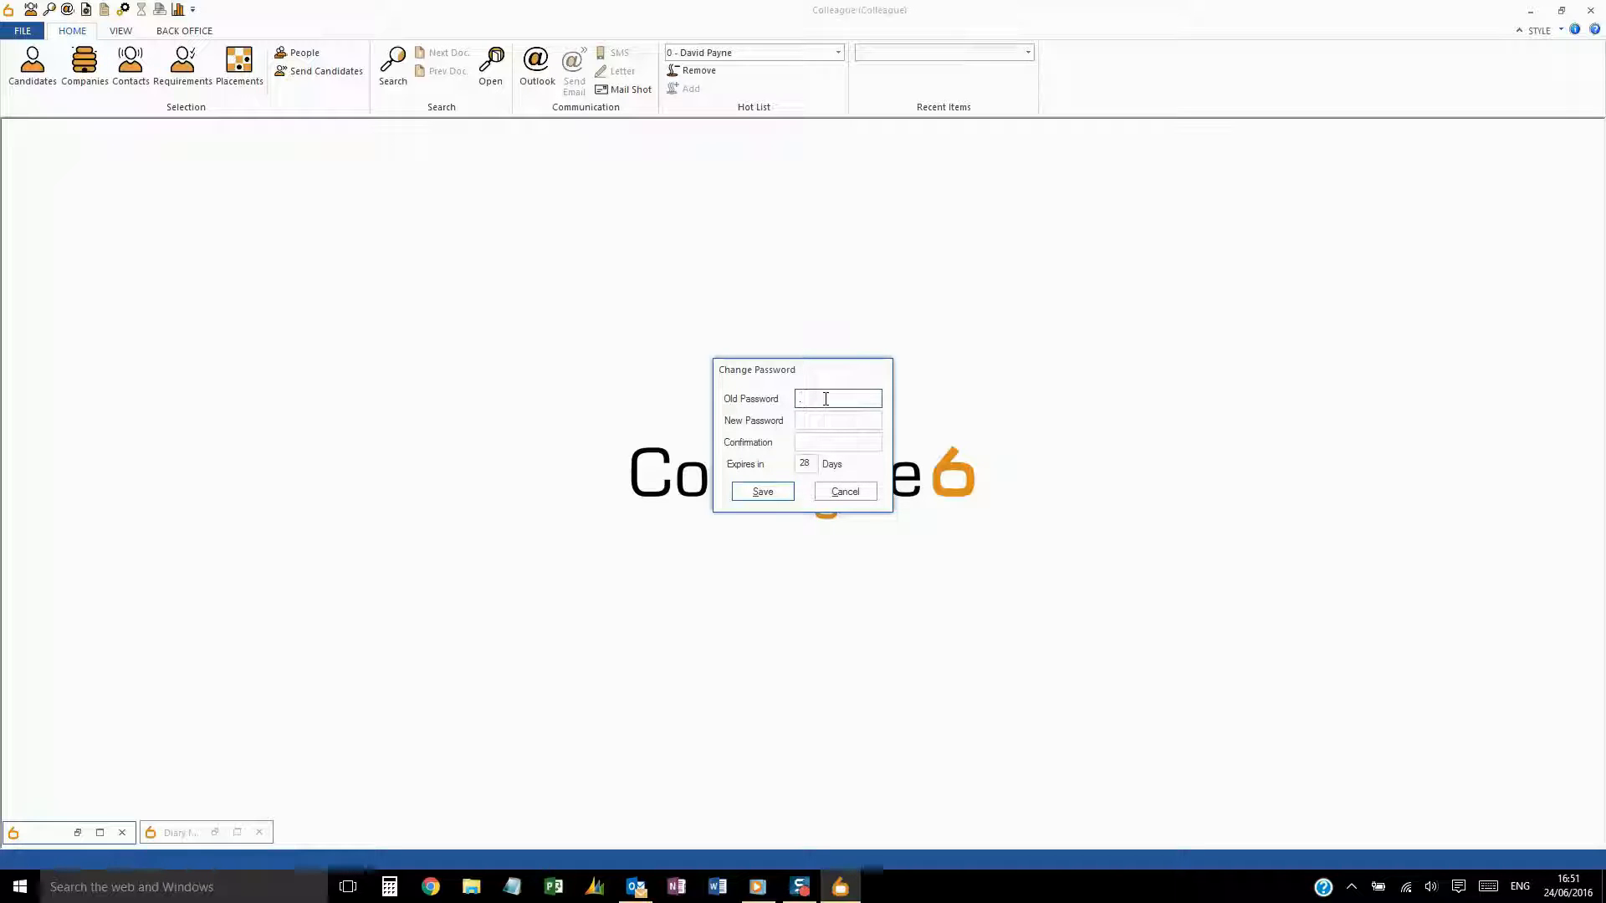
Step: Enter the old password, the new password and its confirmation, and save the change
text(•••••)
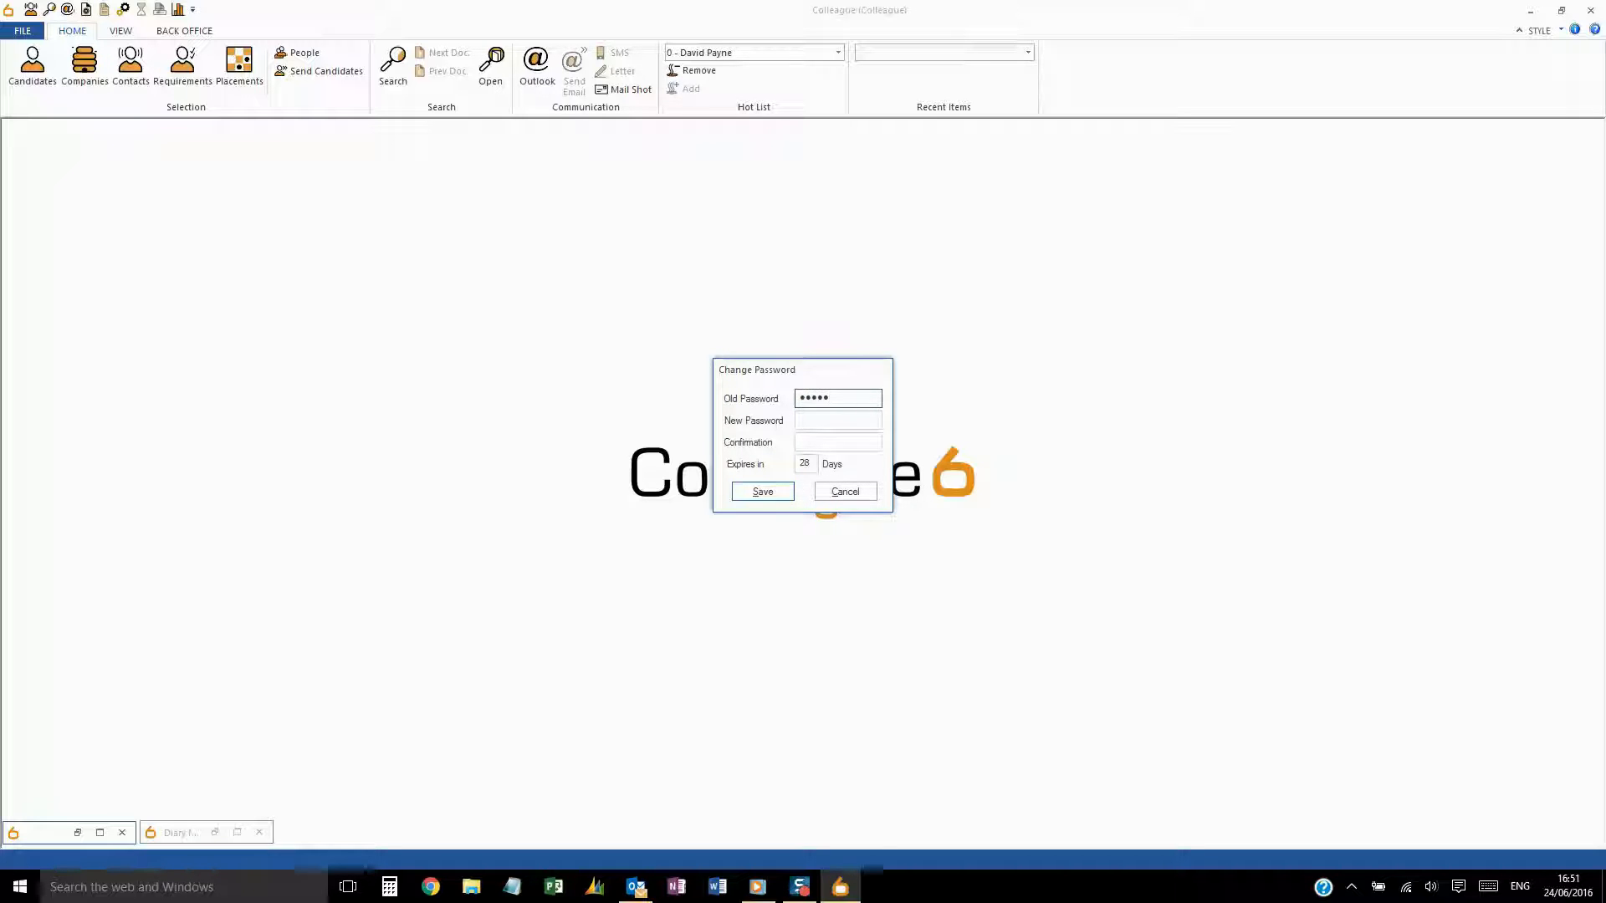
text(••••)
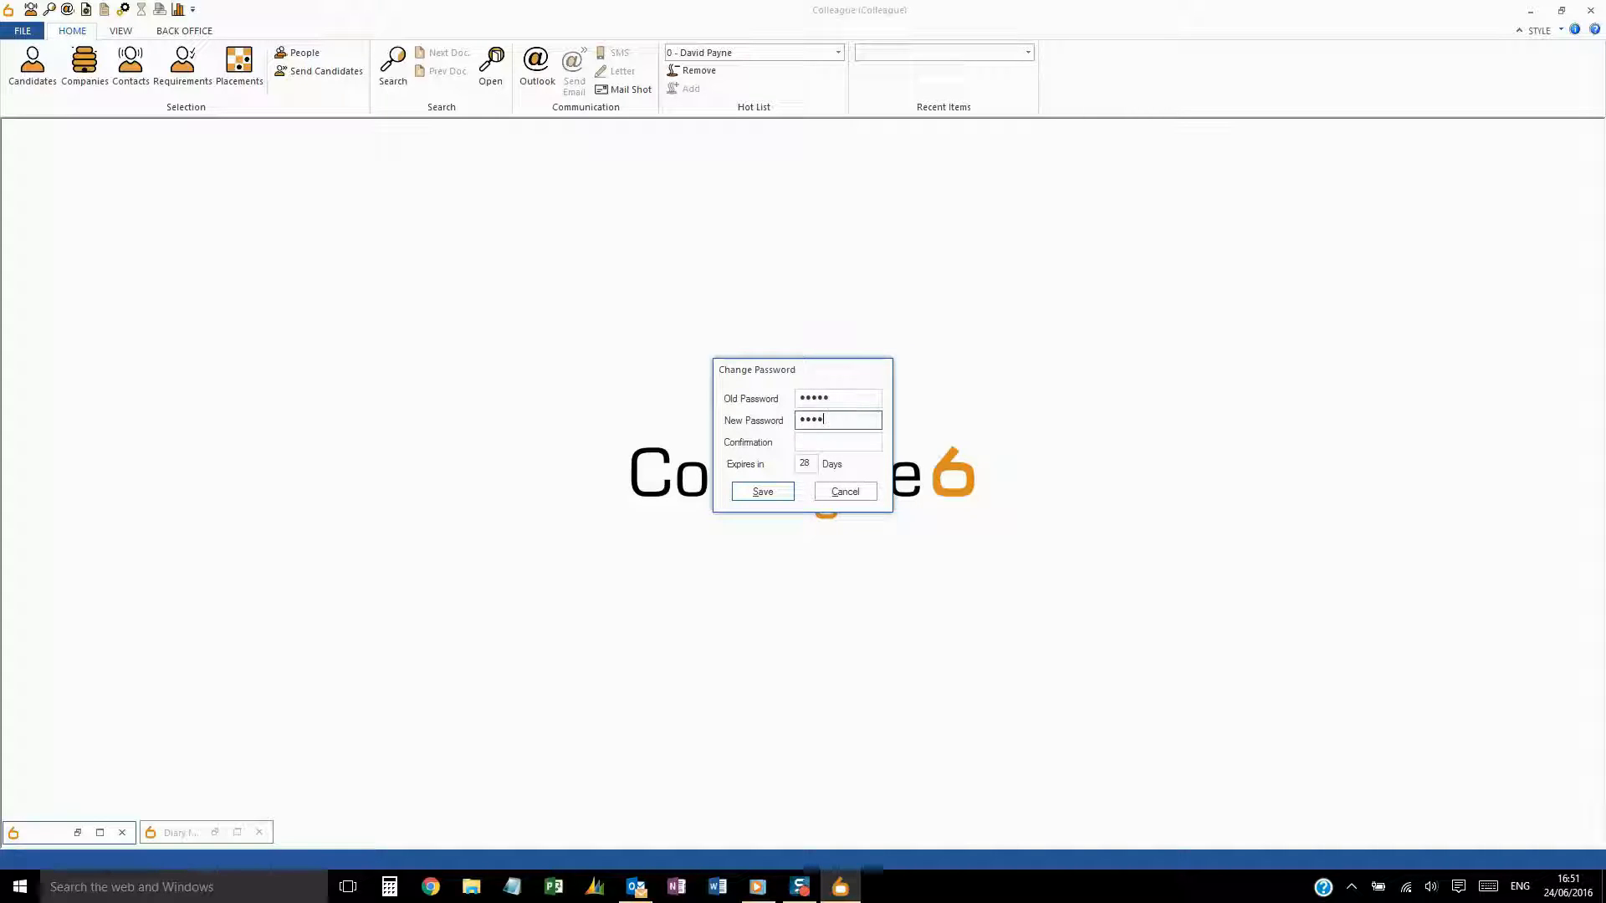
click(836, 441)
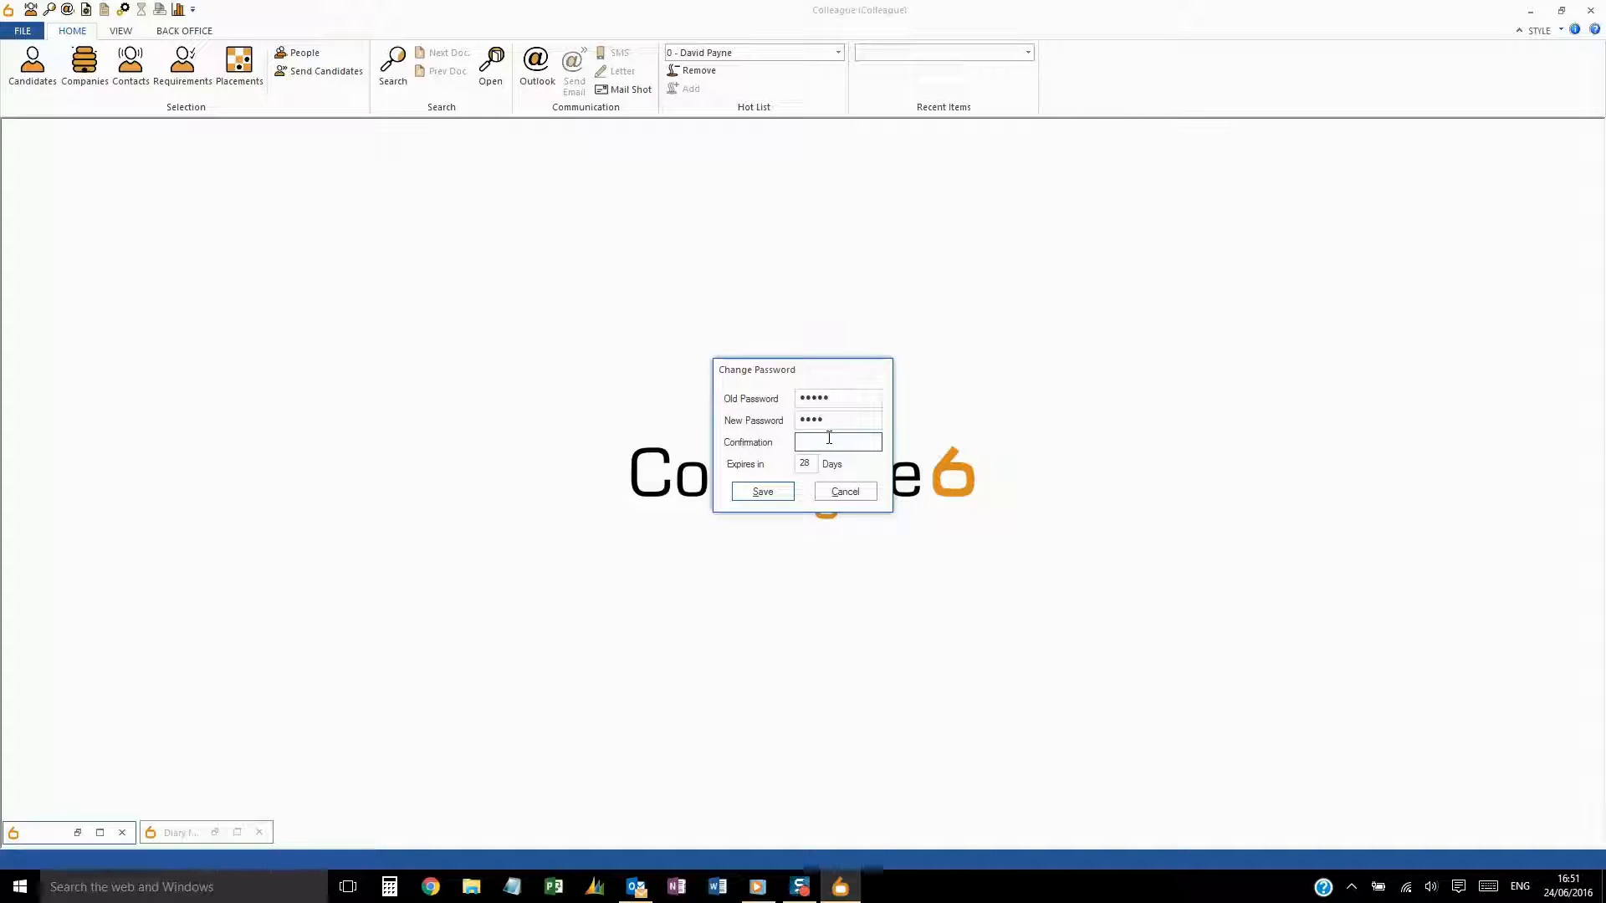
text(••••)
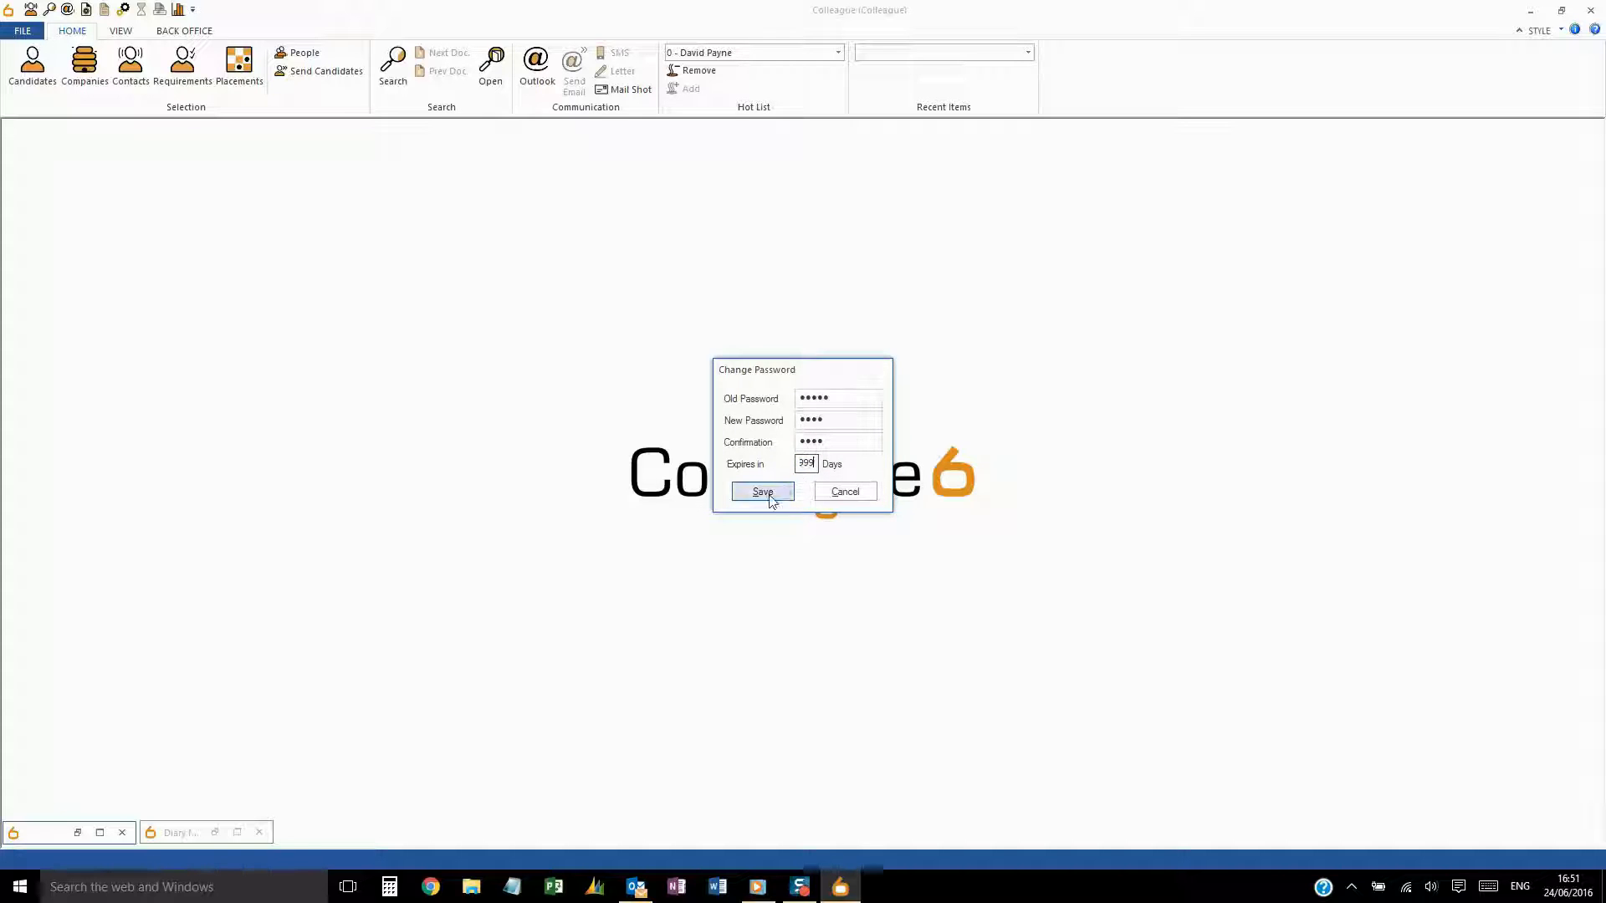
click(763, 492)
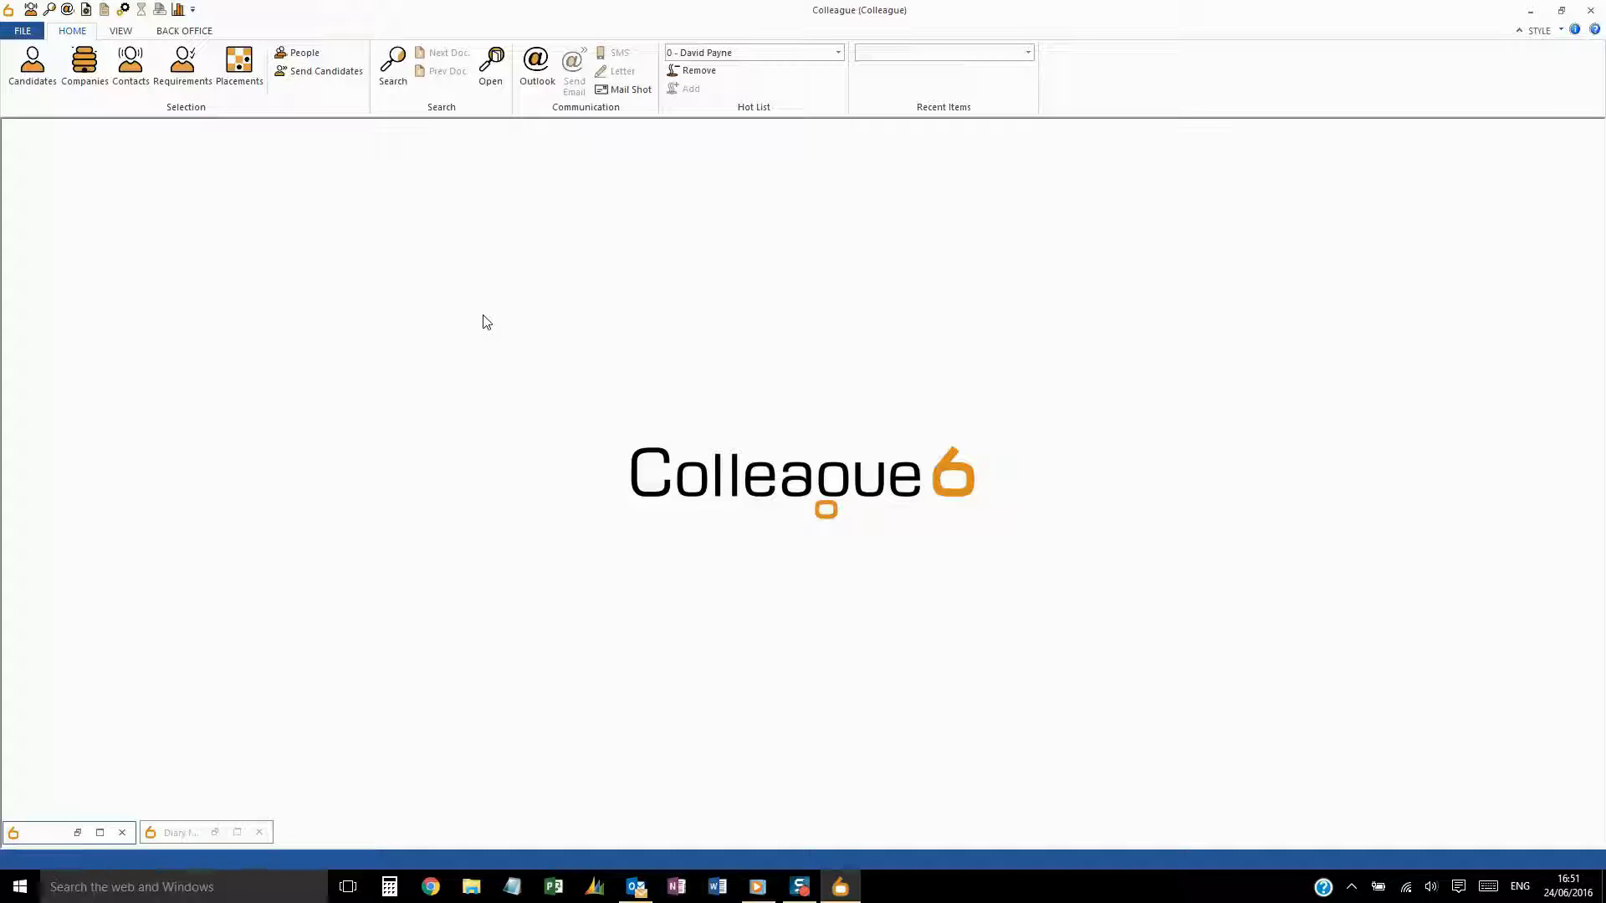
click(535, 67)
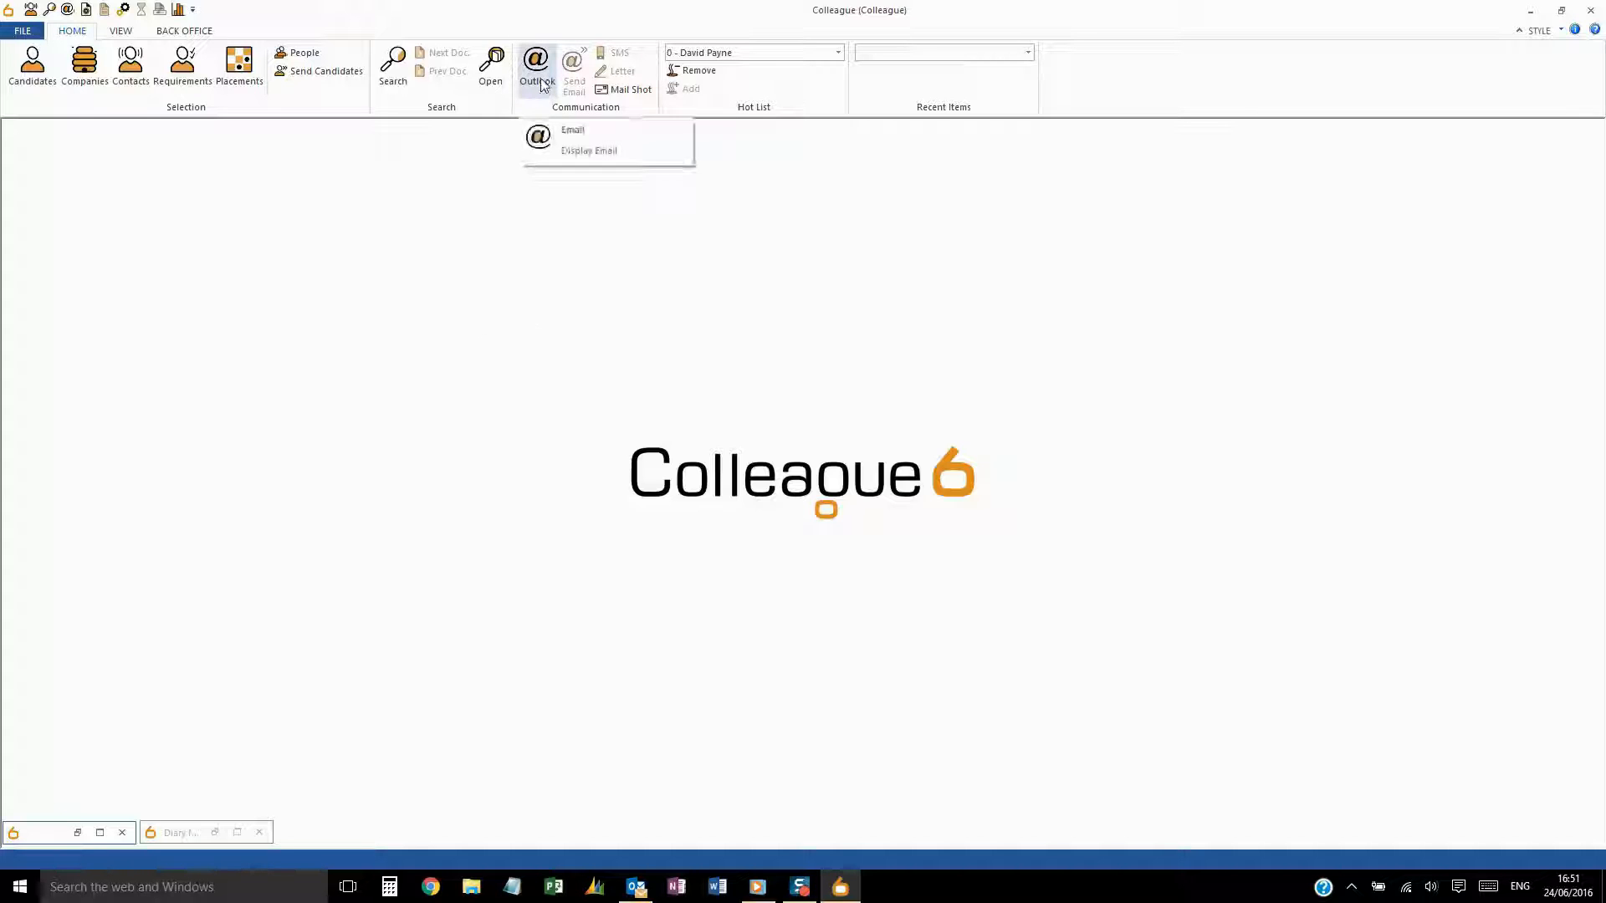
click(572, 131)
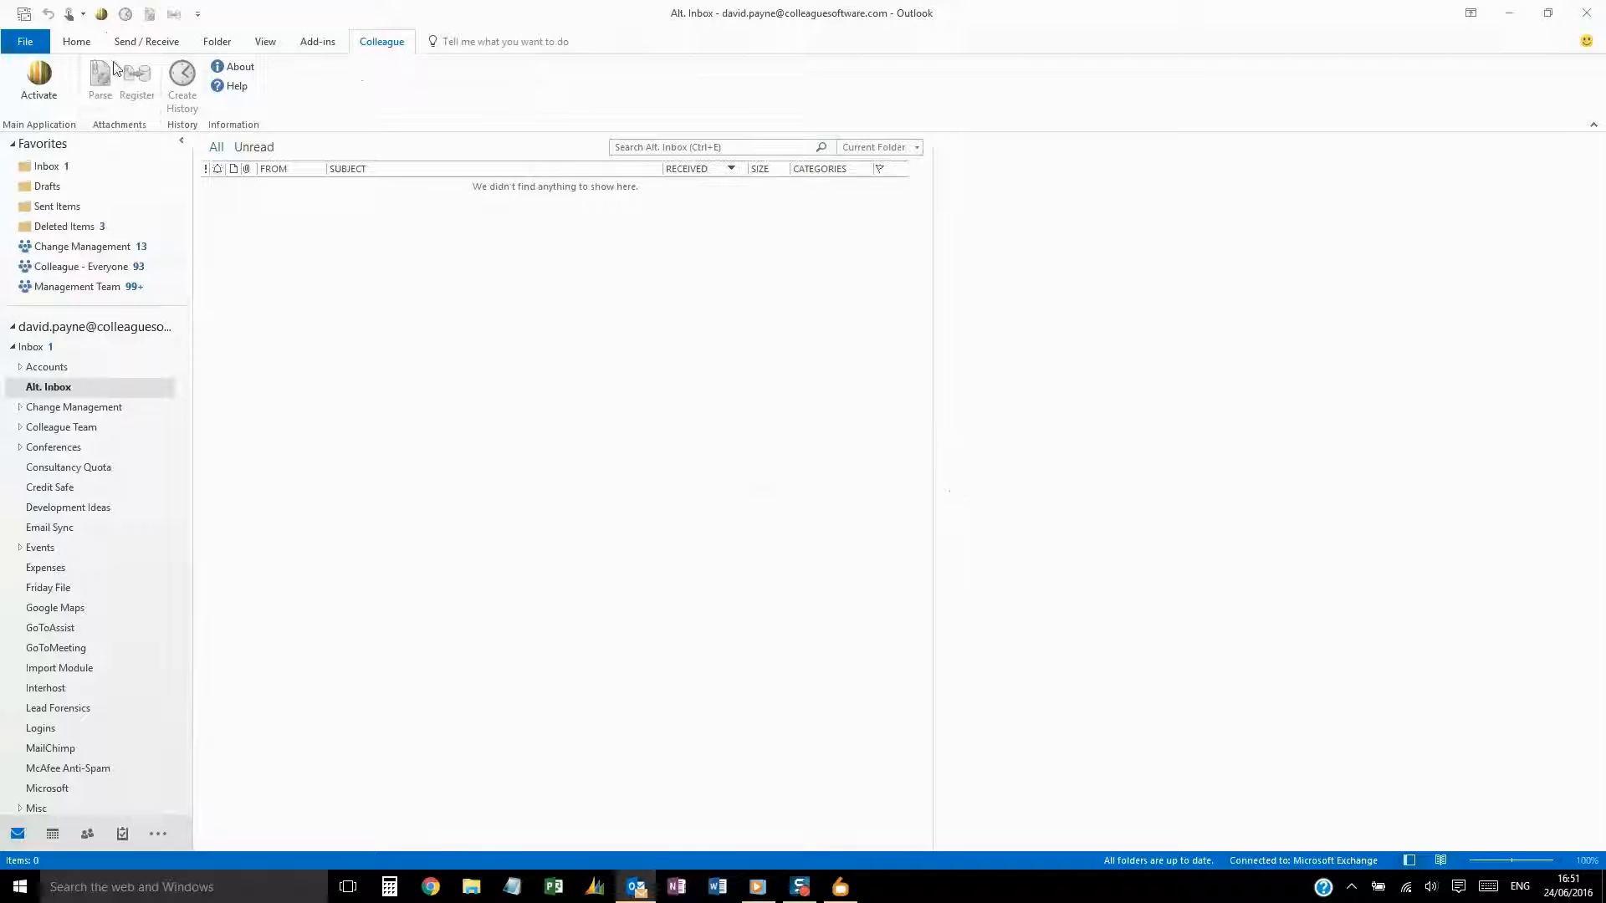
click(838, 887)
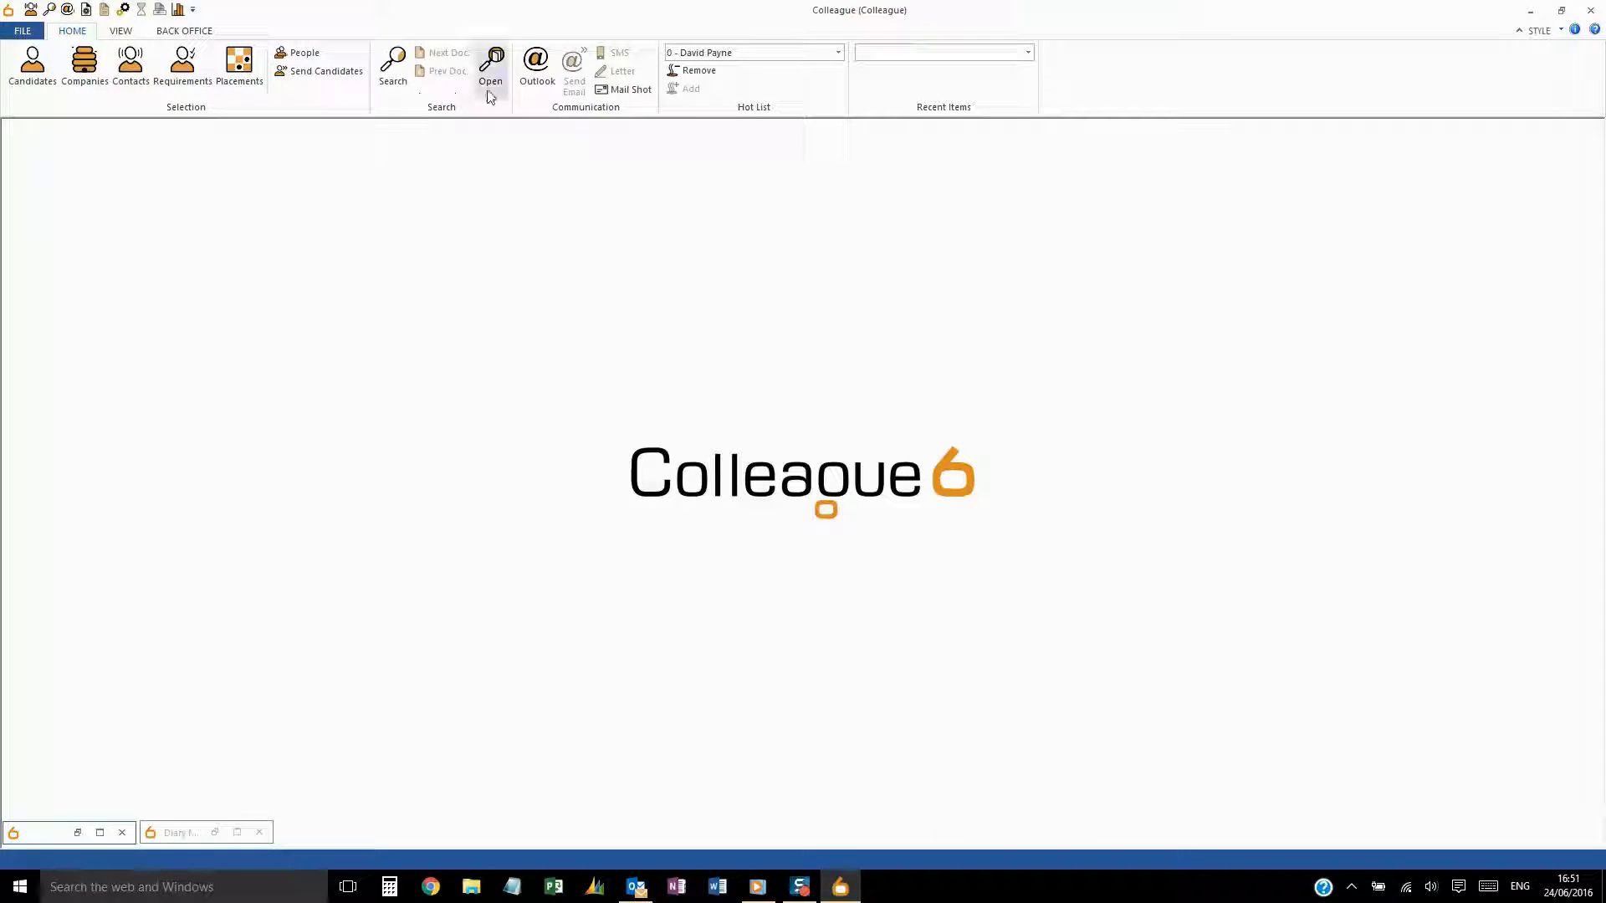